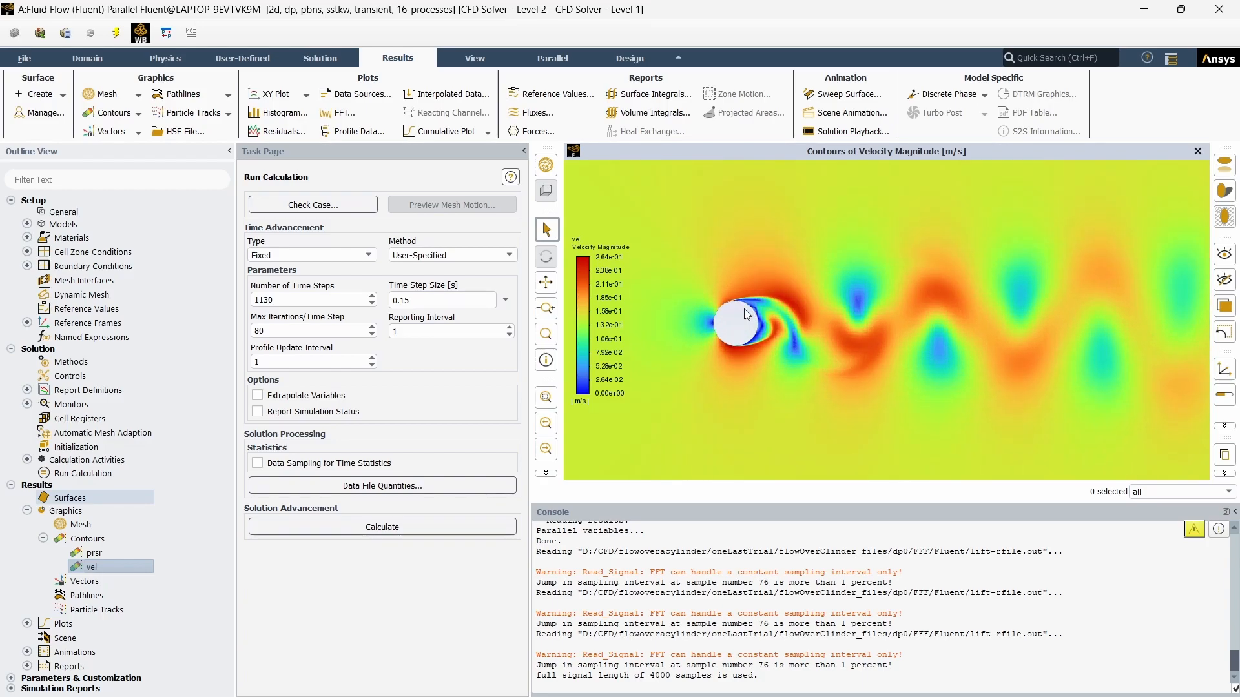
mouse_move(740, 316)
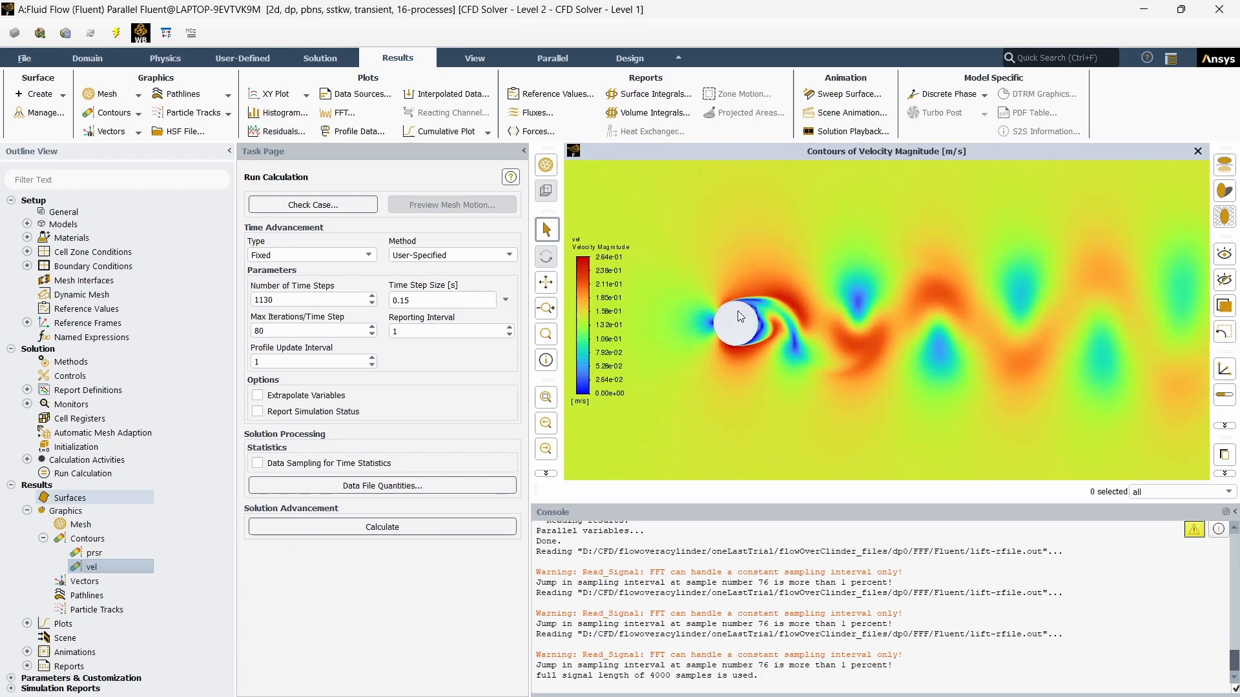
mouse_move(742, 321)
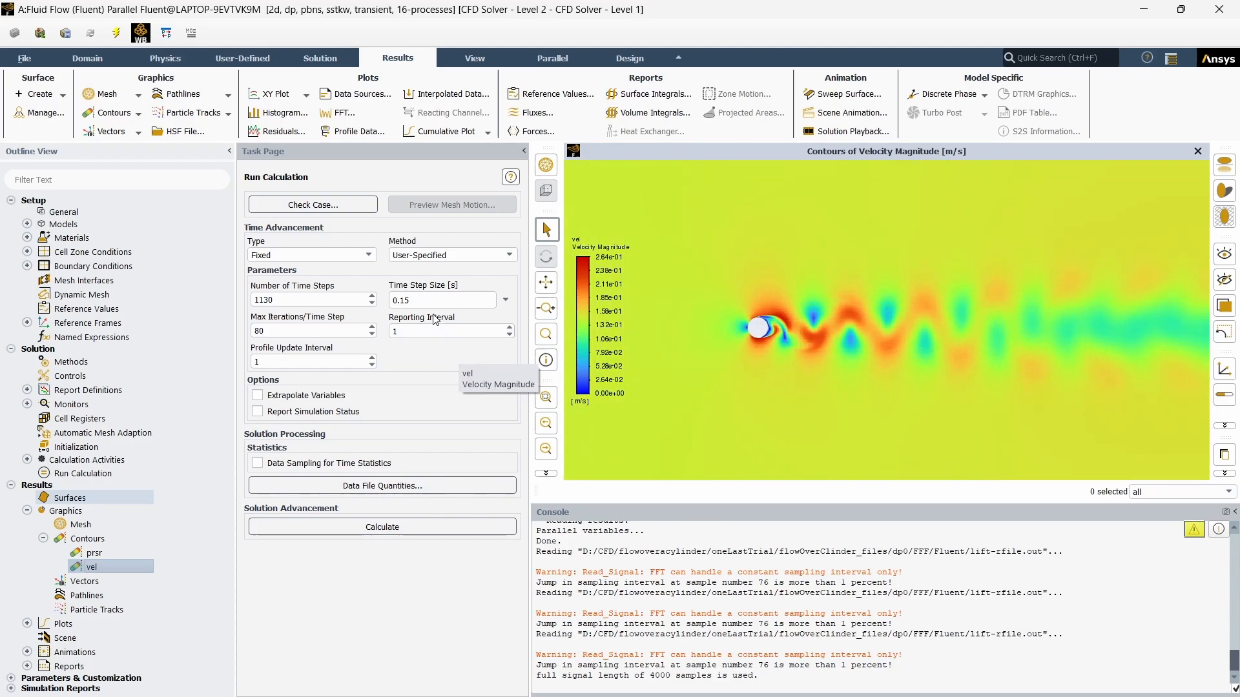
mouse_move(433, 364)
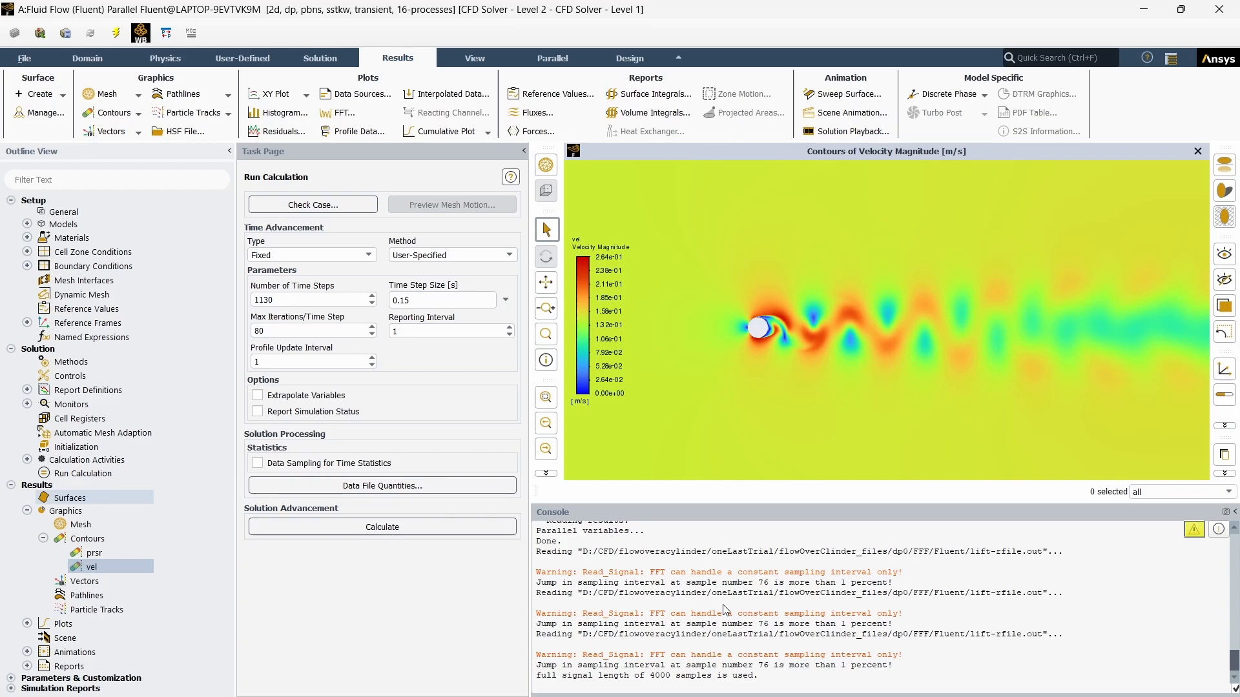
mouse_move(814, 354)
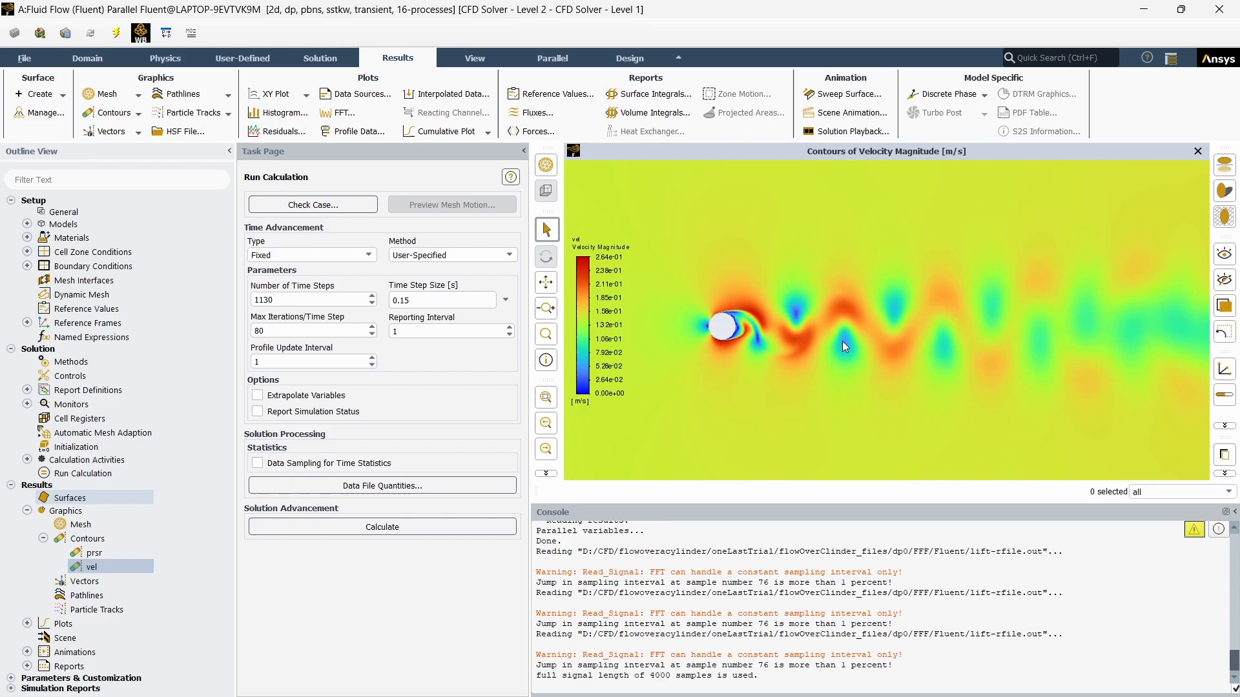
mouse_move(1040, 350)
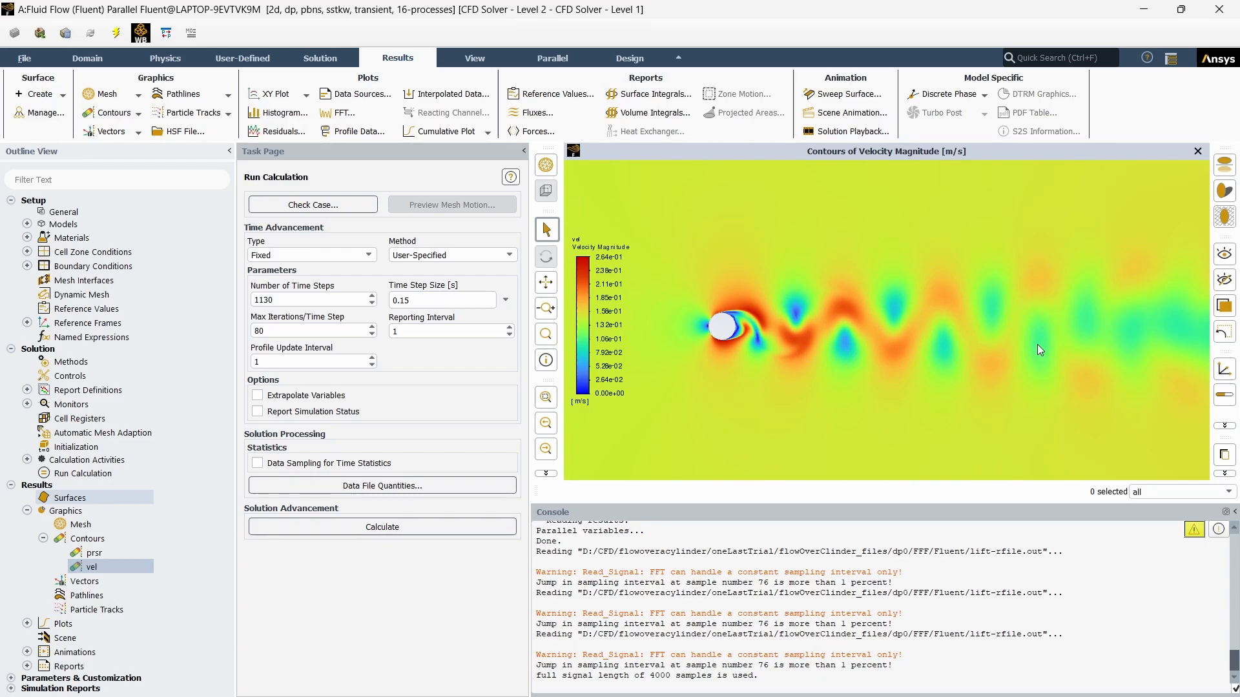
mouse_move(719, 299)
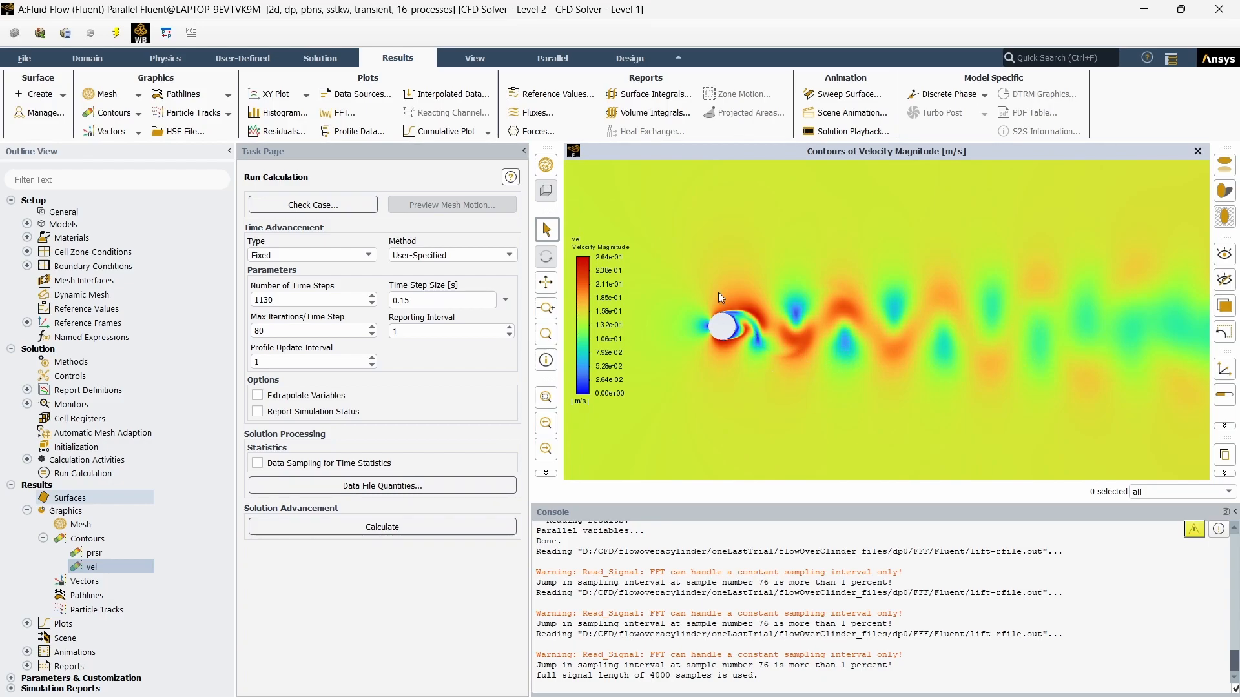
mouse_move(802, 322)
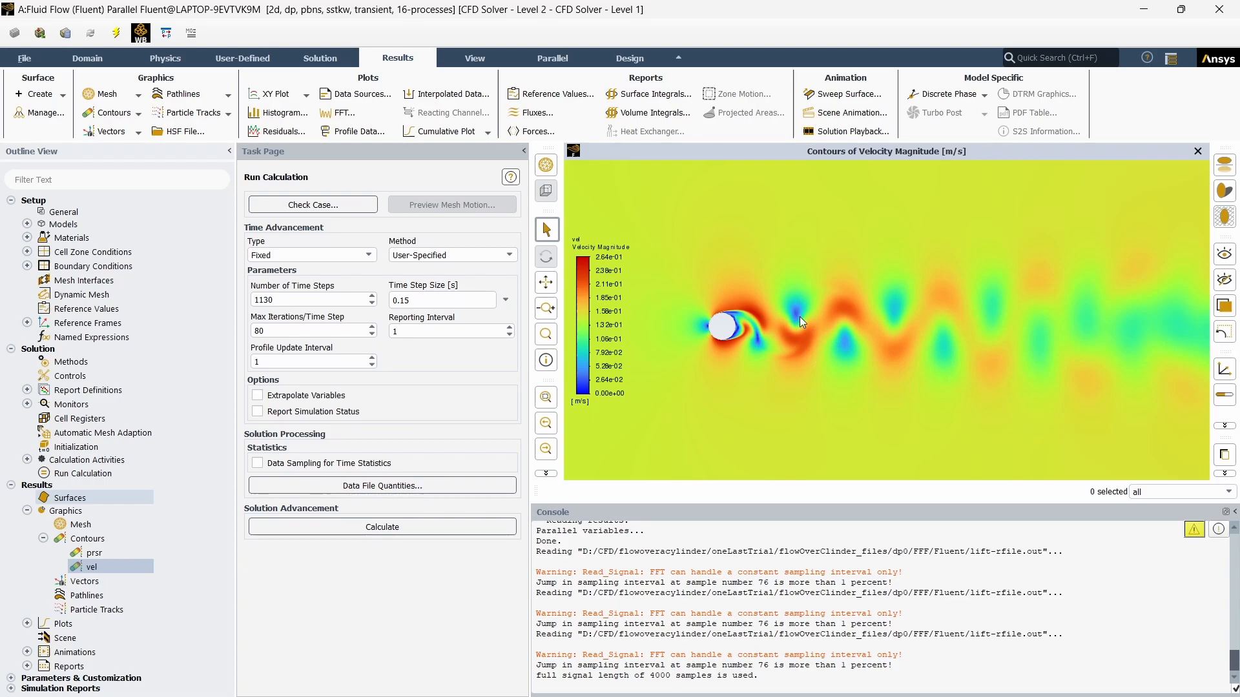
Switch to the Strouhal number Wikipedia article and scroll down through it
key(alt+tab)
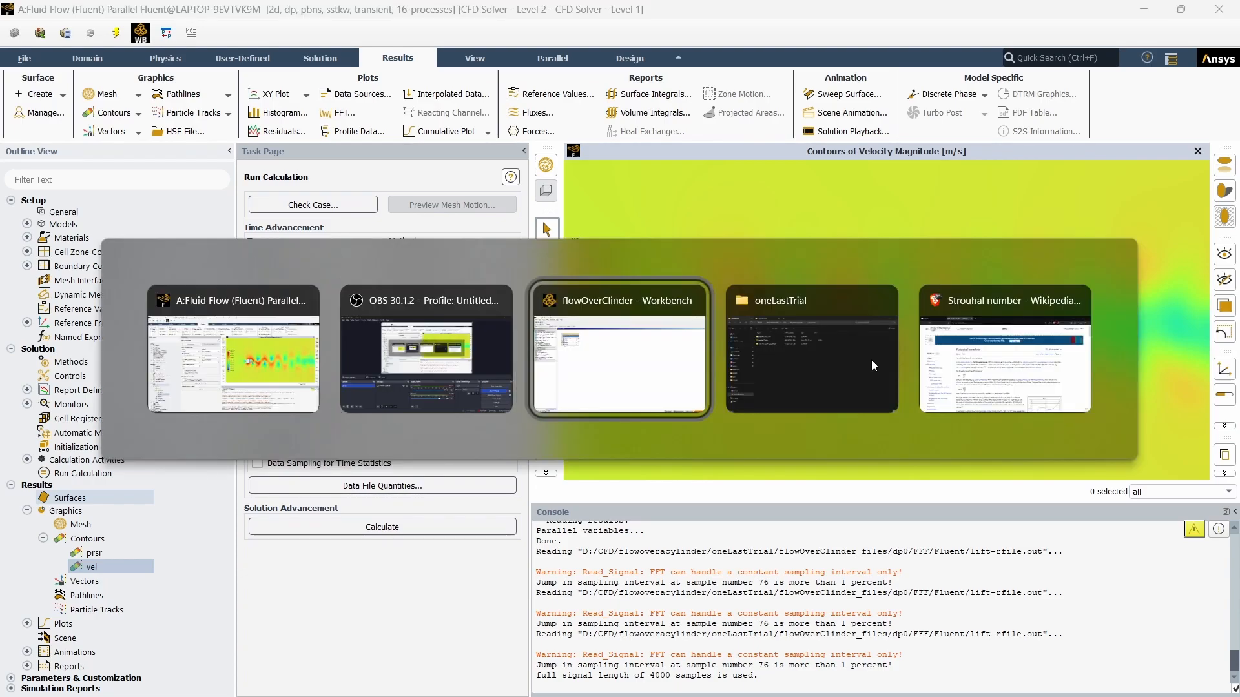
click(1005, 350)
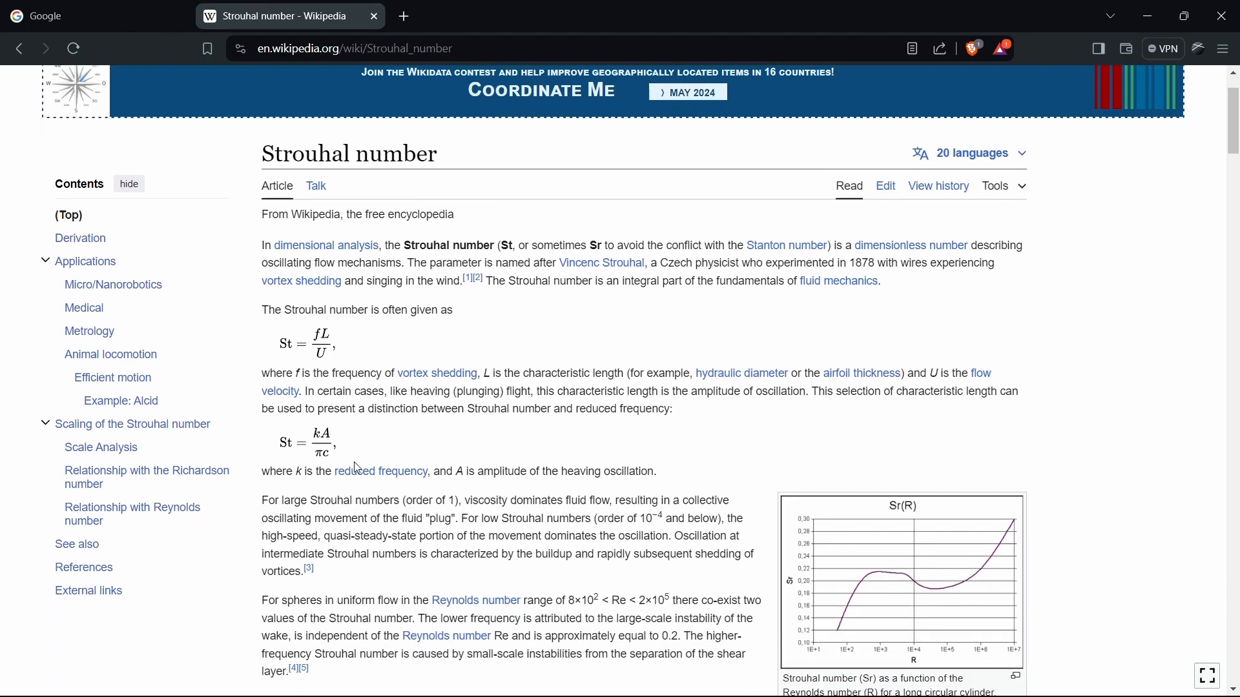
scroll(down, 3)
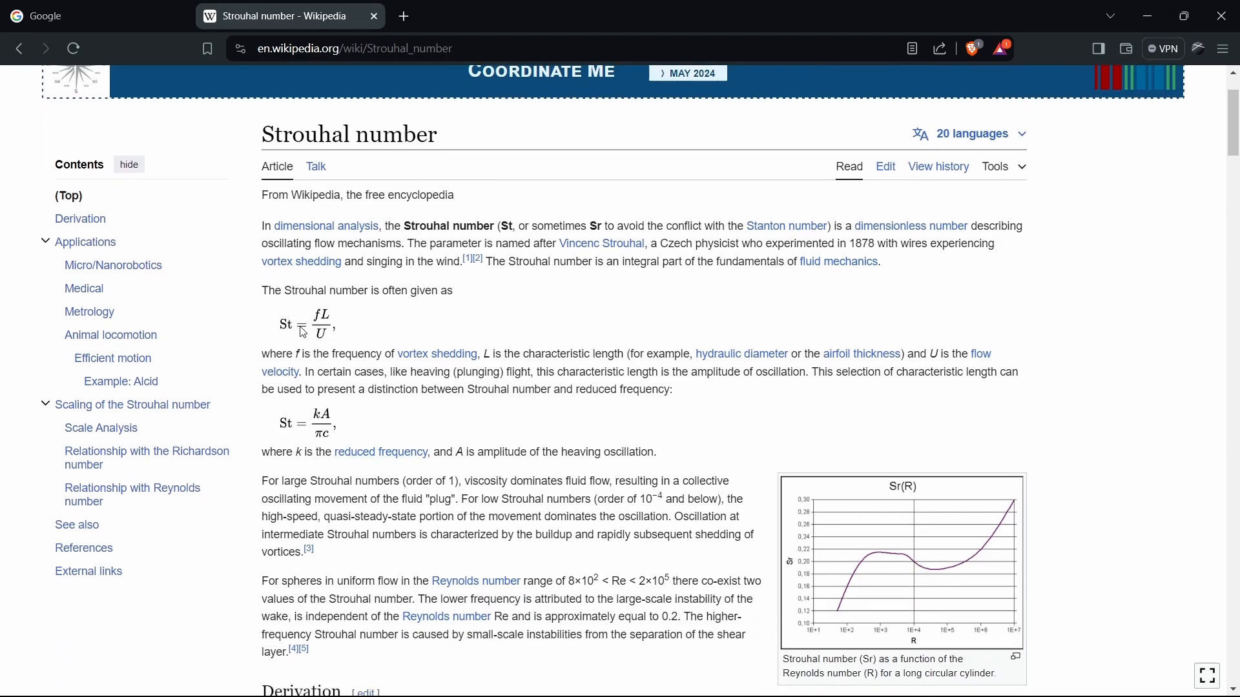
mouse_move(350, 339)
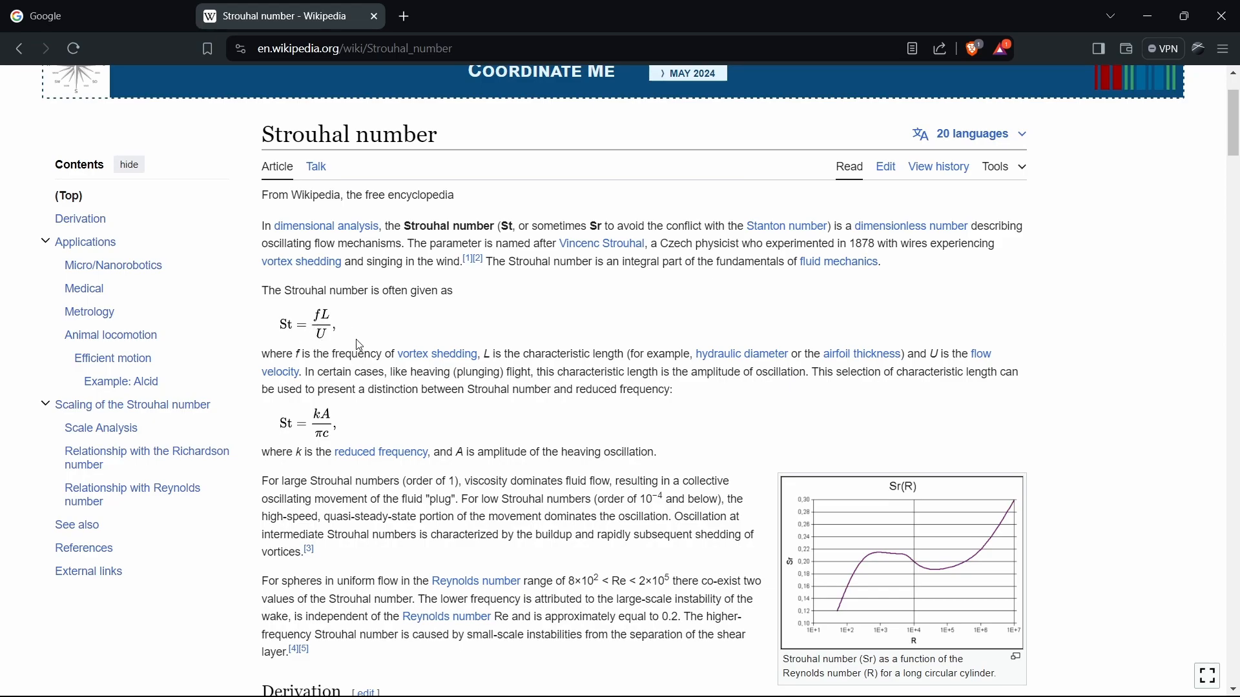
mouse_move(334, 328)
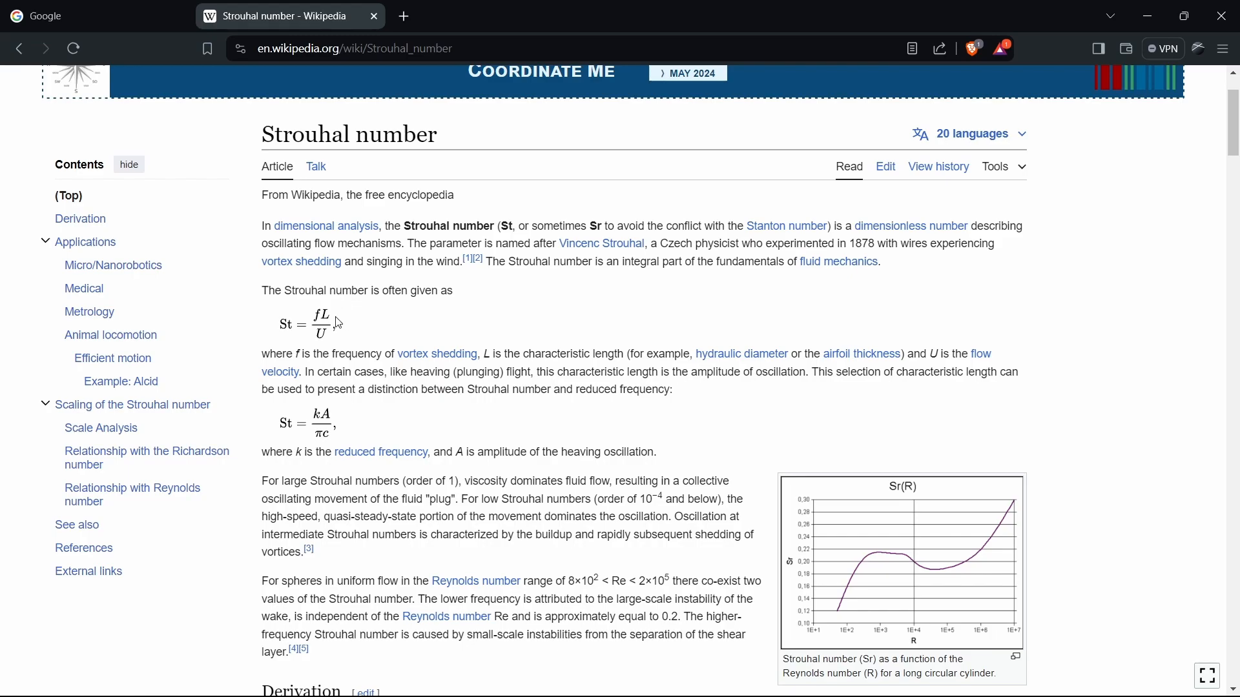
mouse_move(330, 332)
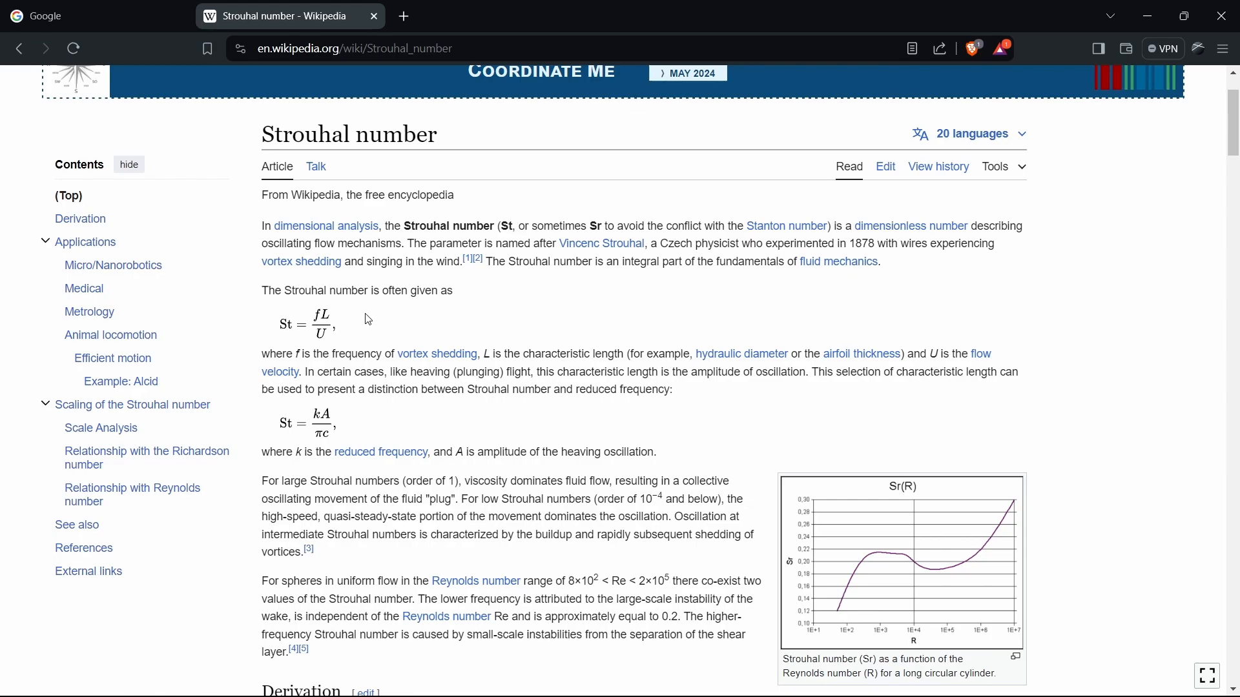
mouse_move(483, 408)
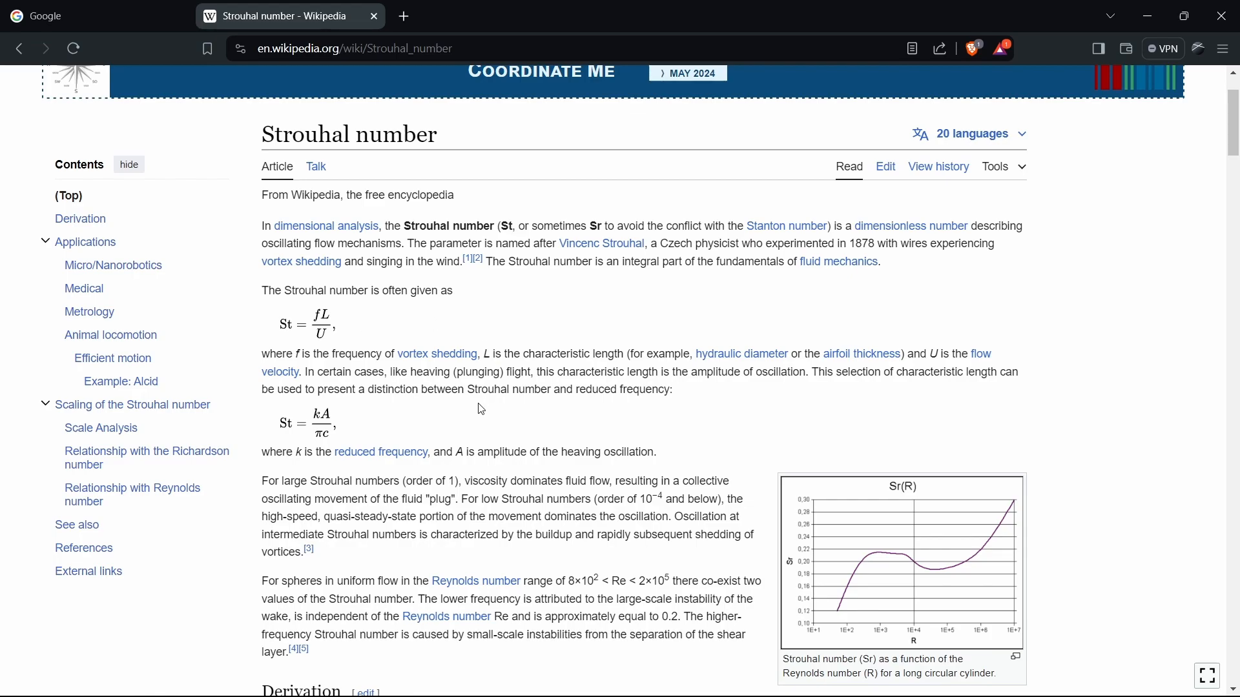
mouse_move(293, 341)
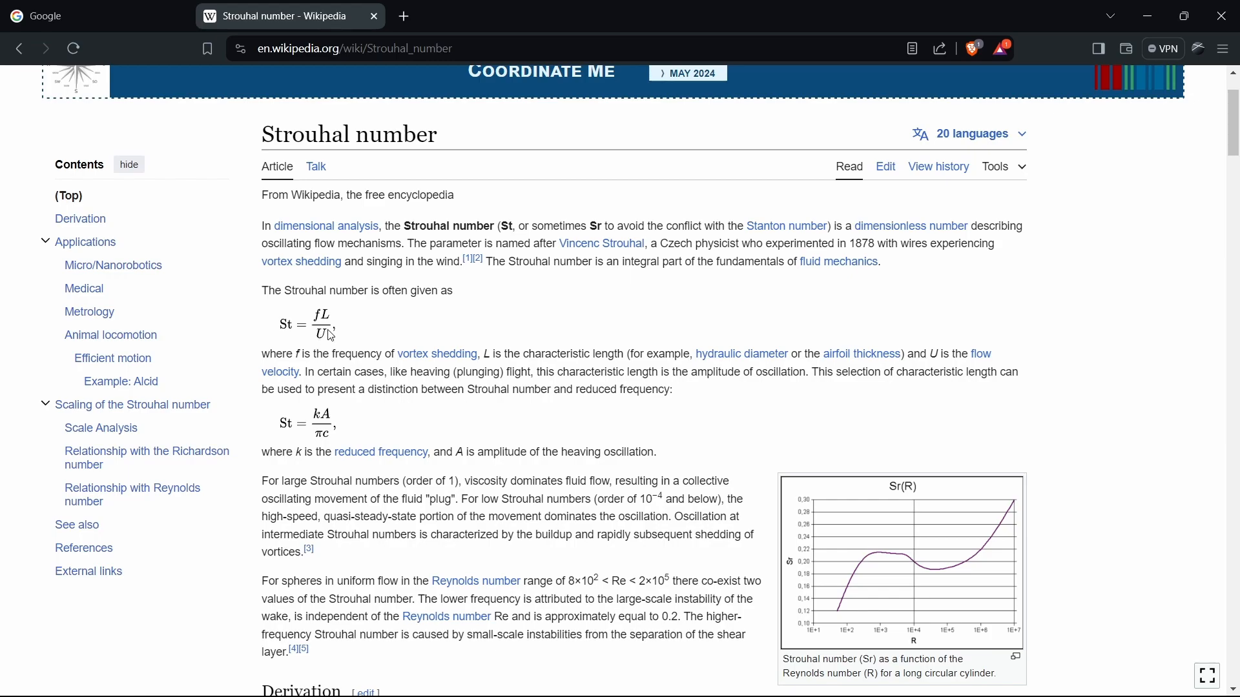
mouse_move(331, 335)
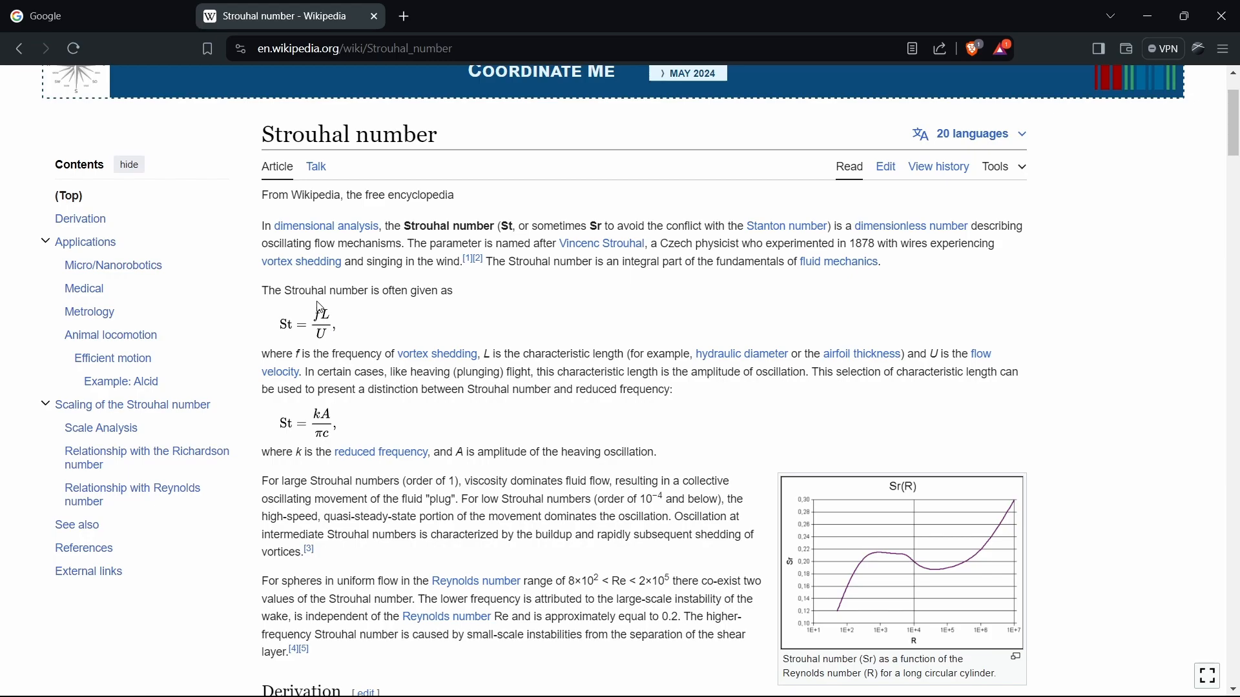
mouse_move(357, 323)
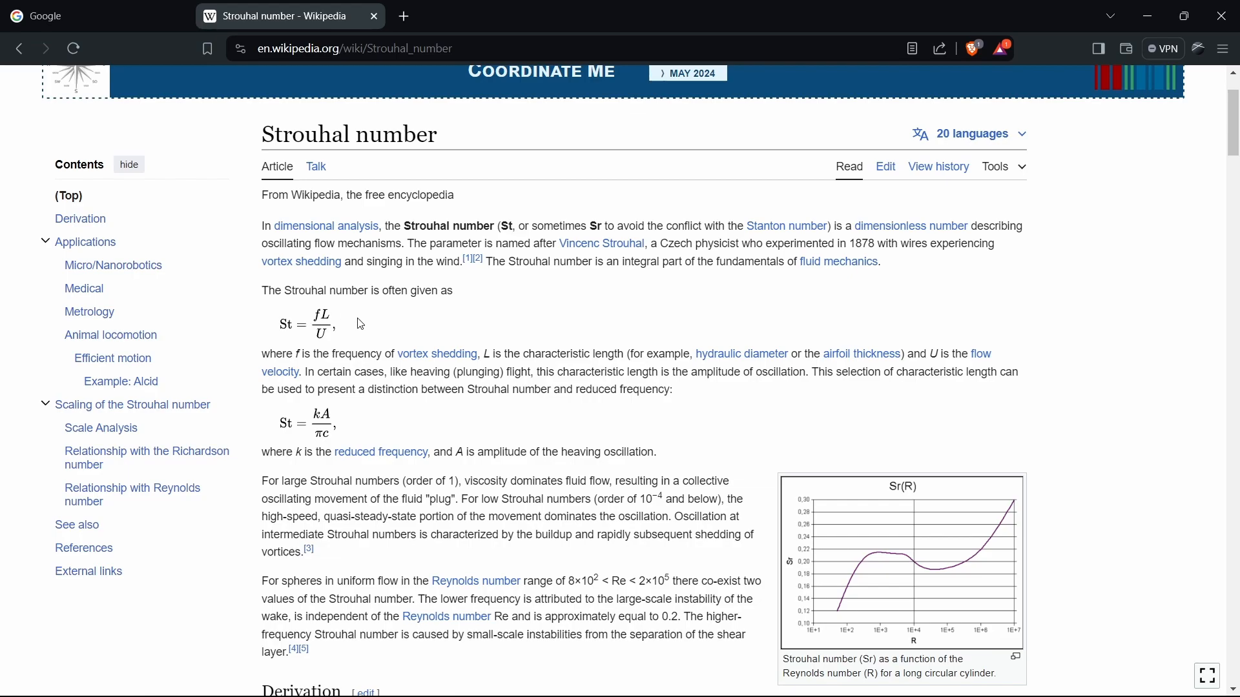
mouse_move(366, 310)
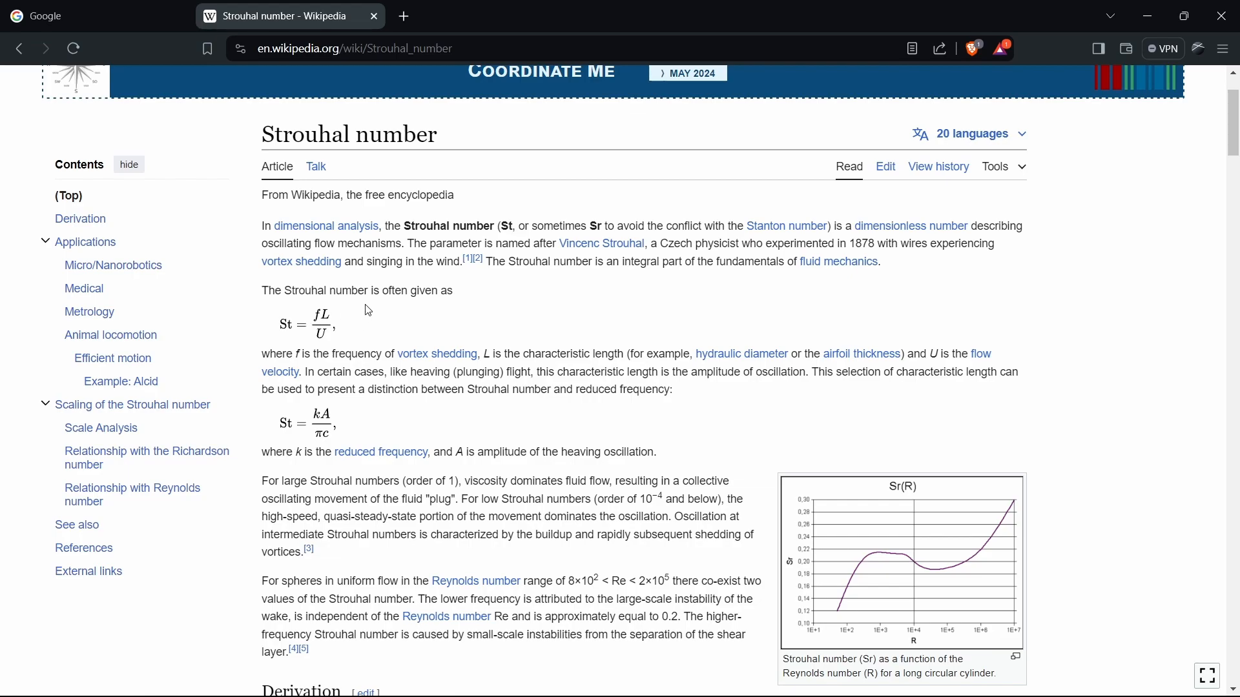
mouse_move(372, 350)
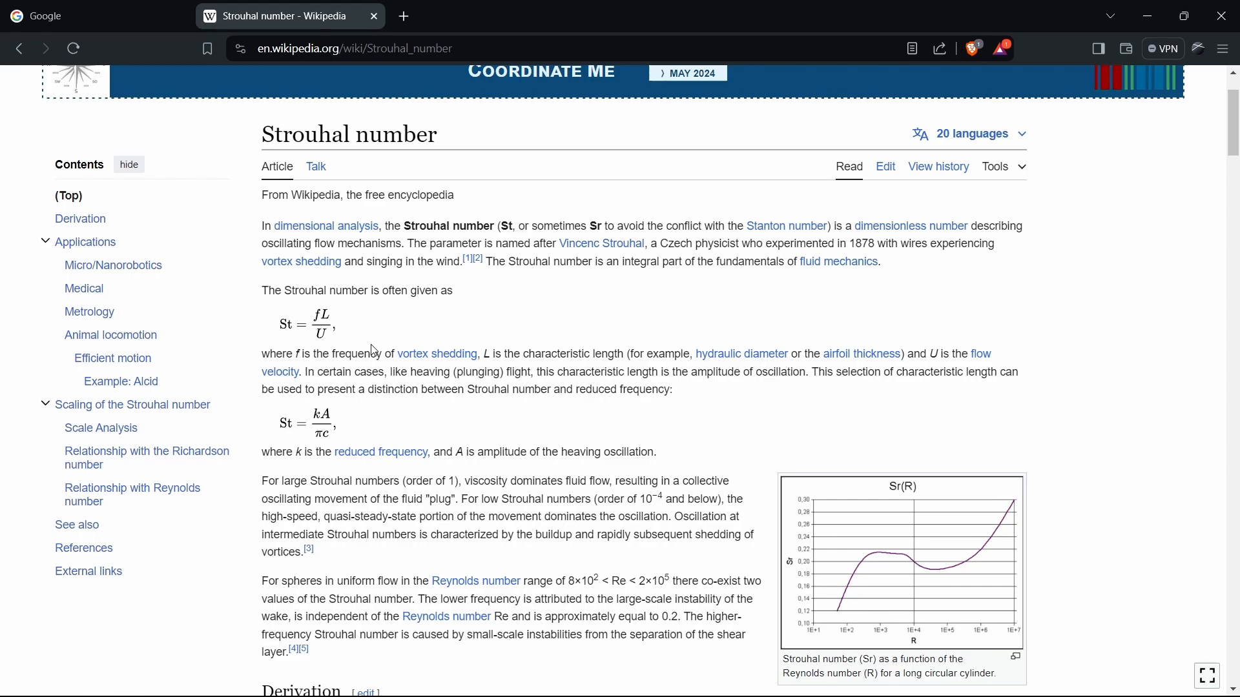
mouse_move(296, 357)
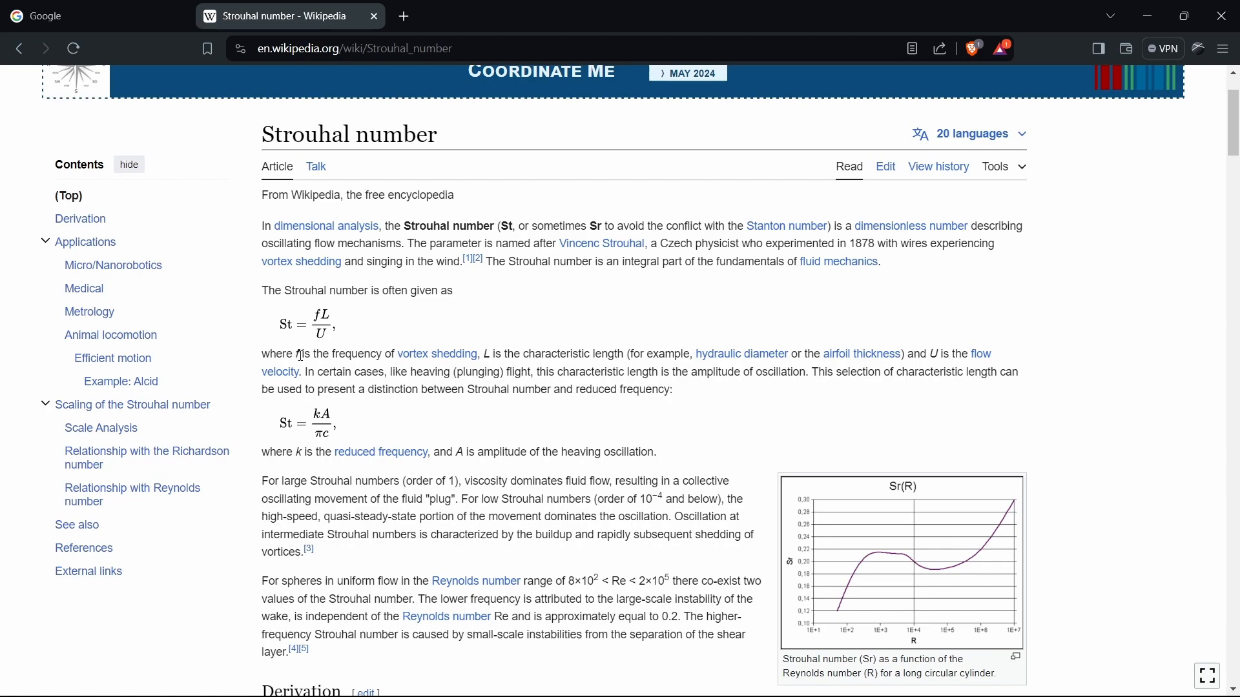
mouse_move(436, 354)
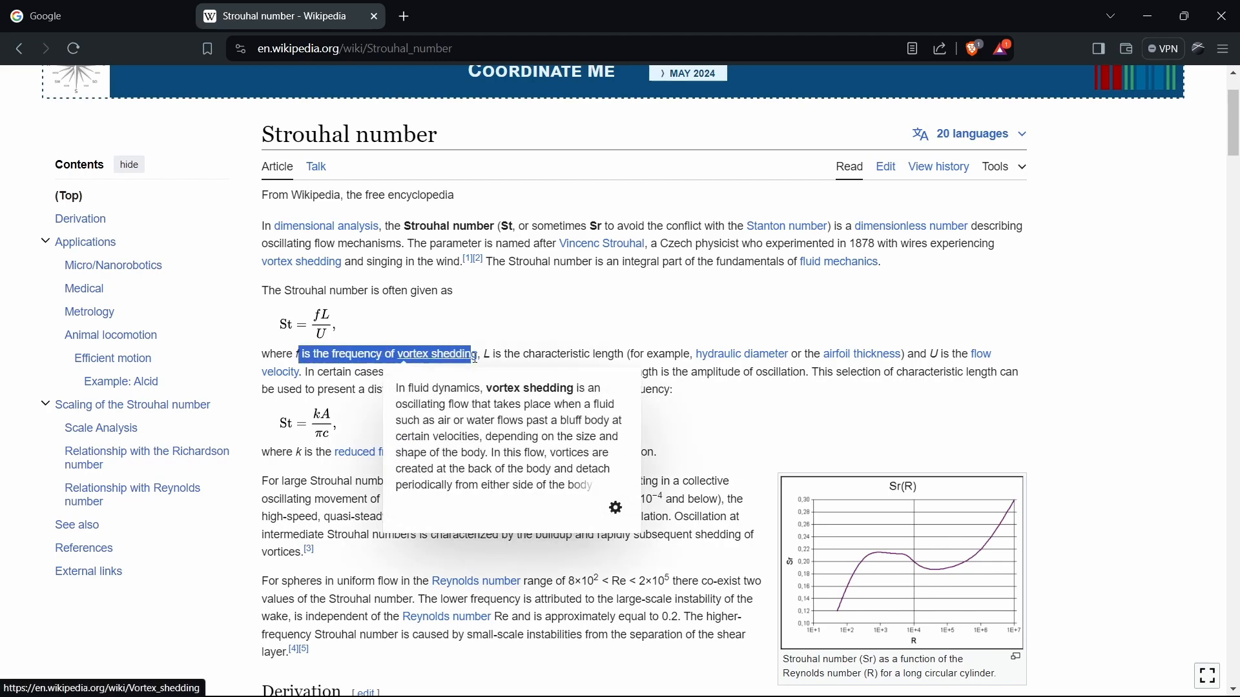
Back in Fluent, expand Monitors' Report Files and Report Plots, then open lift-rplot
key(alt+tab)
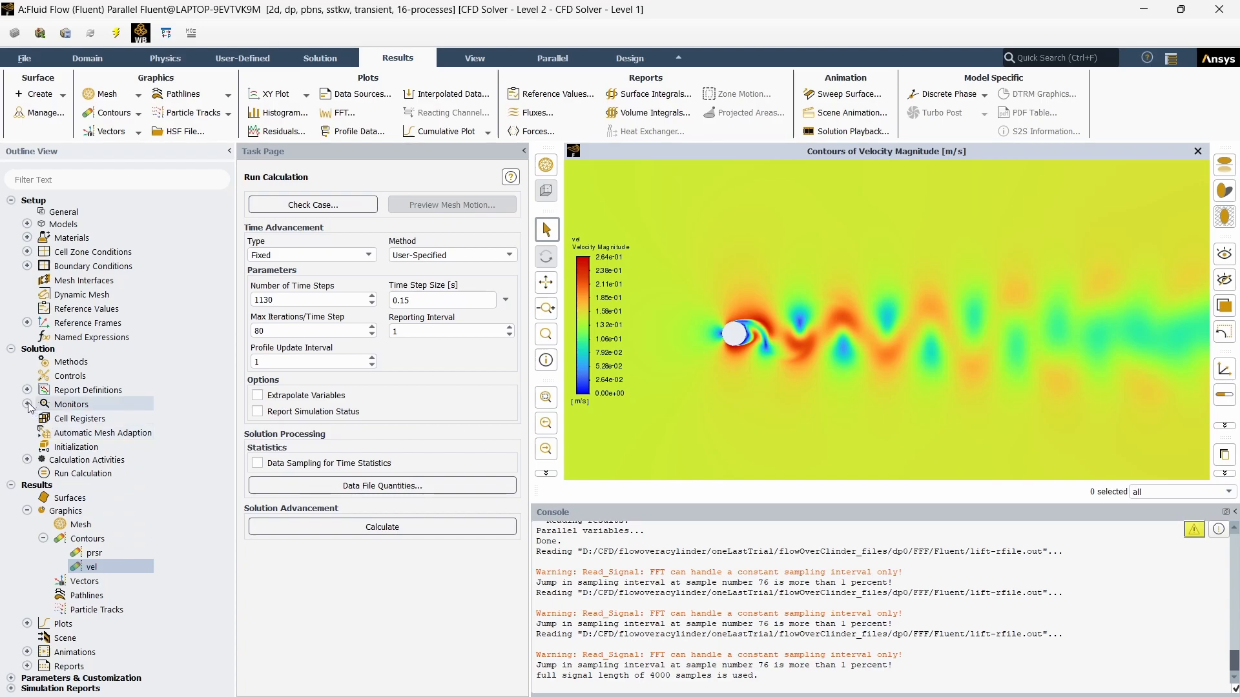
click(28, 404)
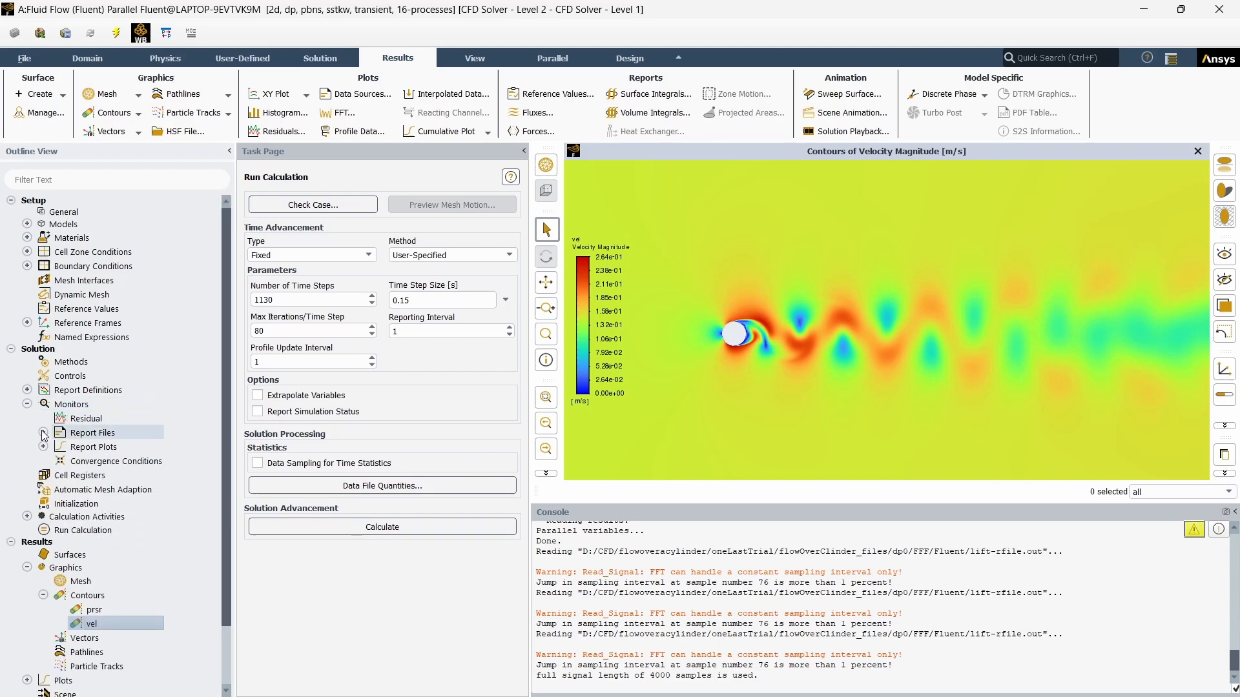
click(43, 436)
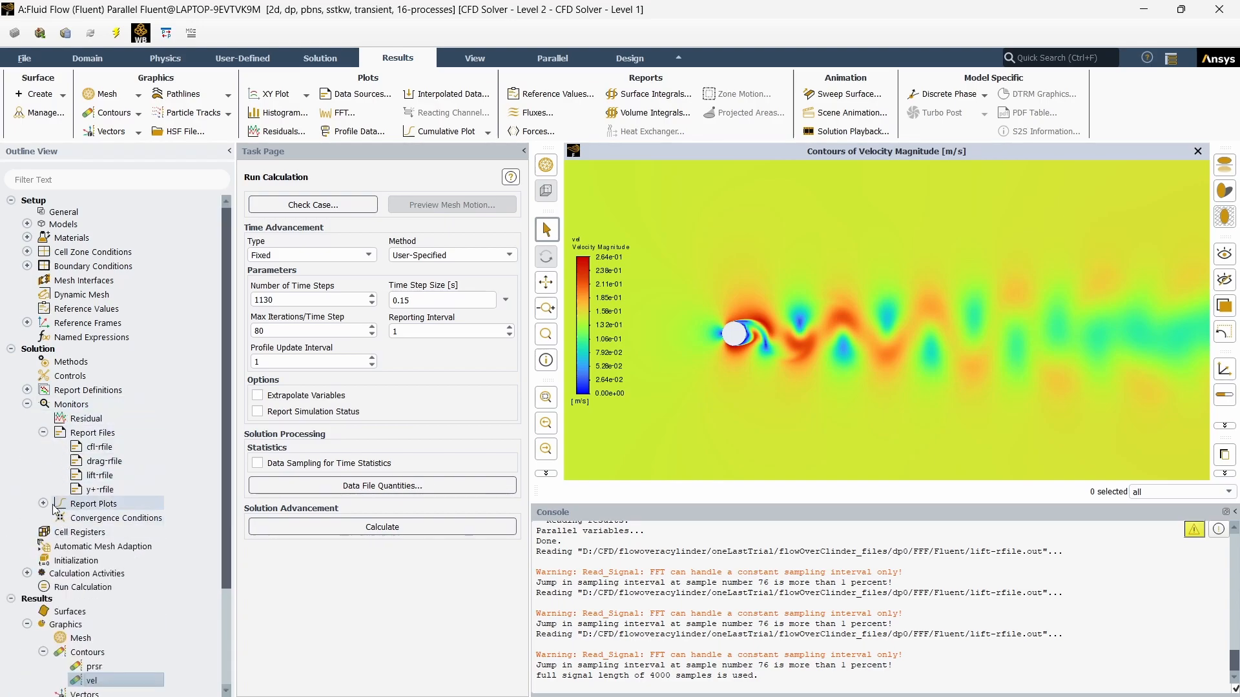
click(45, 504)
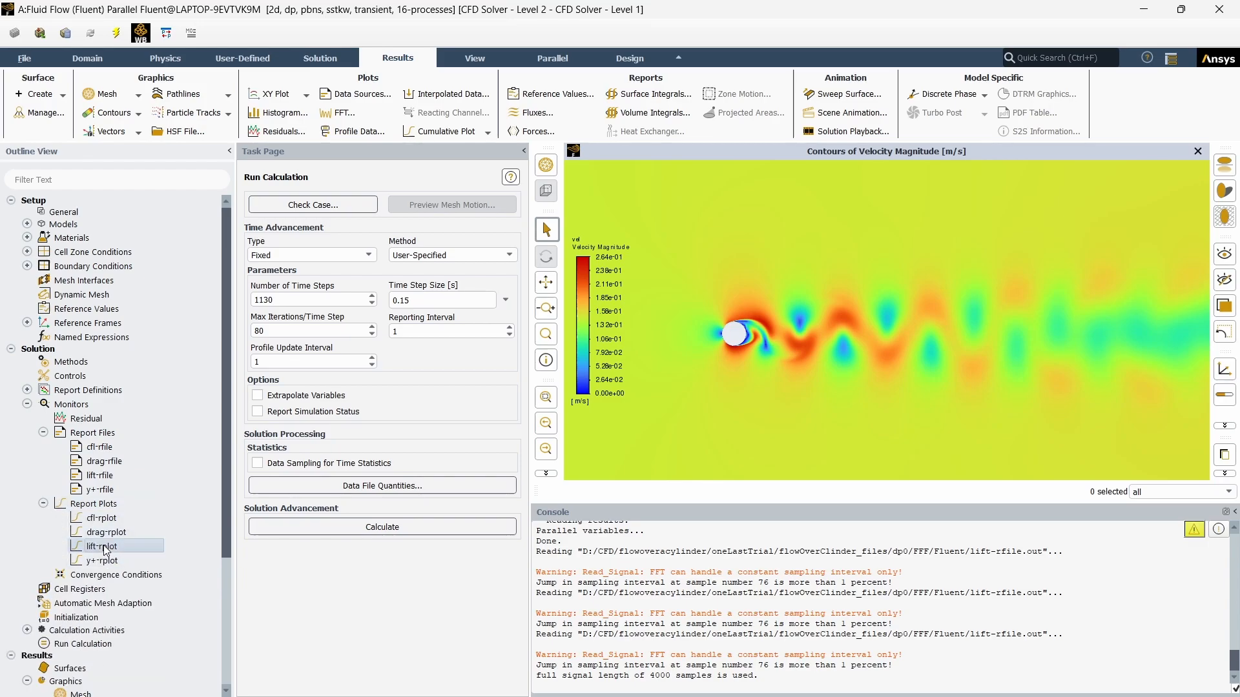
double_click(102, 546)
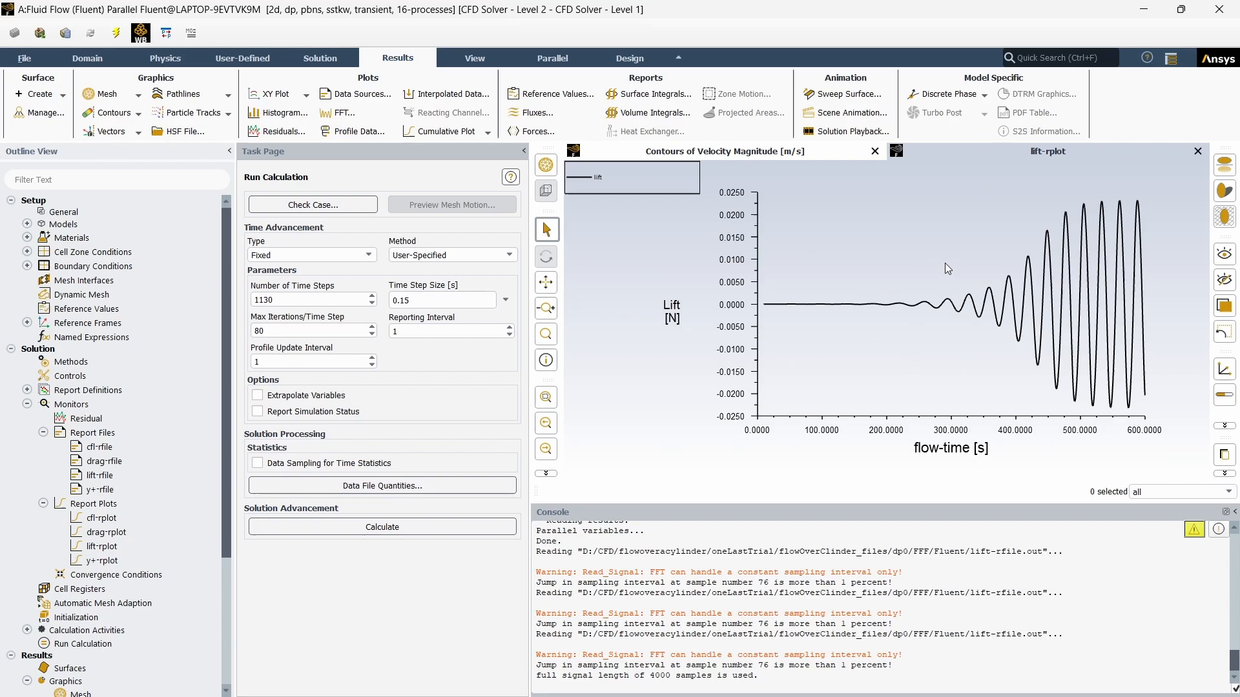
mouse_move(1145, 434)
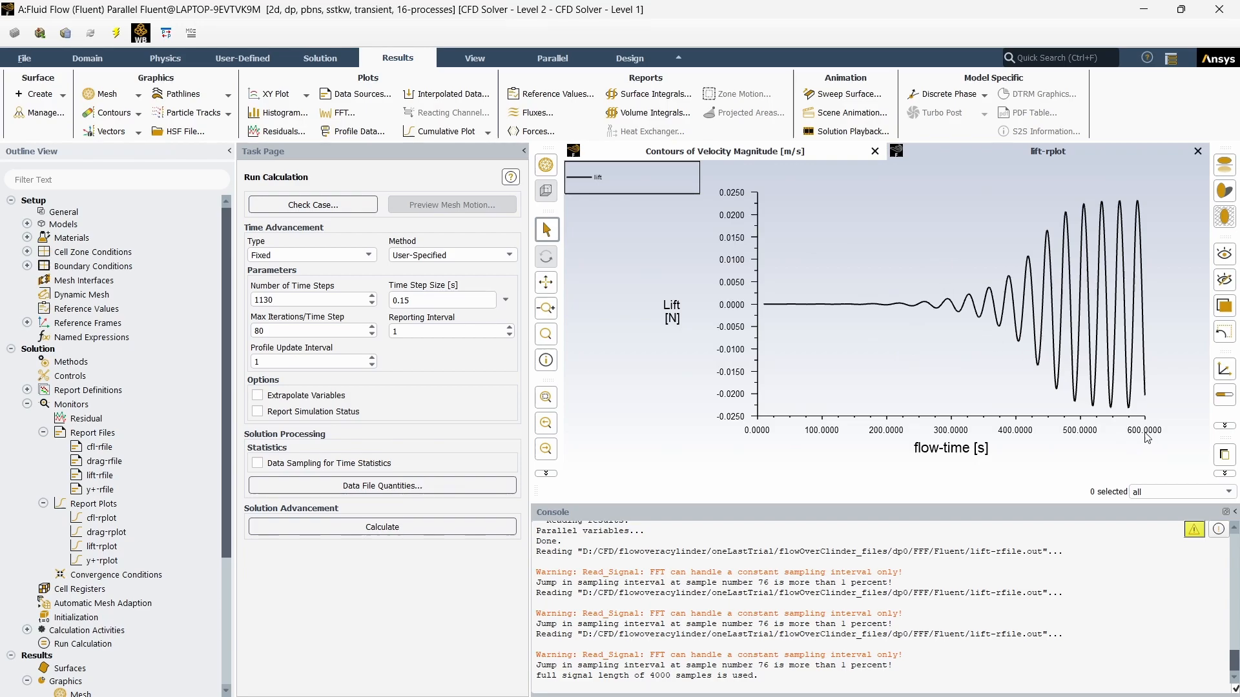
mouse_move(1155, 450)
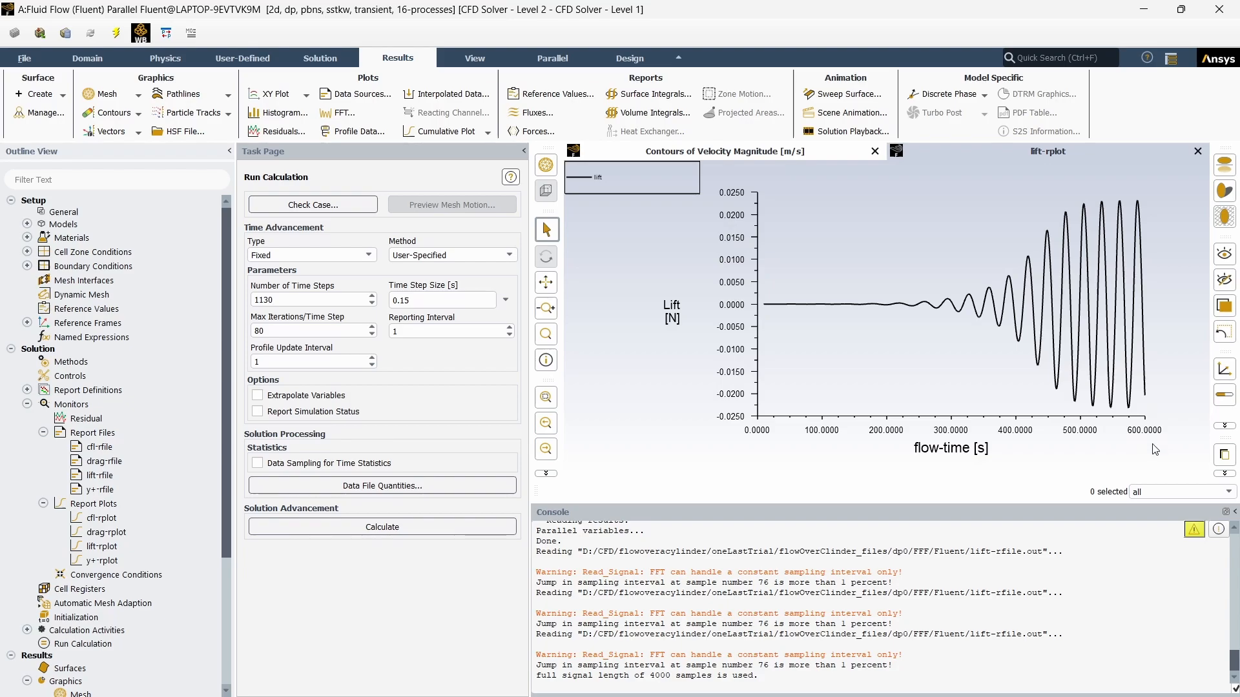
mouse_move(769, 299)
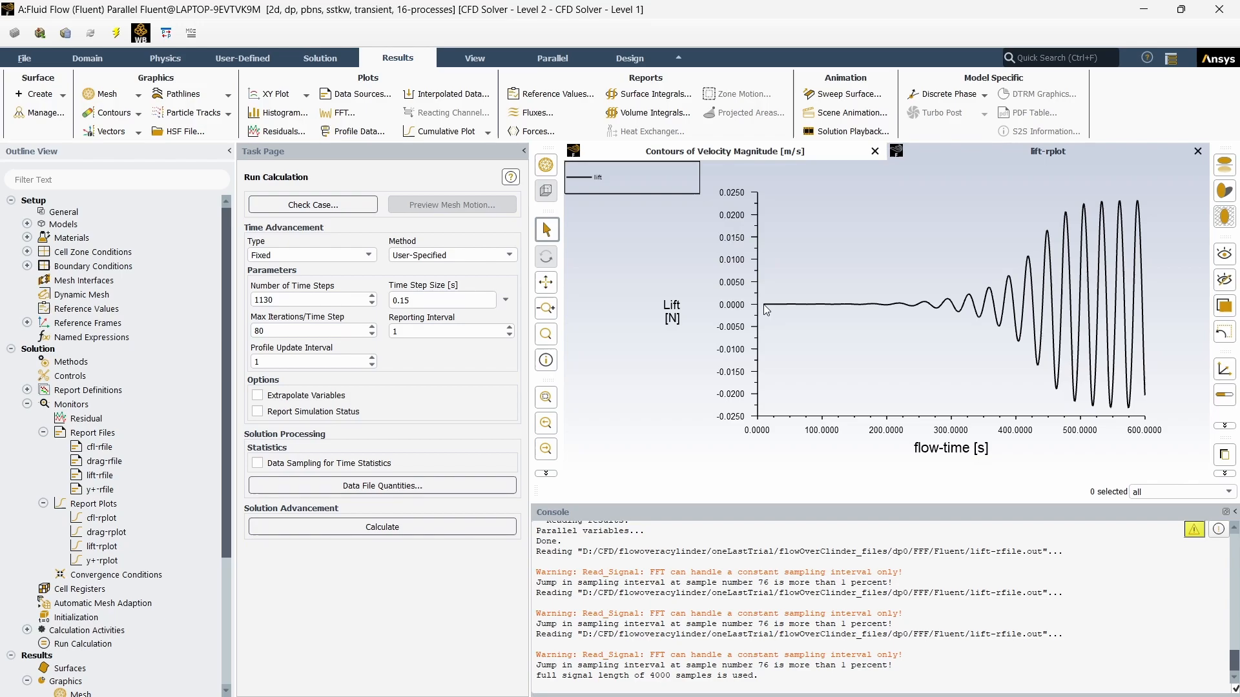
mouse_move(799, 310)
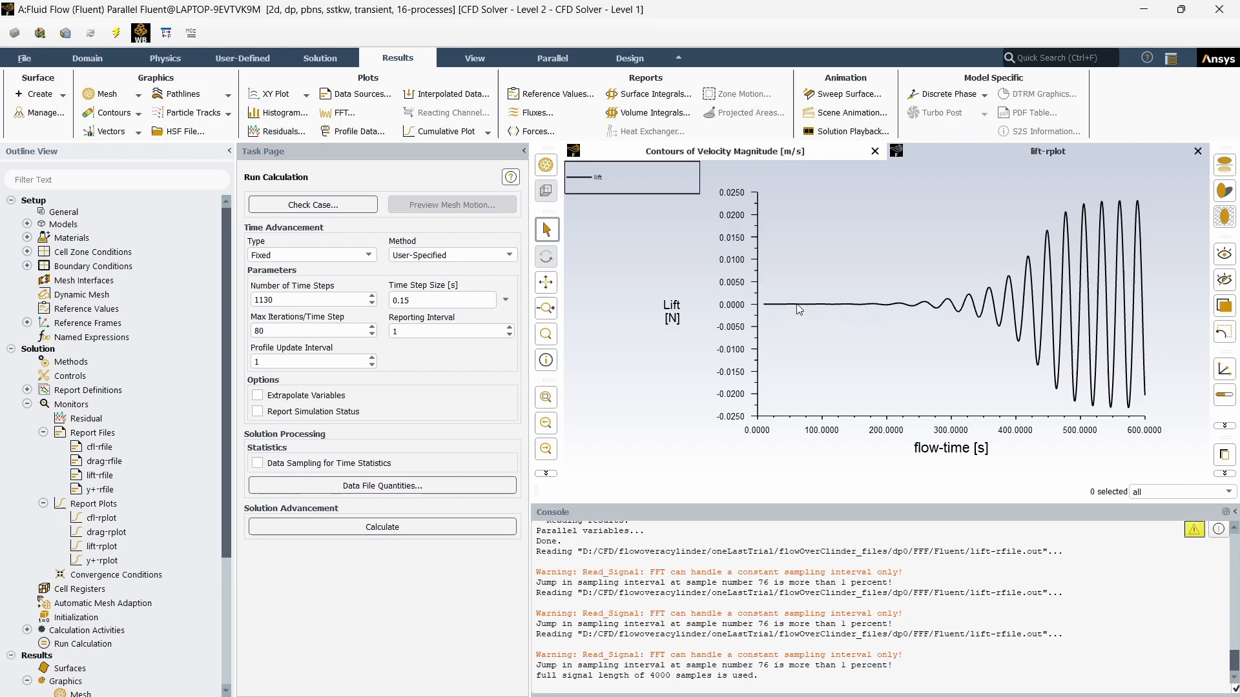
mouse_move(877, 309)
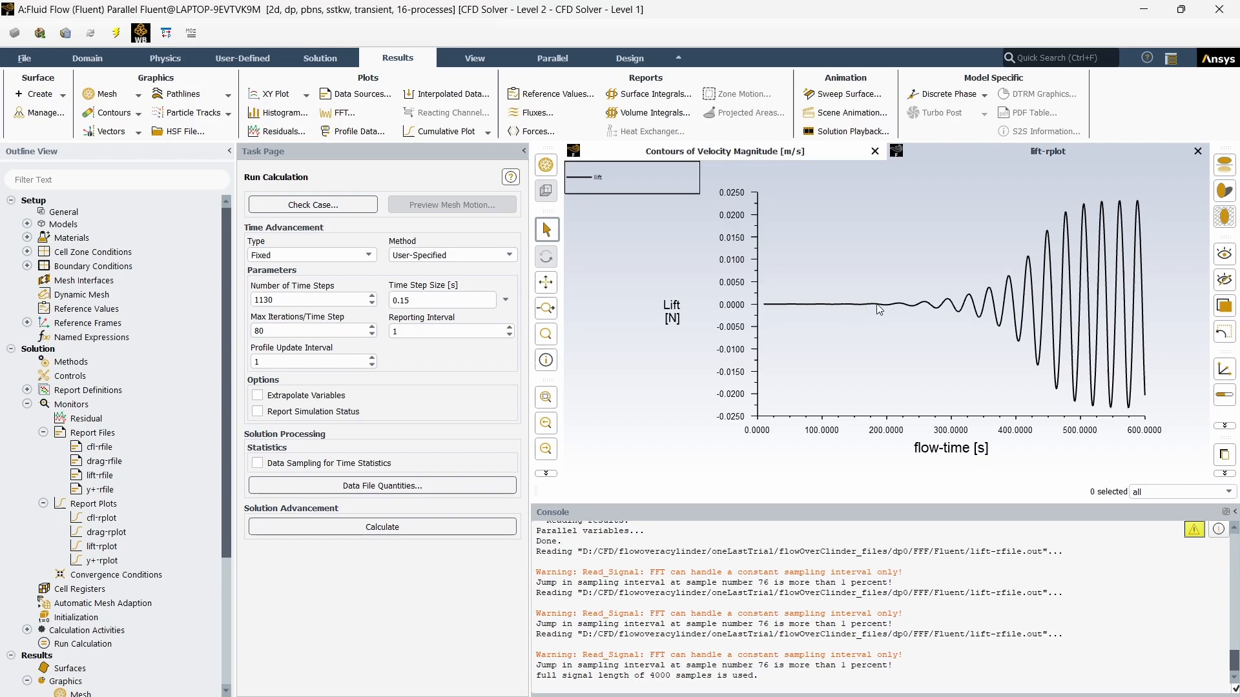
mouse_move(951, 306)
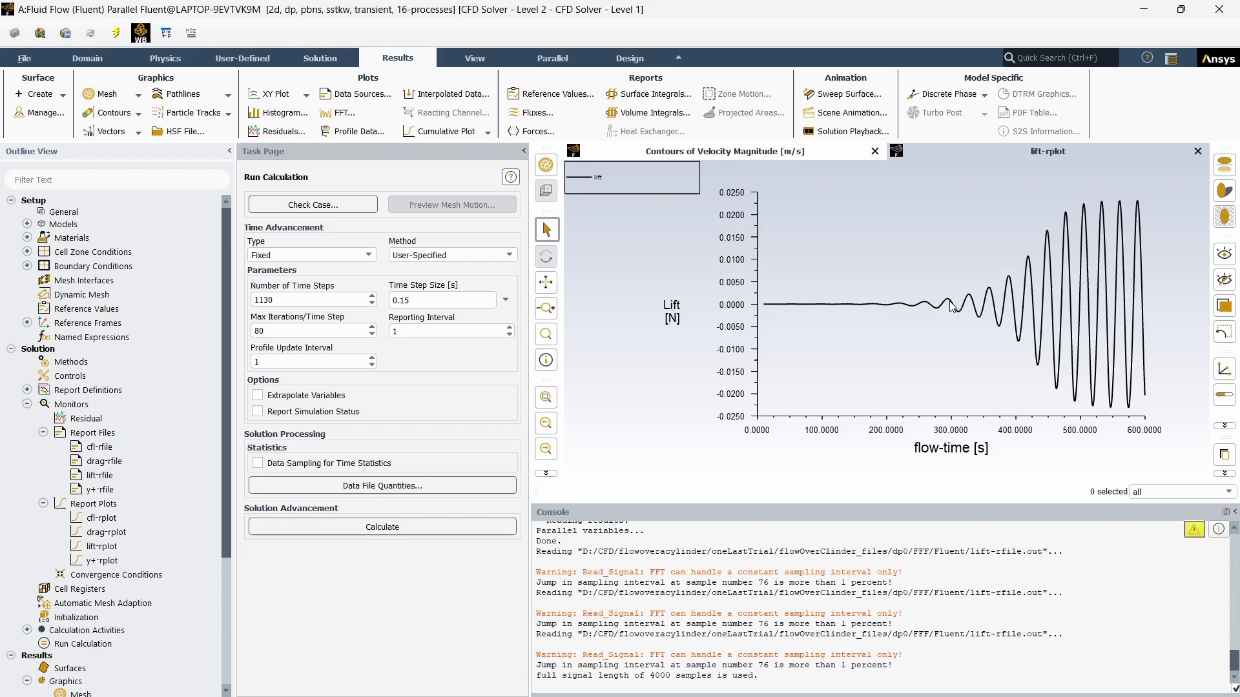
mouse_move(999, 332)
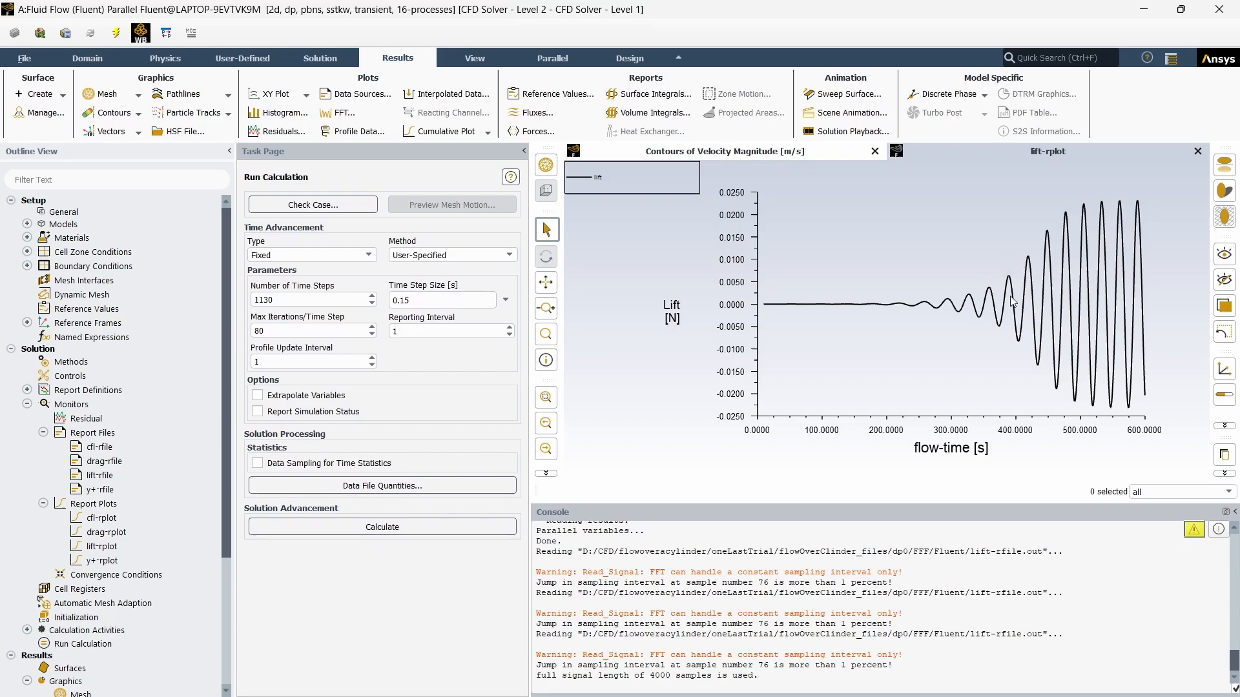
mouse_move(761, 260)
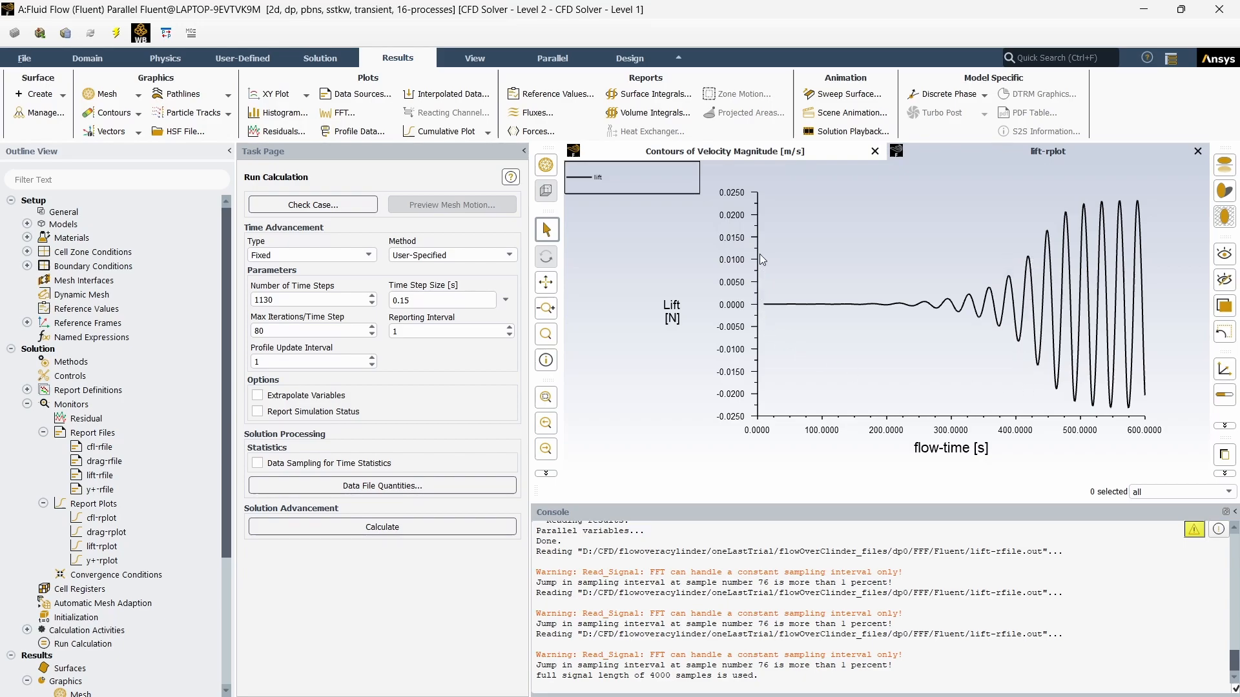
mouse_move(764, 363)
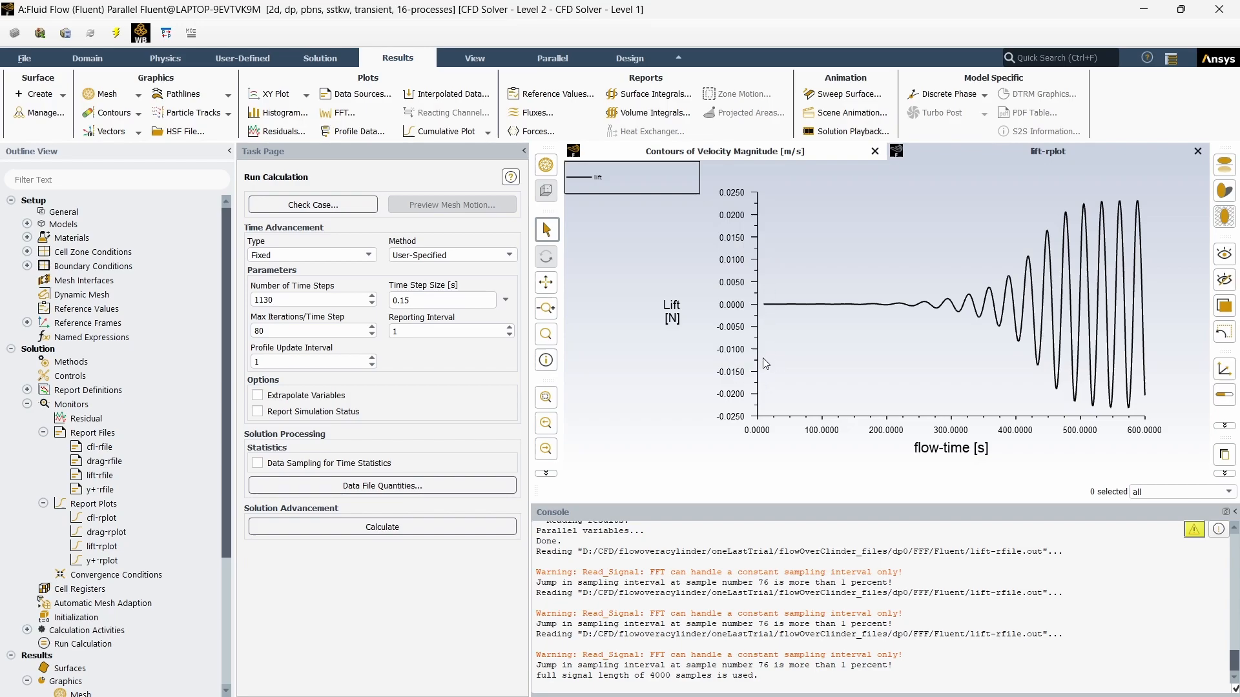
mouse_move(1029, 372)
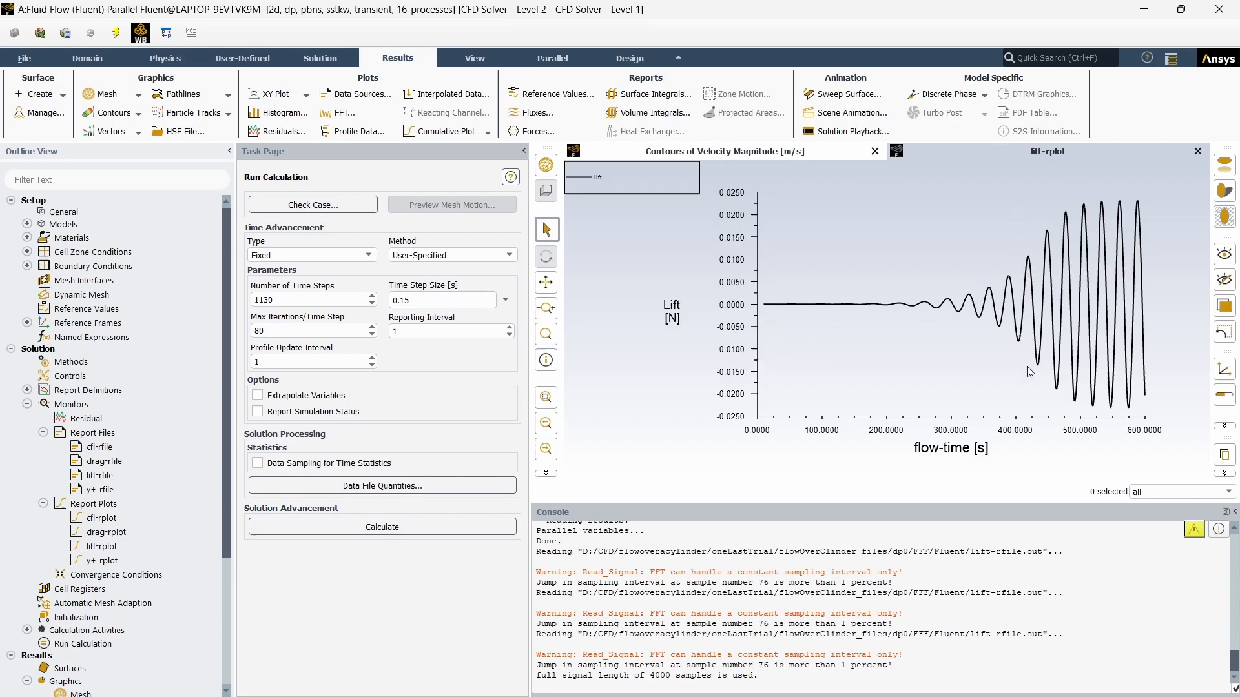
mouse_move(1103, 289)
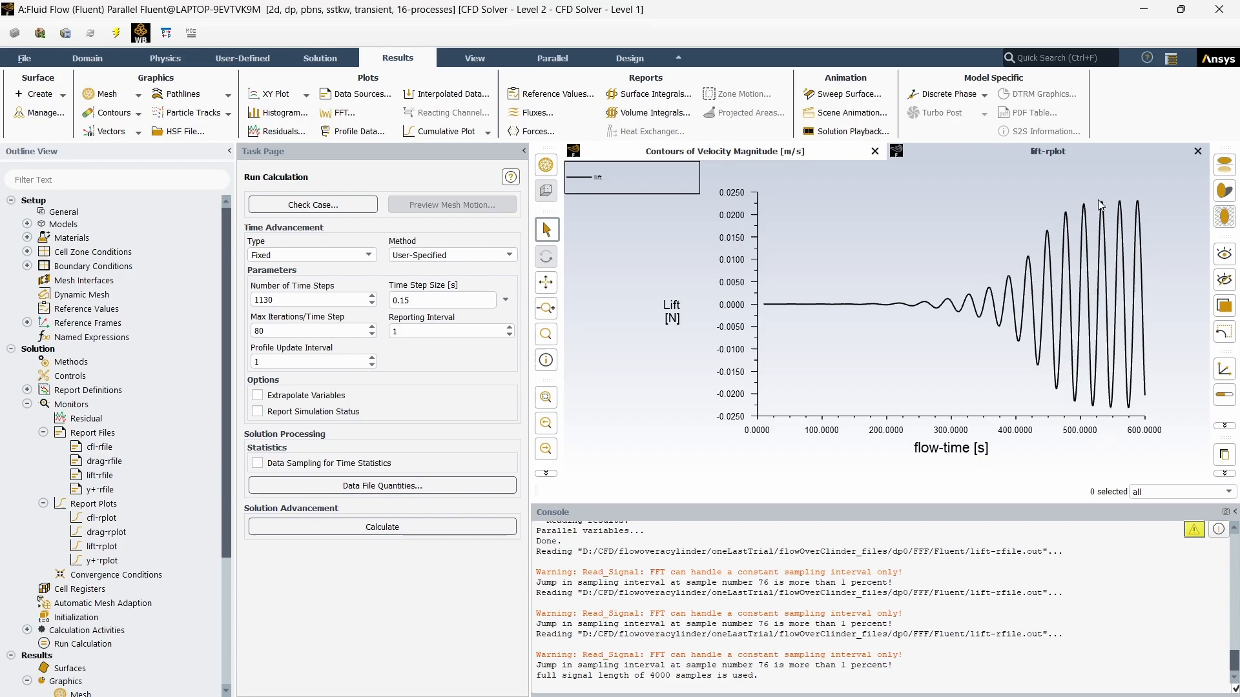
mouse_move(1109, 412)
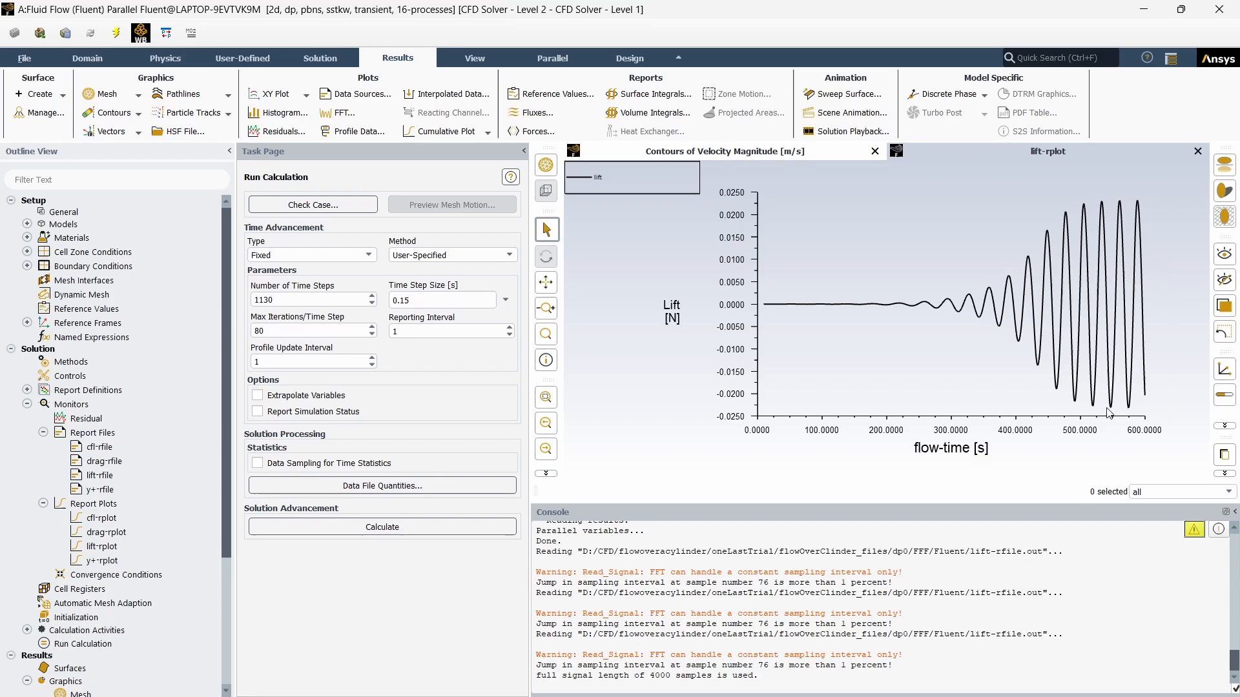
mouse_move(1177, 426)
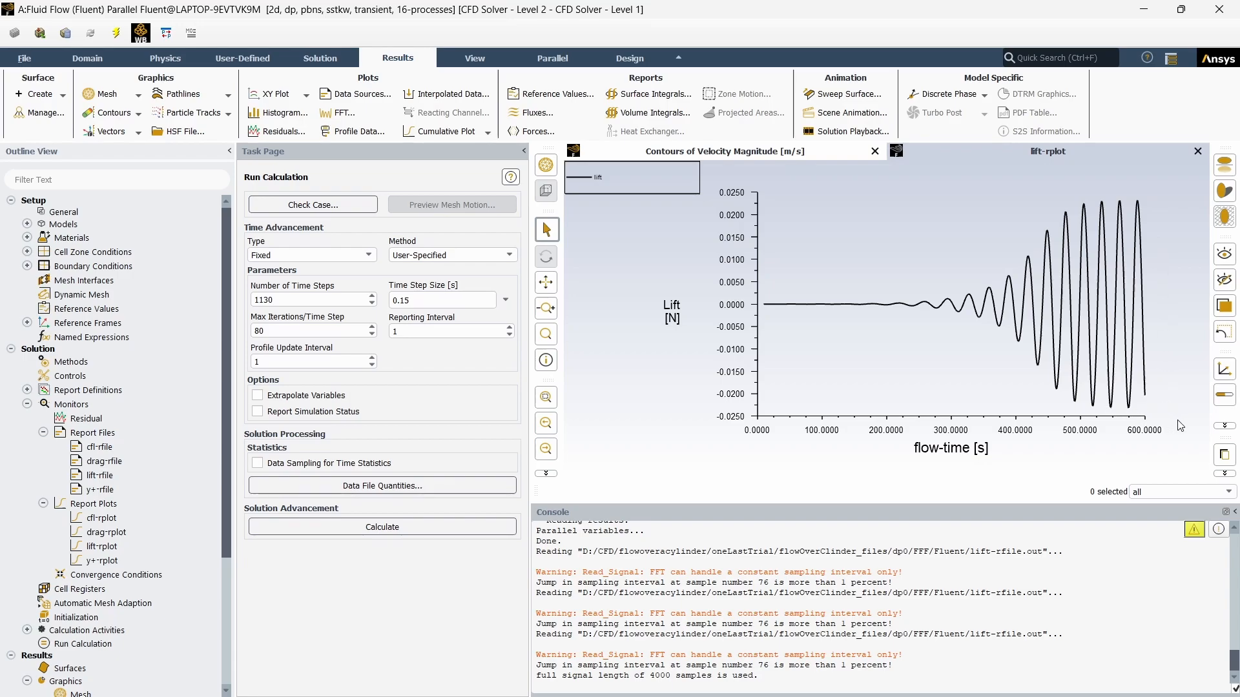
mouse_move(1158, 384)
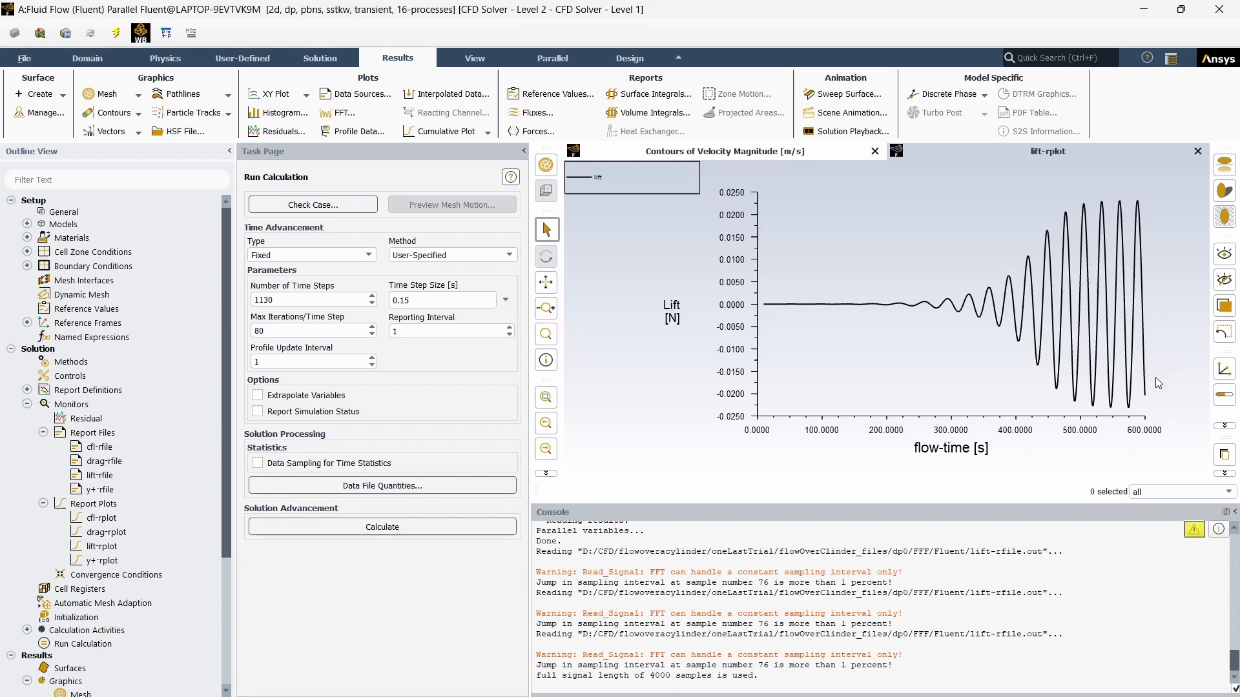
mouse_move(1102, 223)
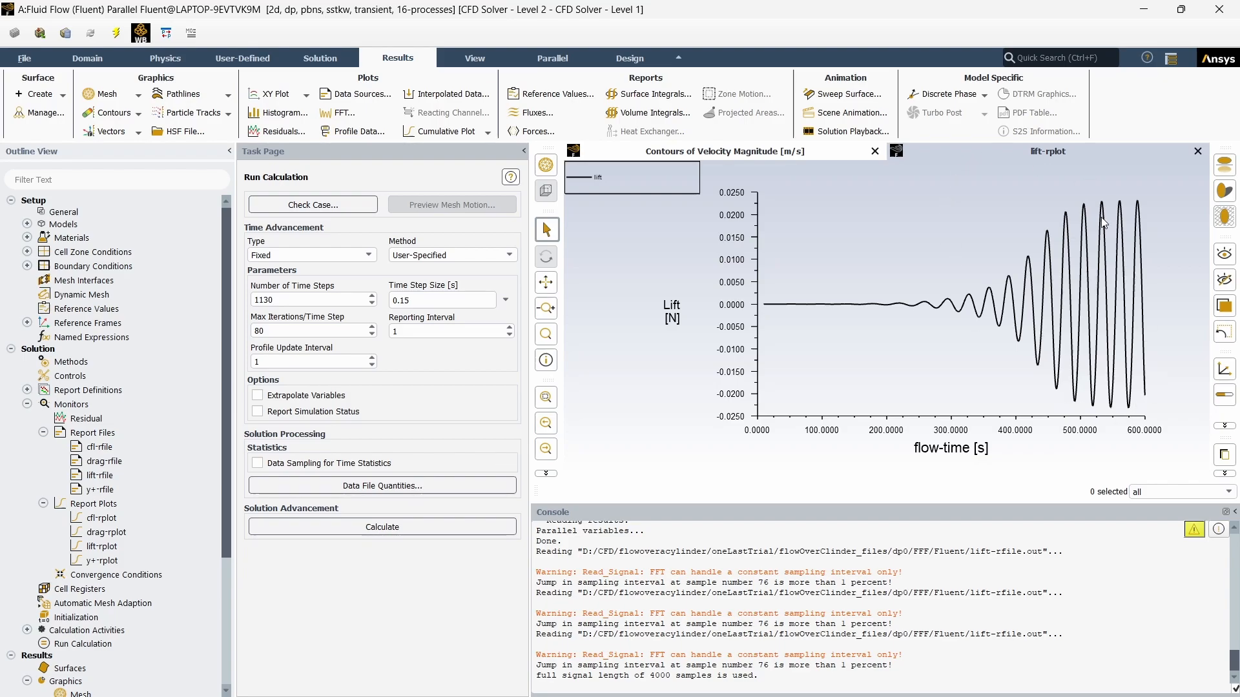
mouse_move(1082, 254)
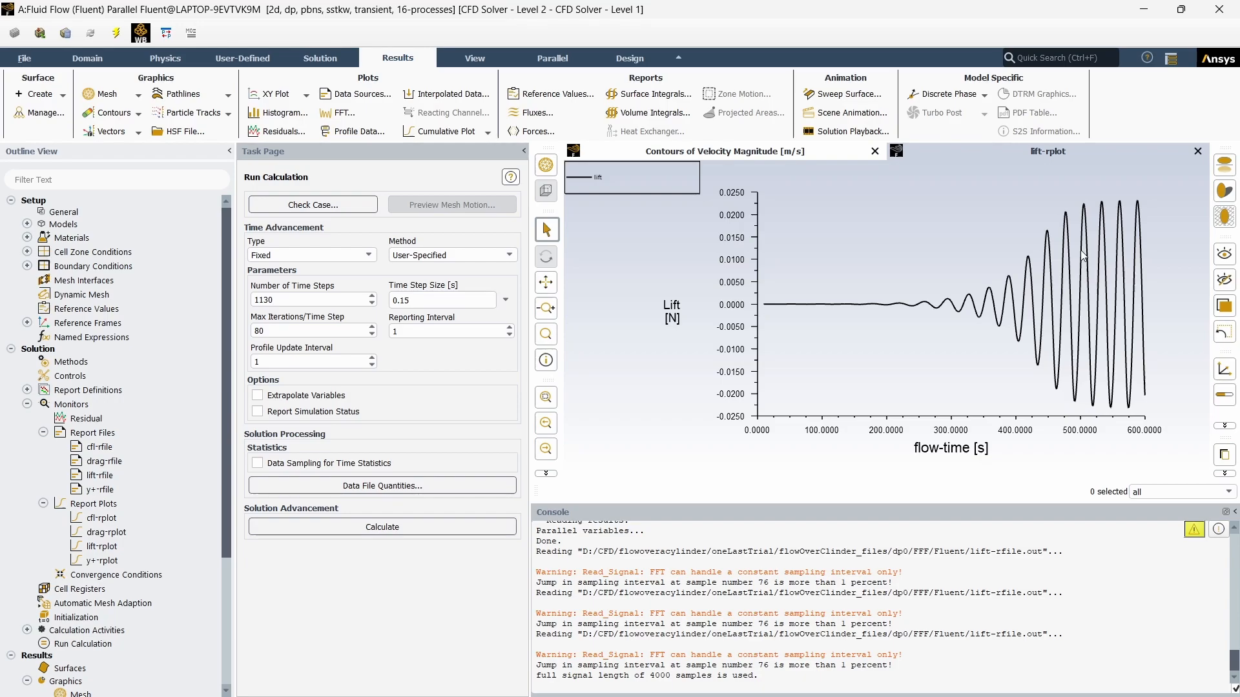
mouse_move(4, 636)
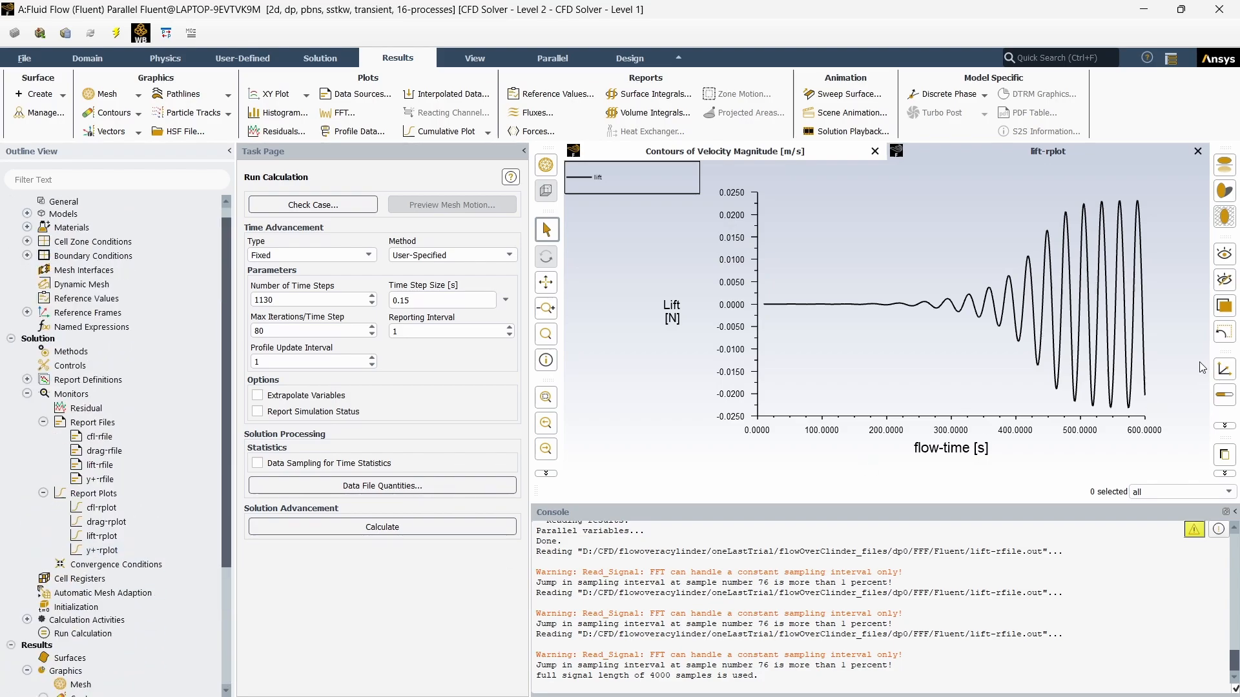
mouse_move(755, 363)
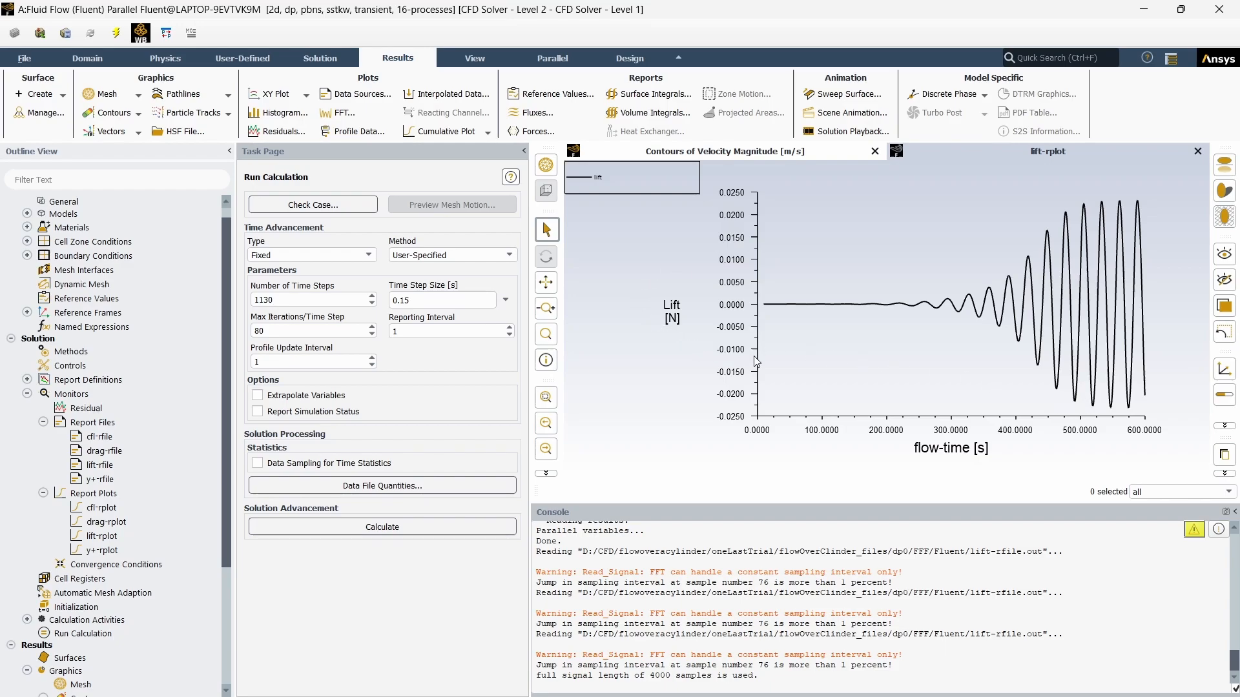
mouse_move(714, 366)
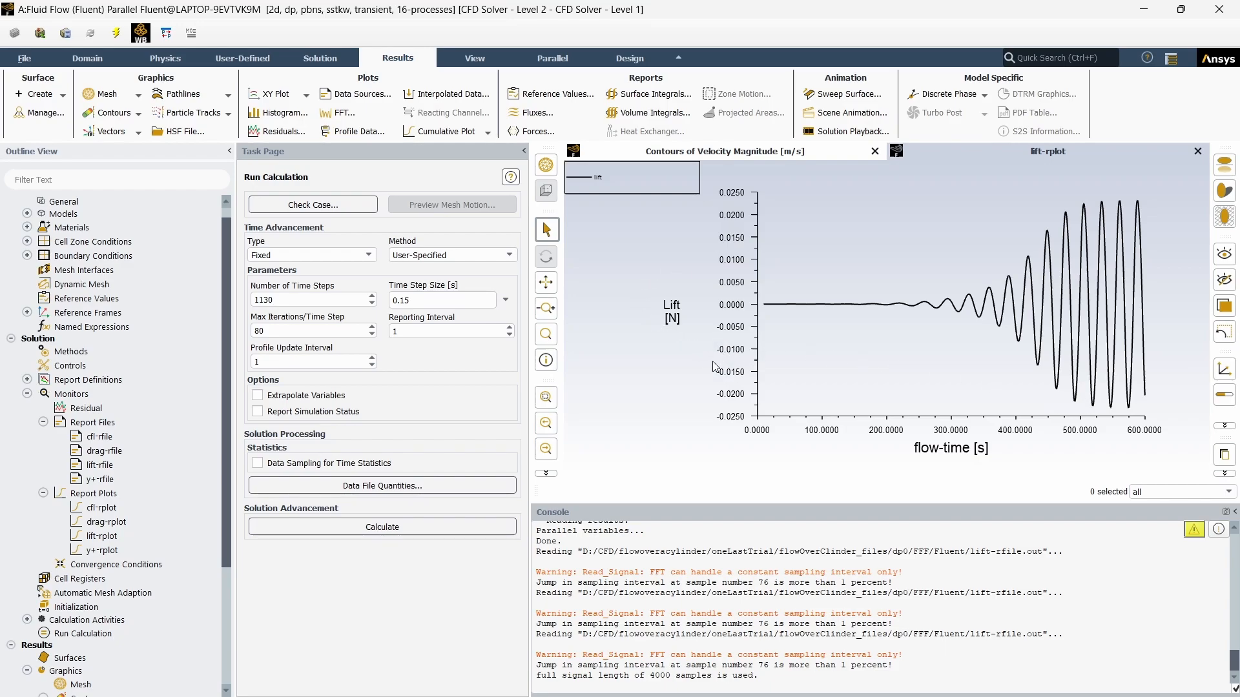
mouse_move(697, 346)
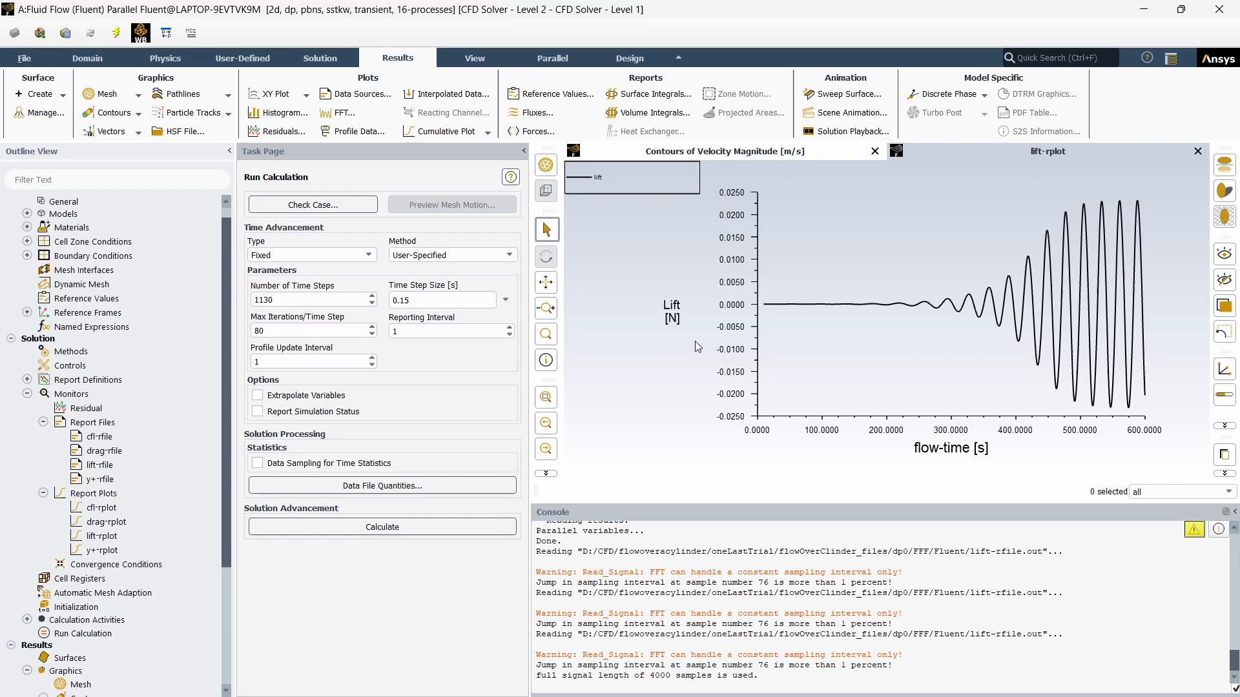
mouse_move(720, 335)
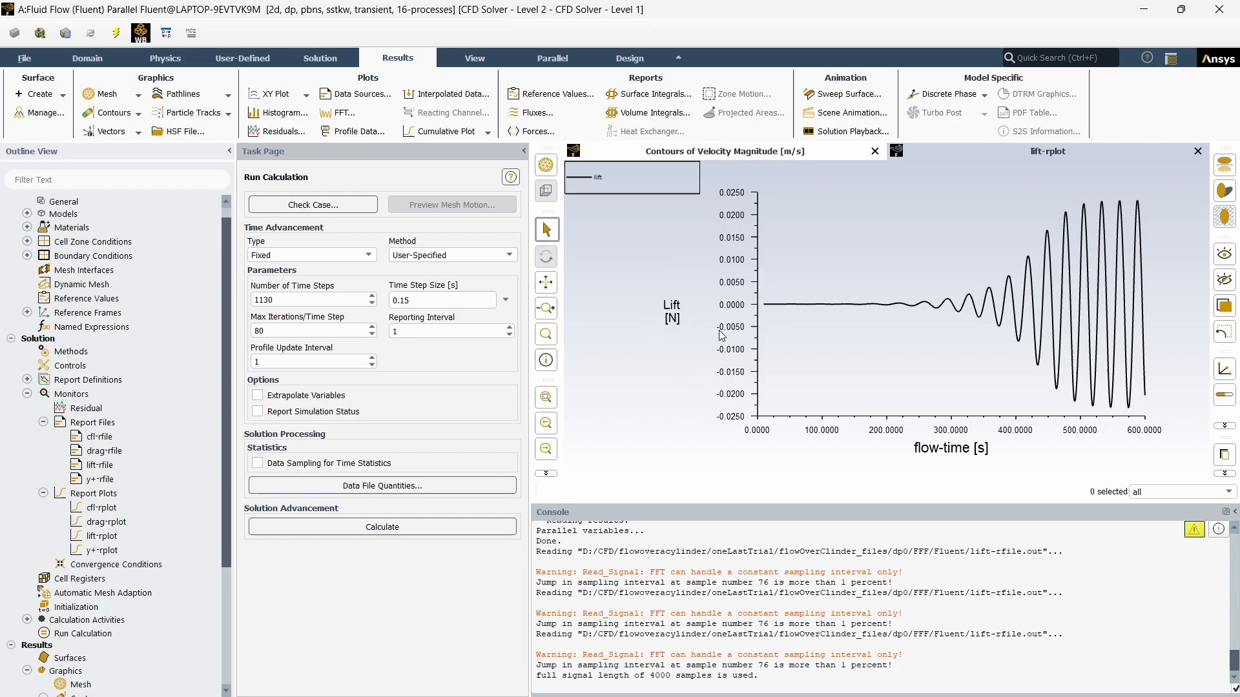
mouse_move(610, 287)
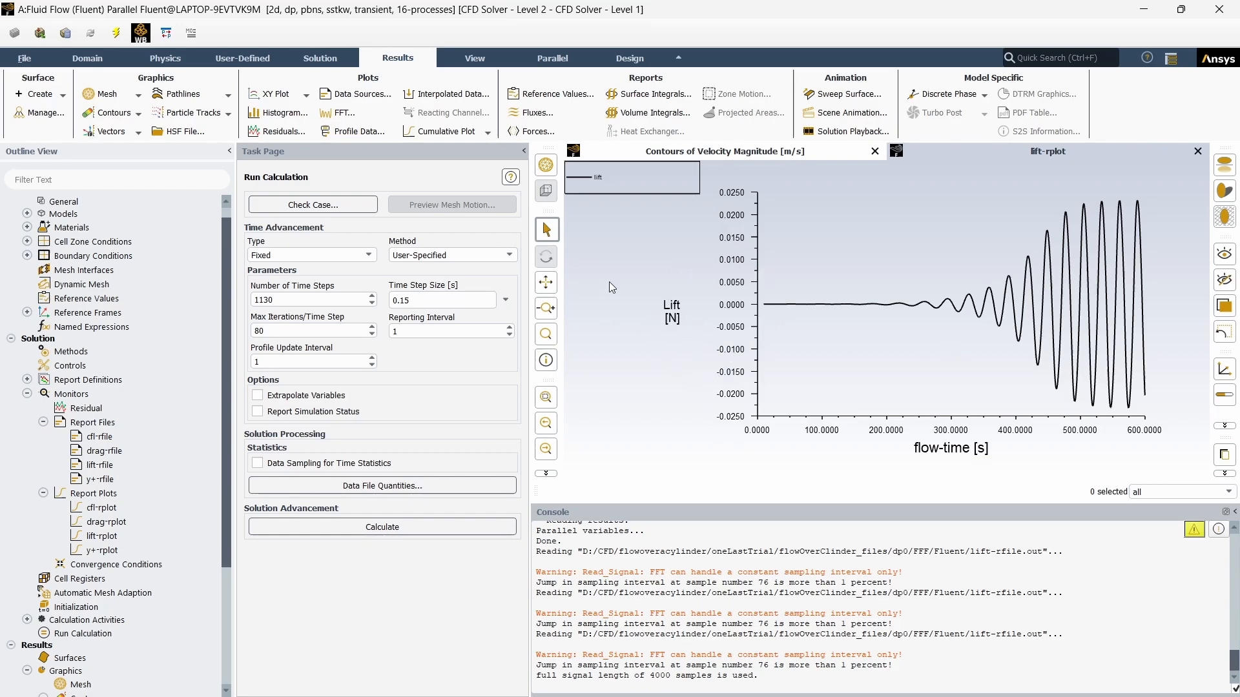
mouse_move(332, 596)
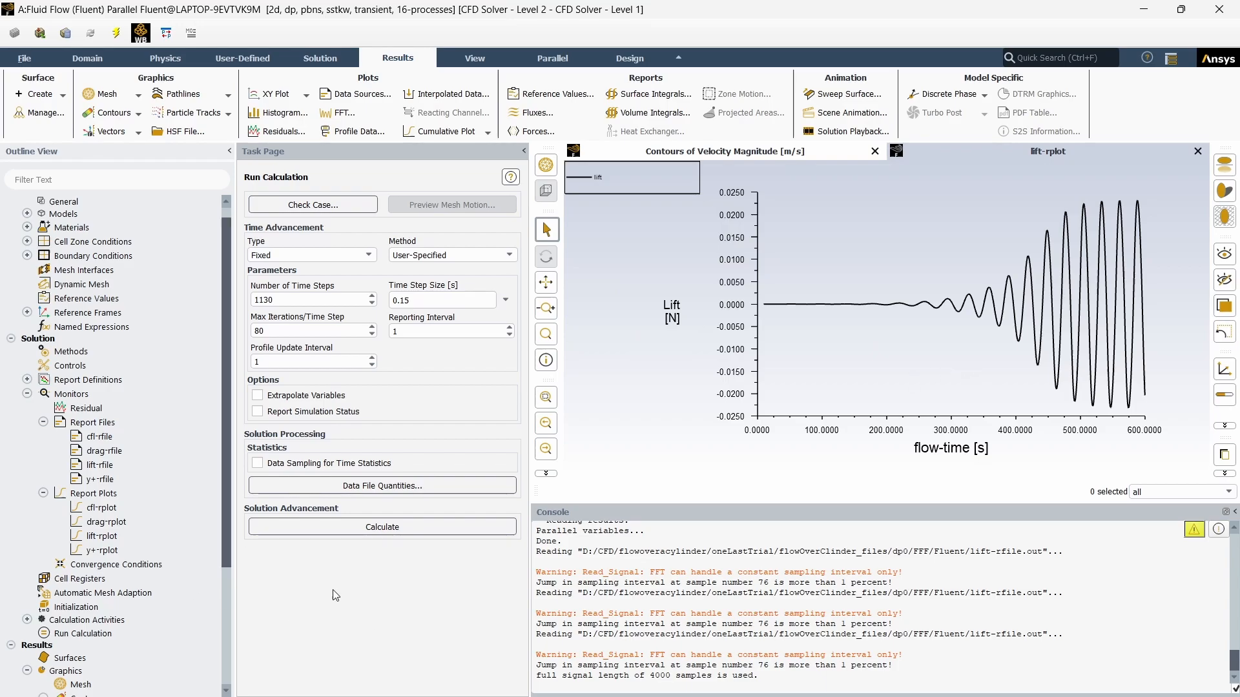
click(92, 422)
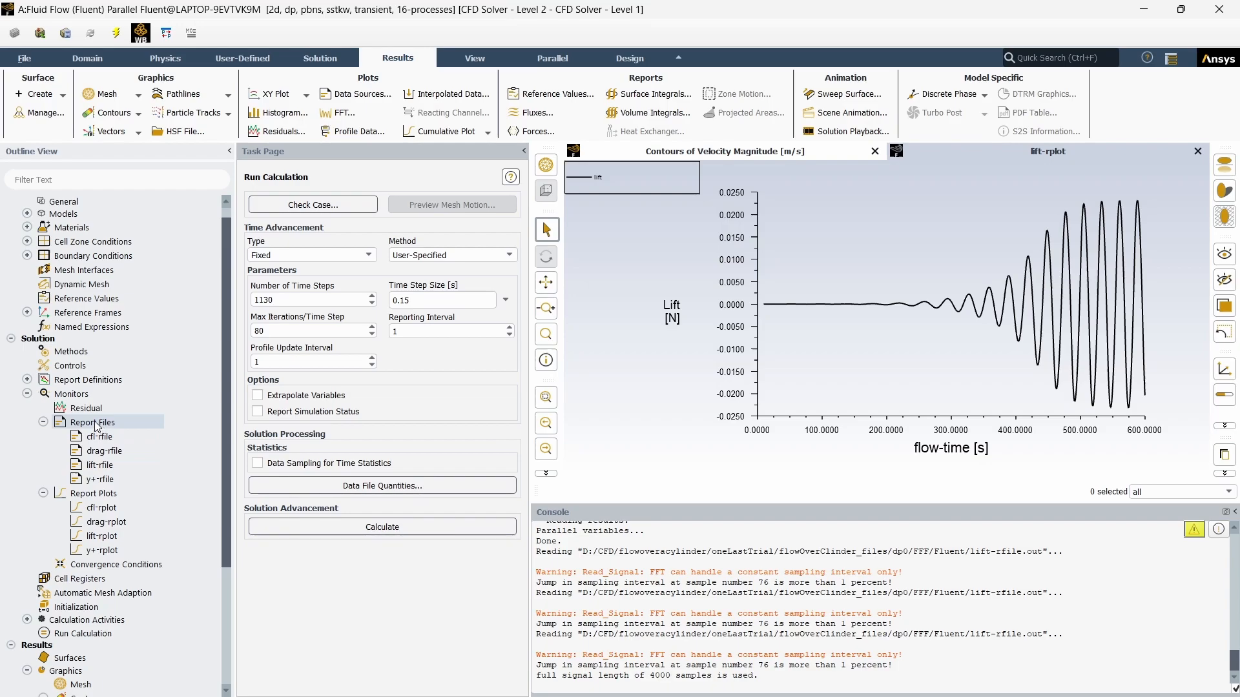
click(88, 381)
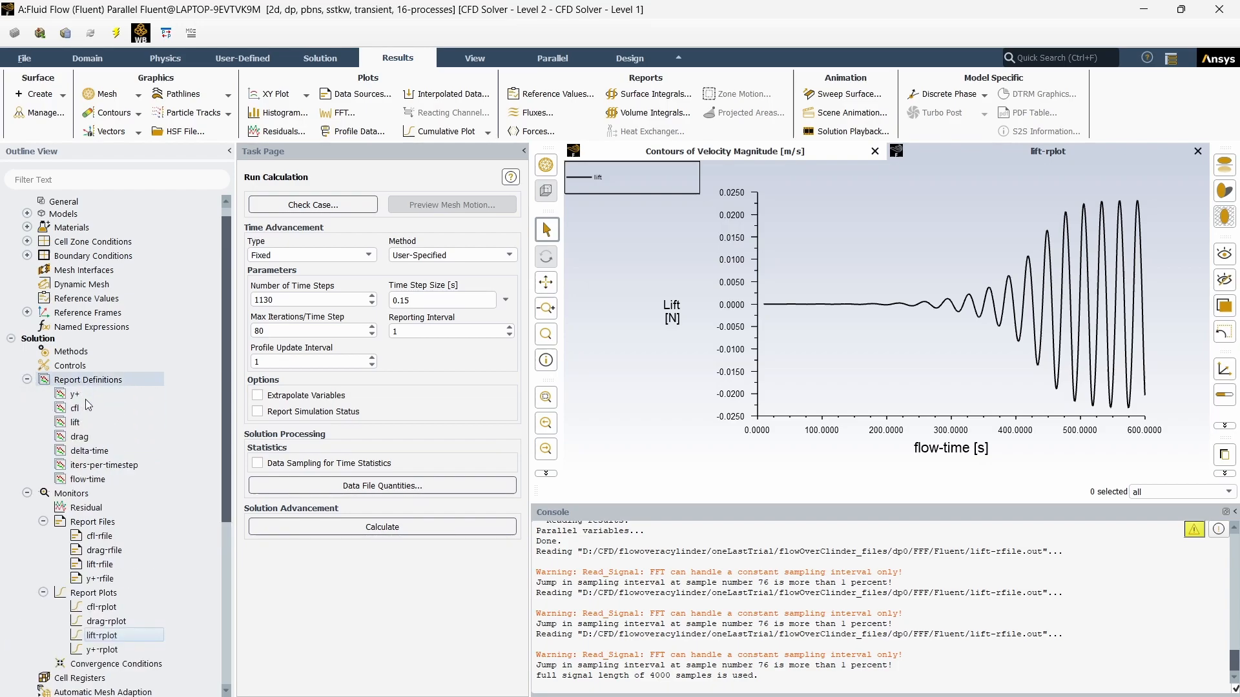
double_click(75, 422)
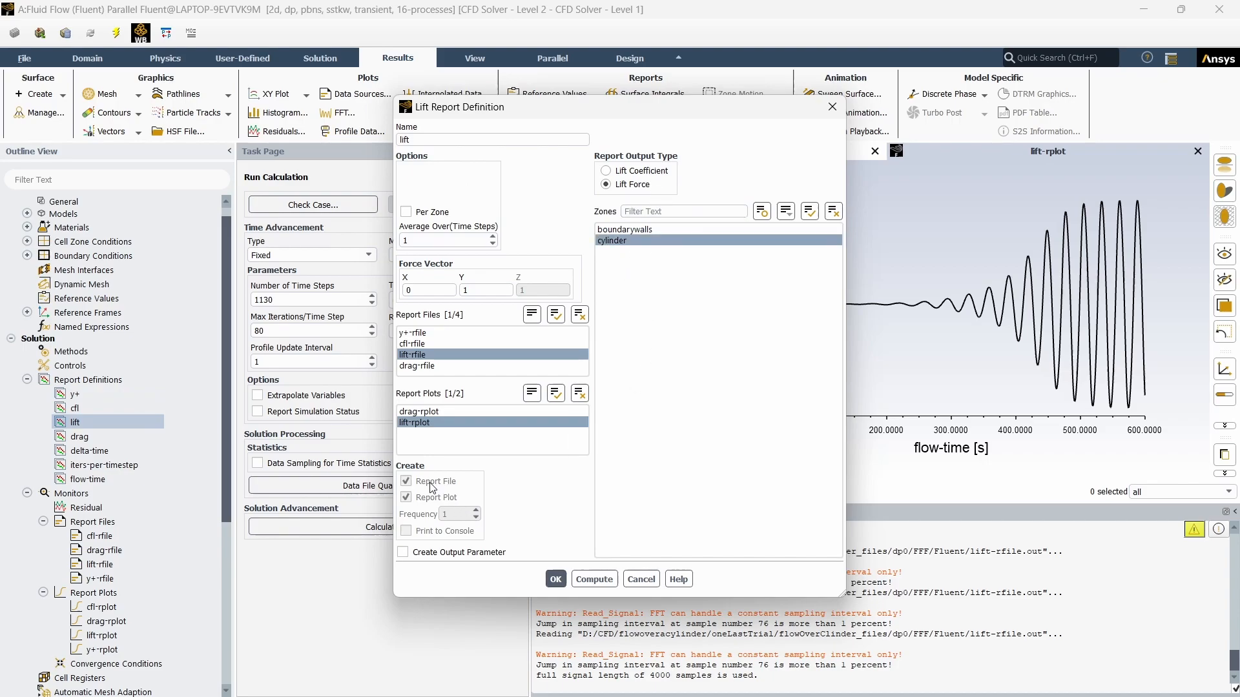
mouse_move(641, 579)
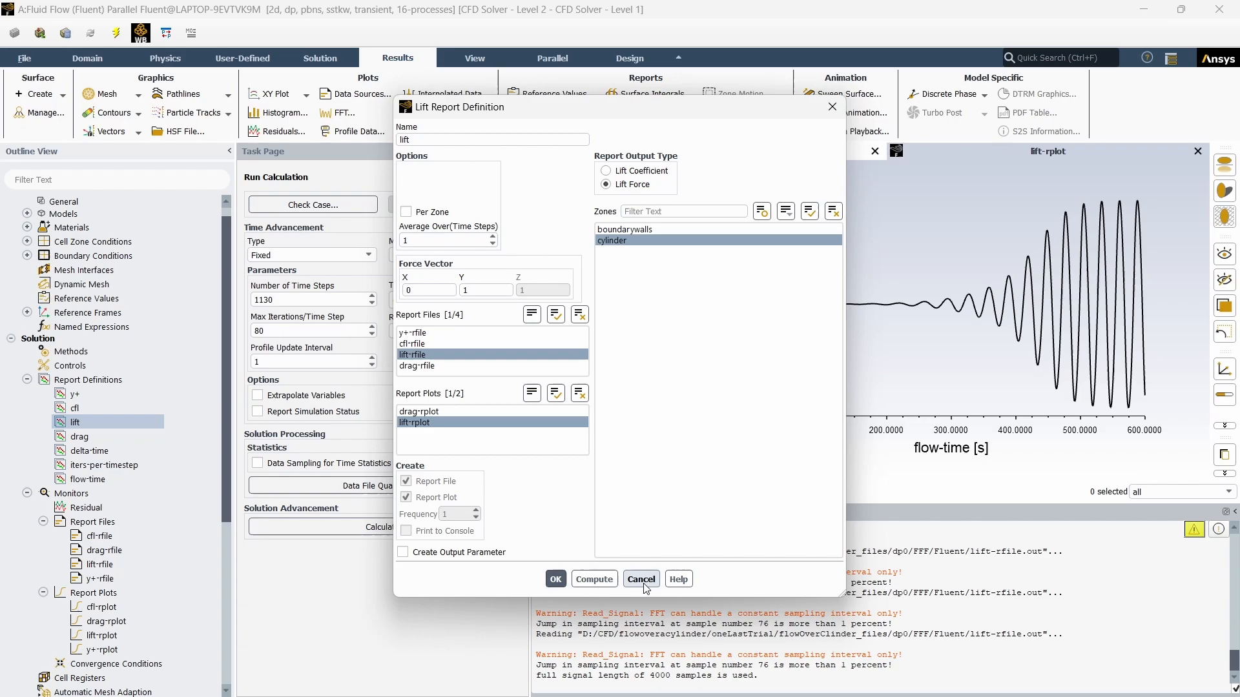
click(640, 579)
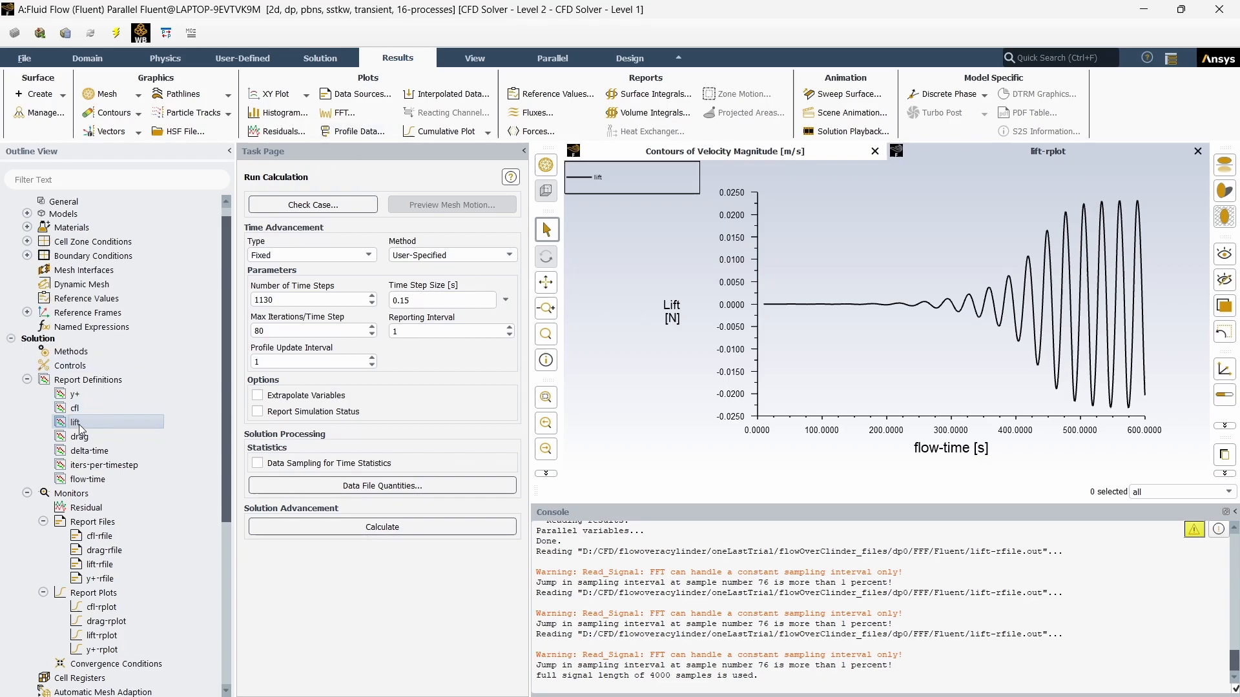
double_click(76, 422)
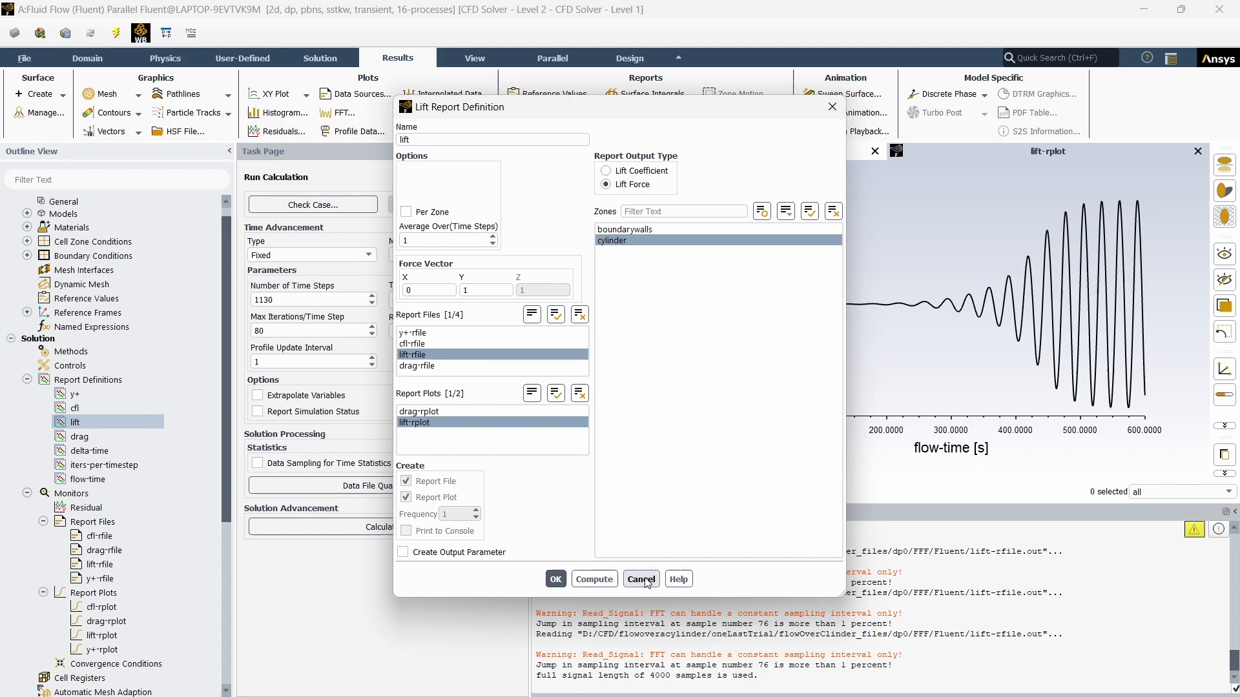
click(641, 578)
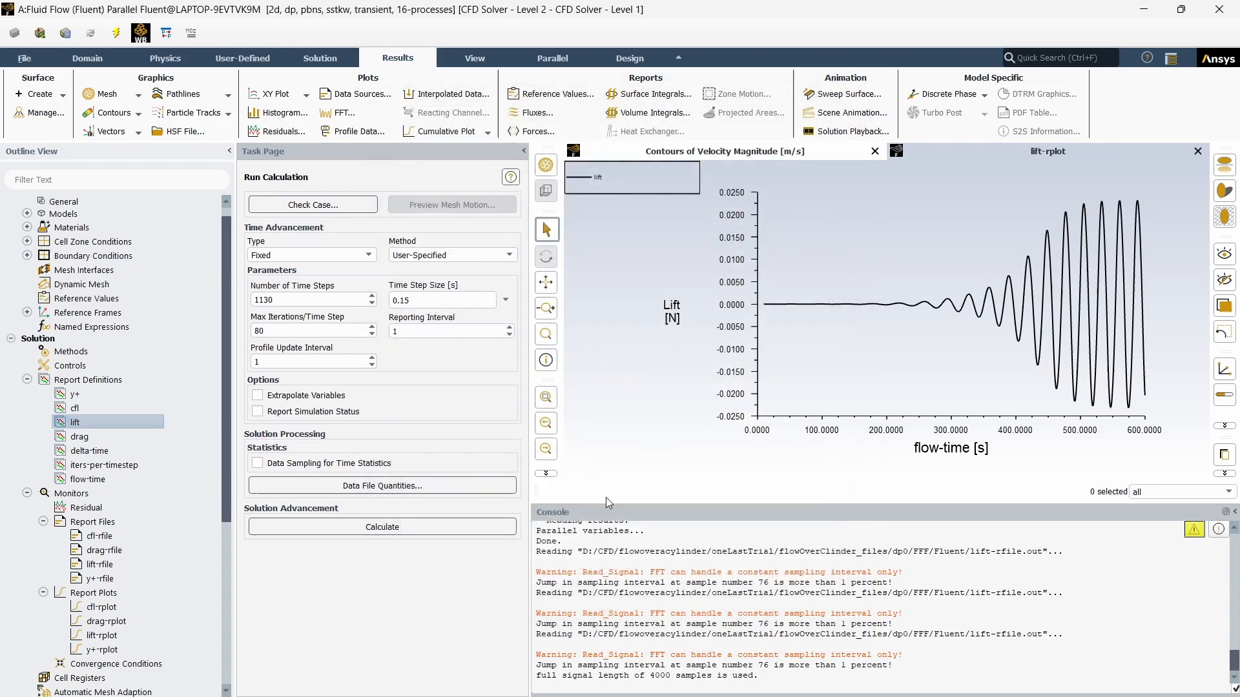
mouse_move(339, 112)
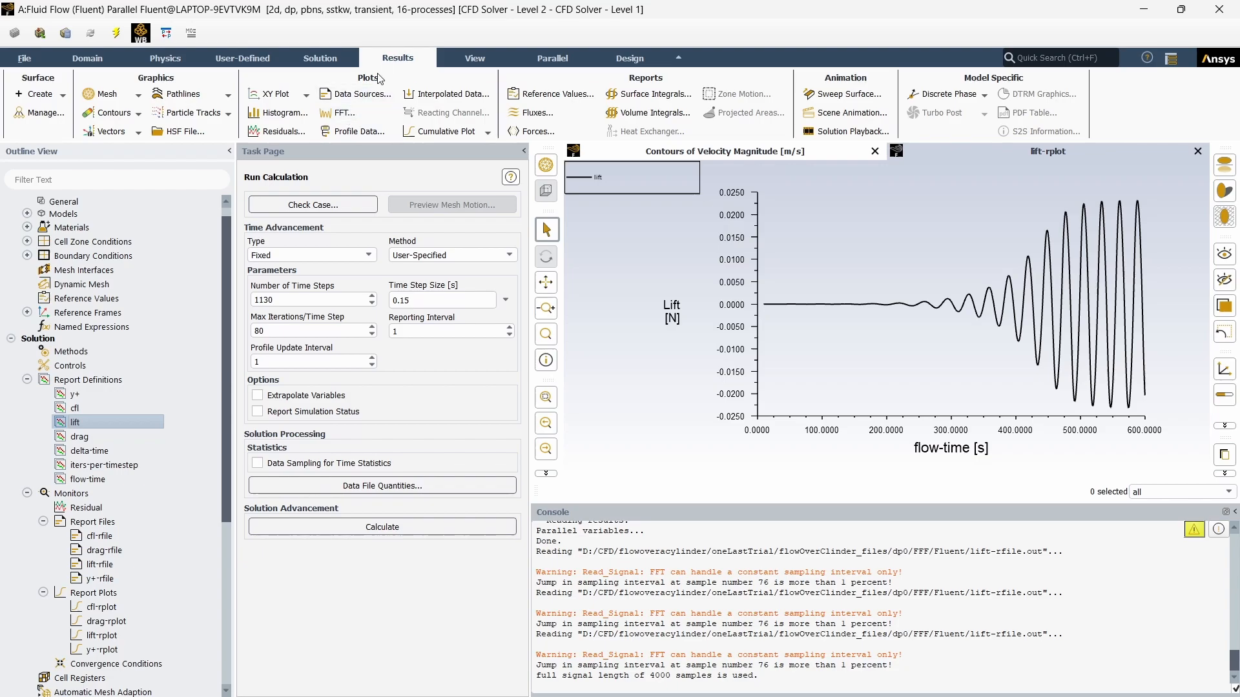
mouse_move(342, 113)
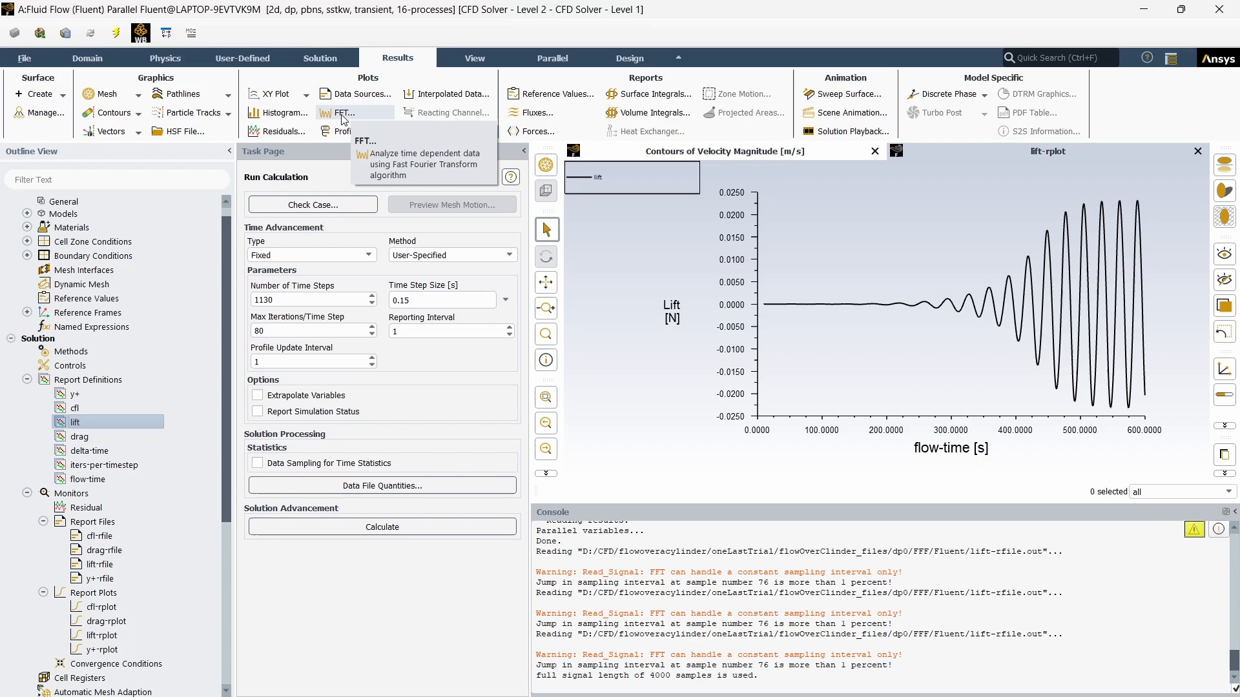
Open the FFT tool and load lift-rfile.out as the input signal
click(341, 113)
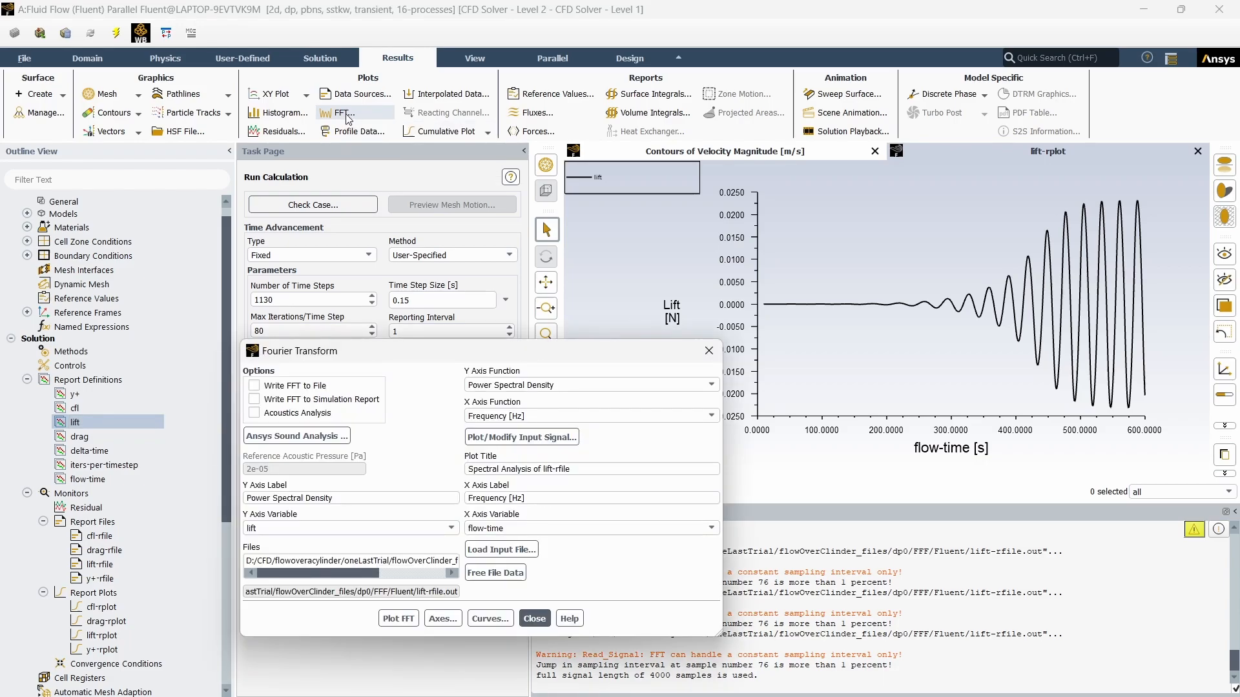
mouse_move(501, 550)
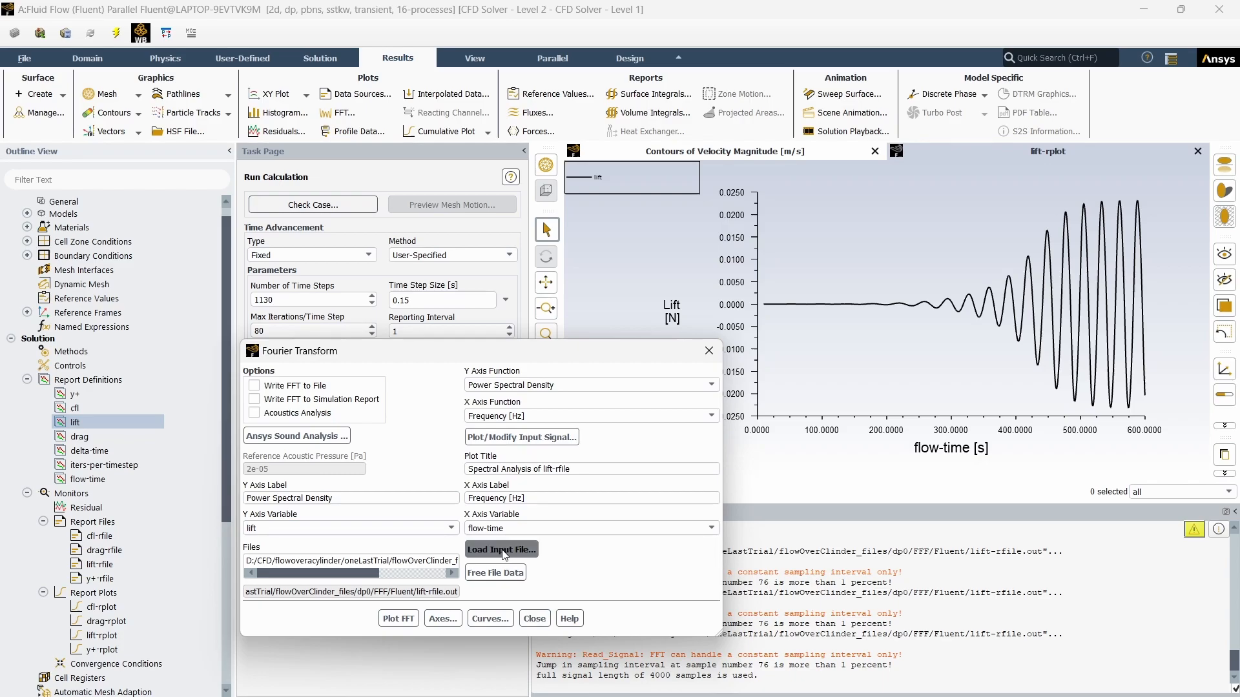
click(500, 549)
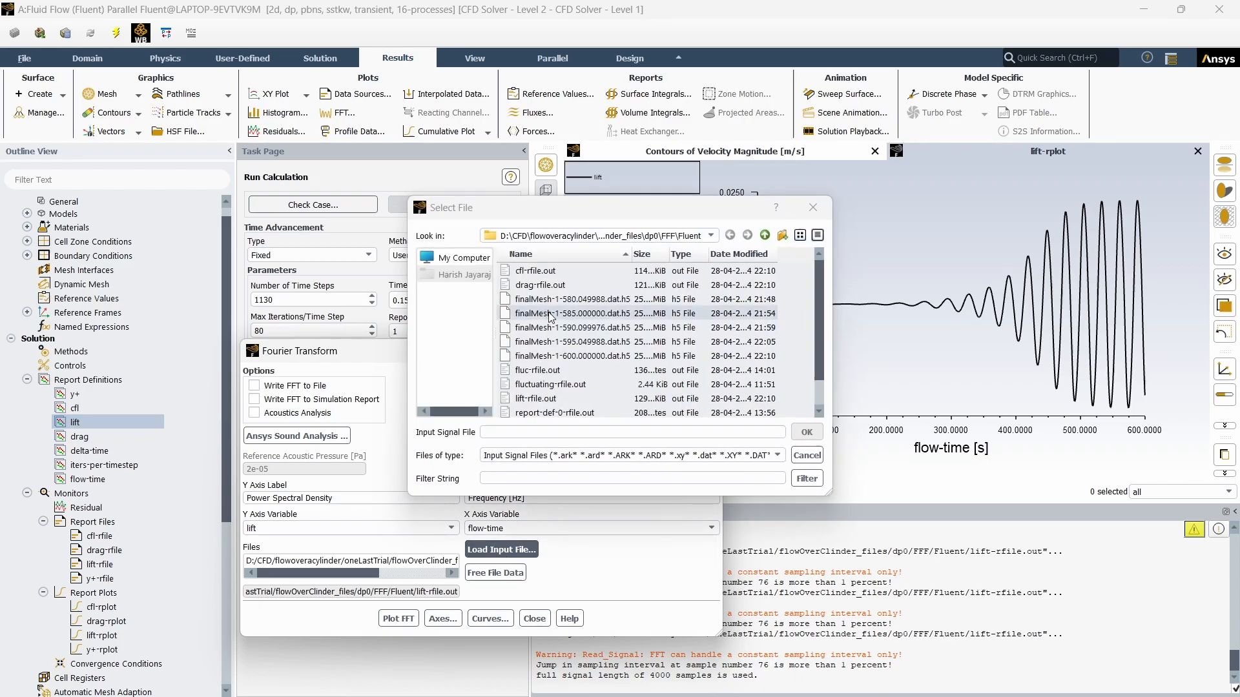
click(534, 399)
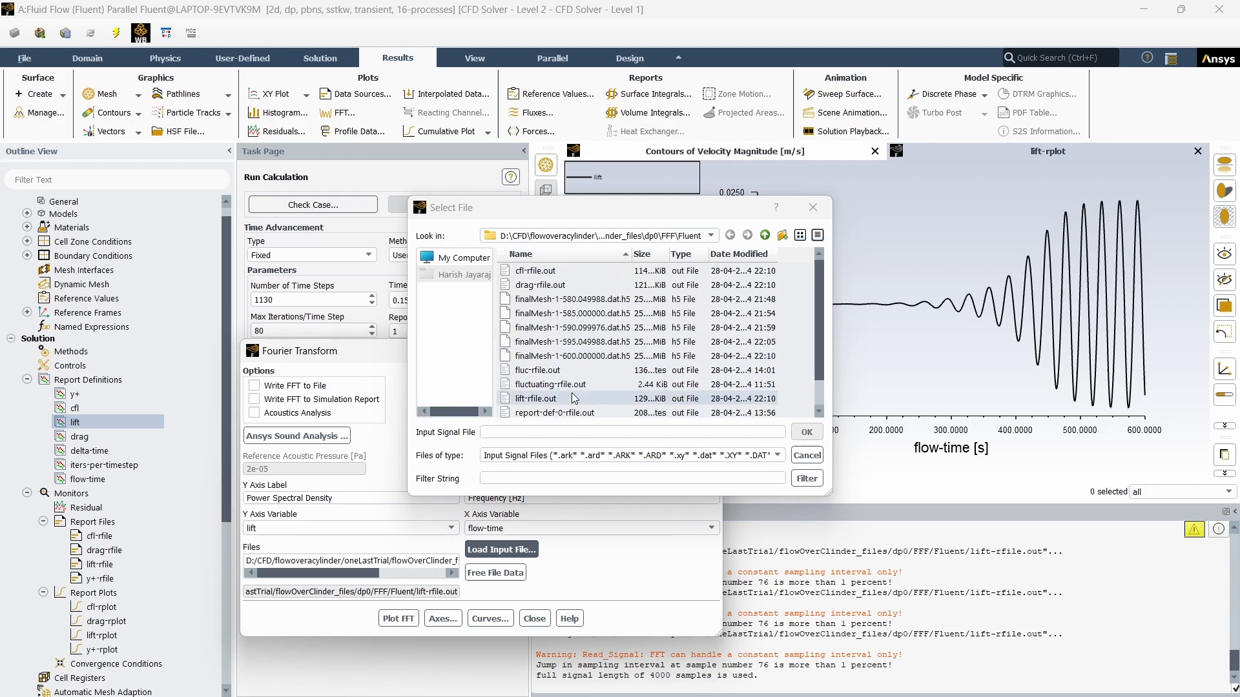
scroll(down, 3)
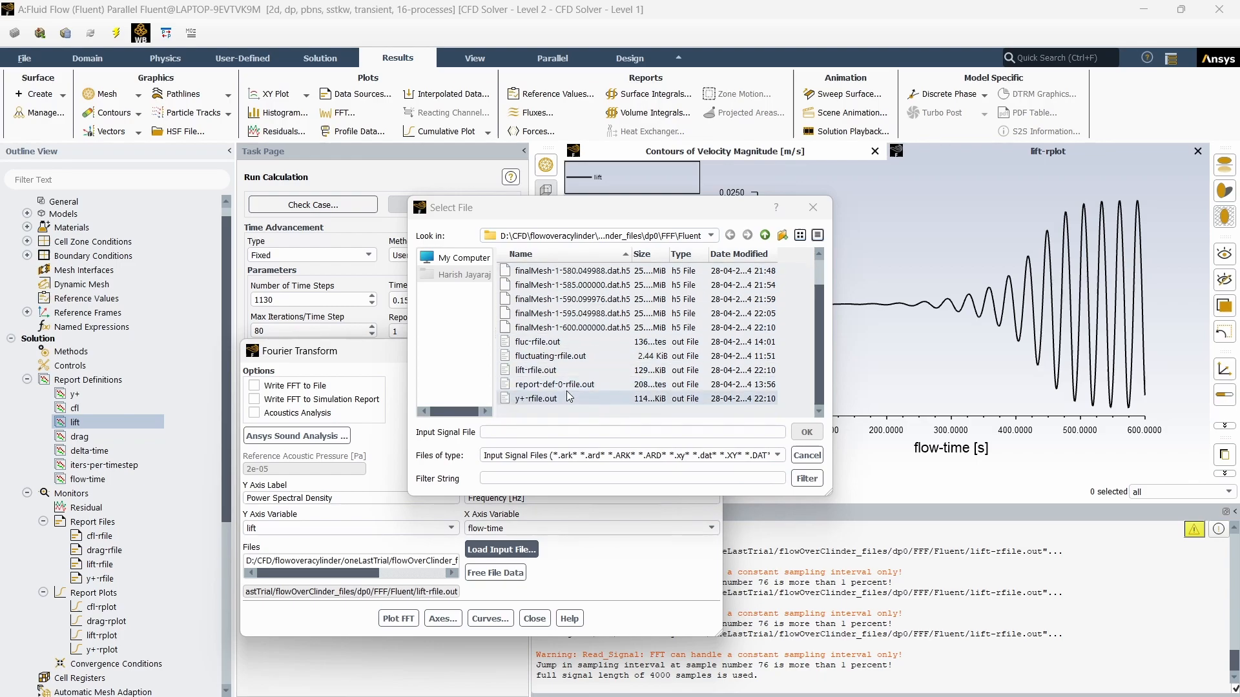
click(536, 370)
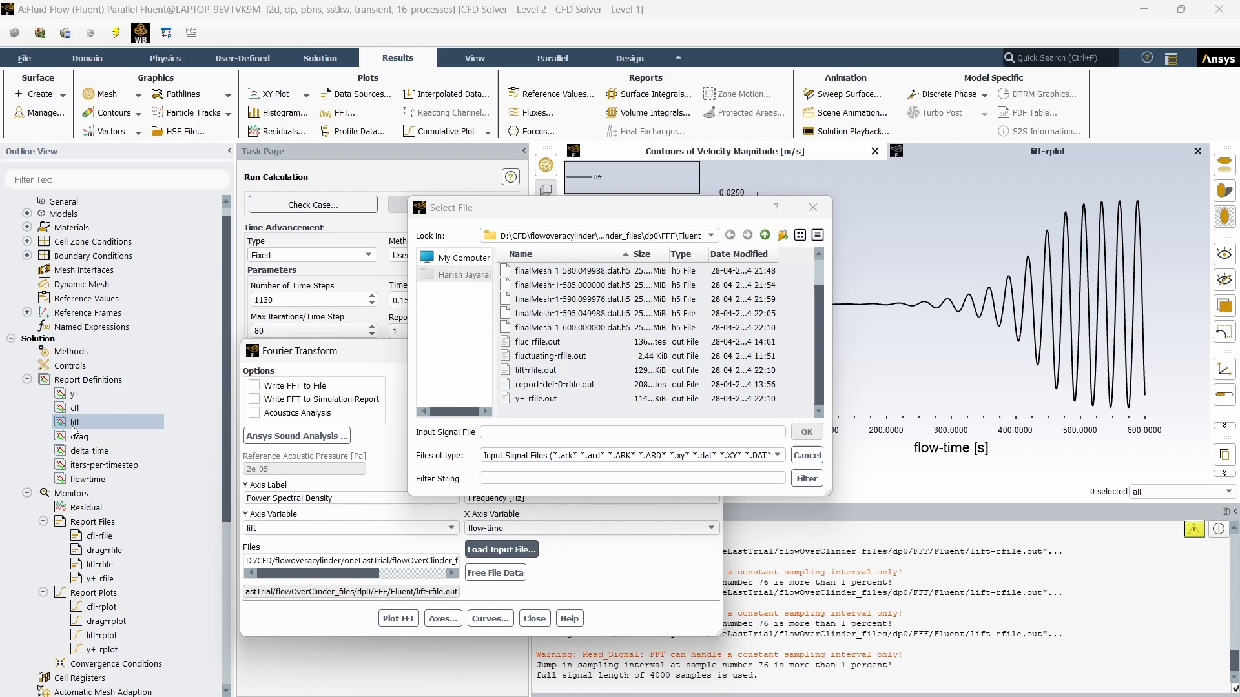
mouse_move(138, 633)
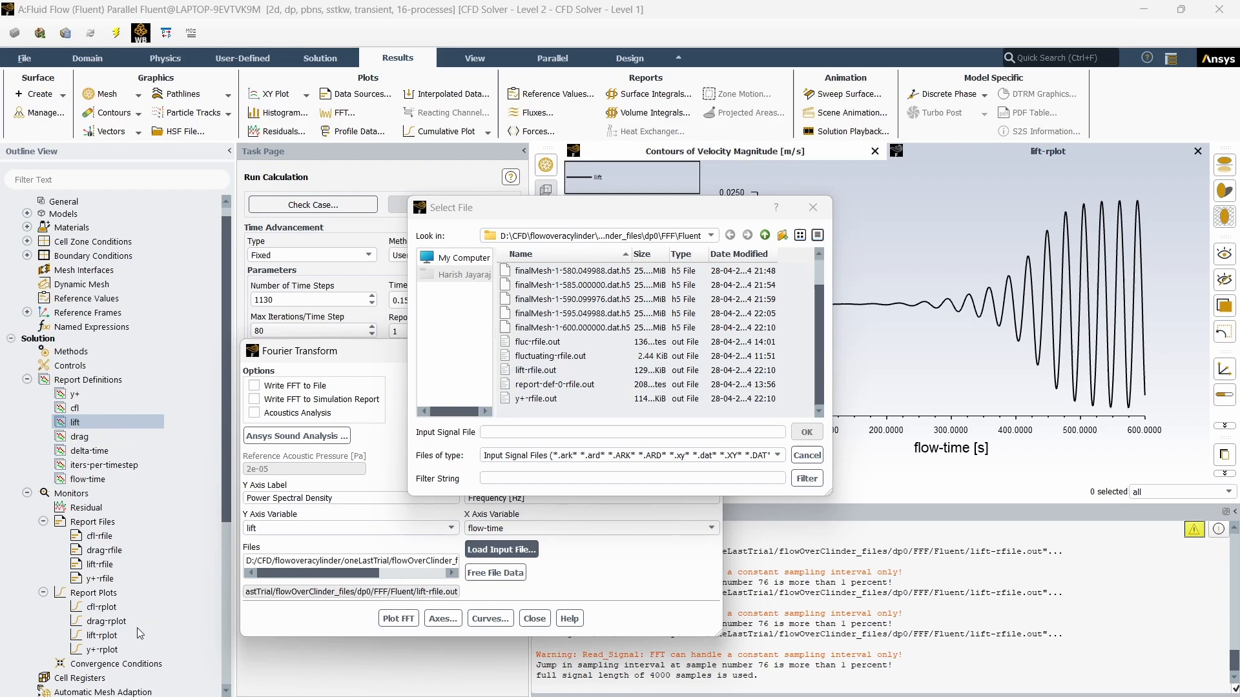
mouse_move(99, 574)
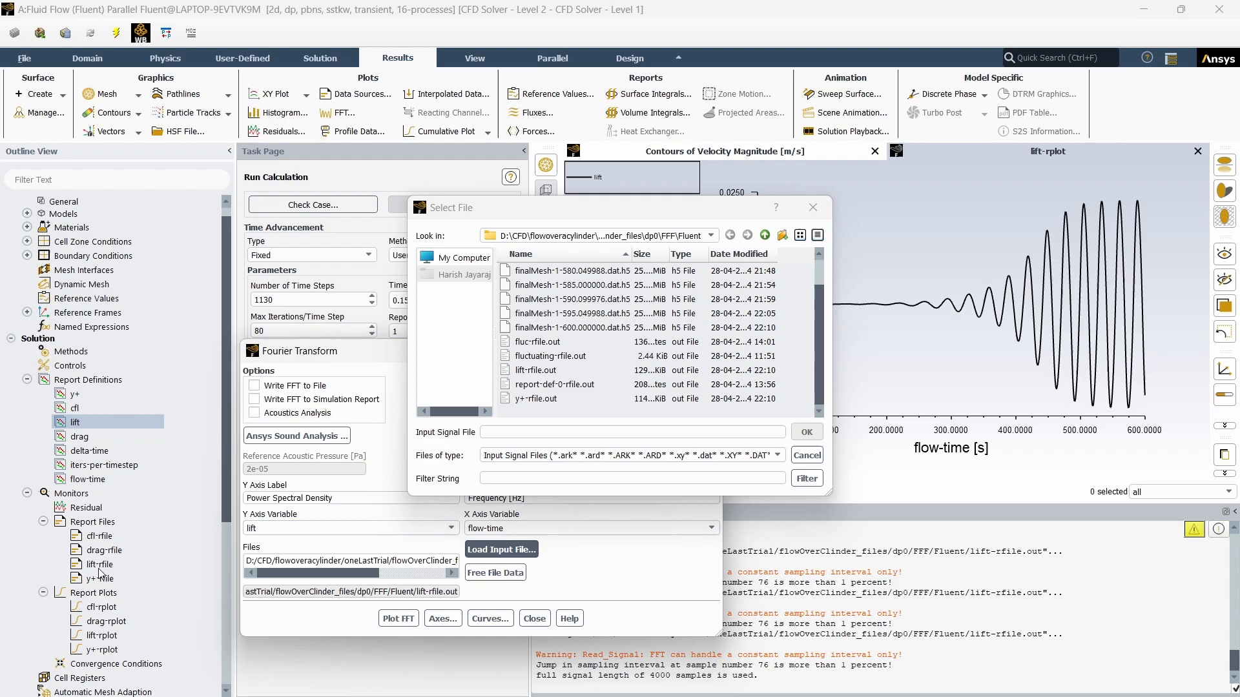
mouse_move(401, 425)
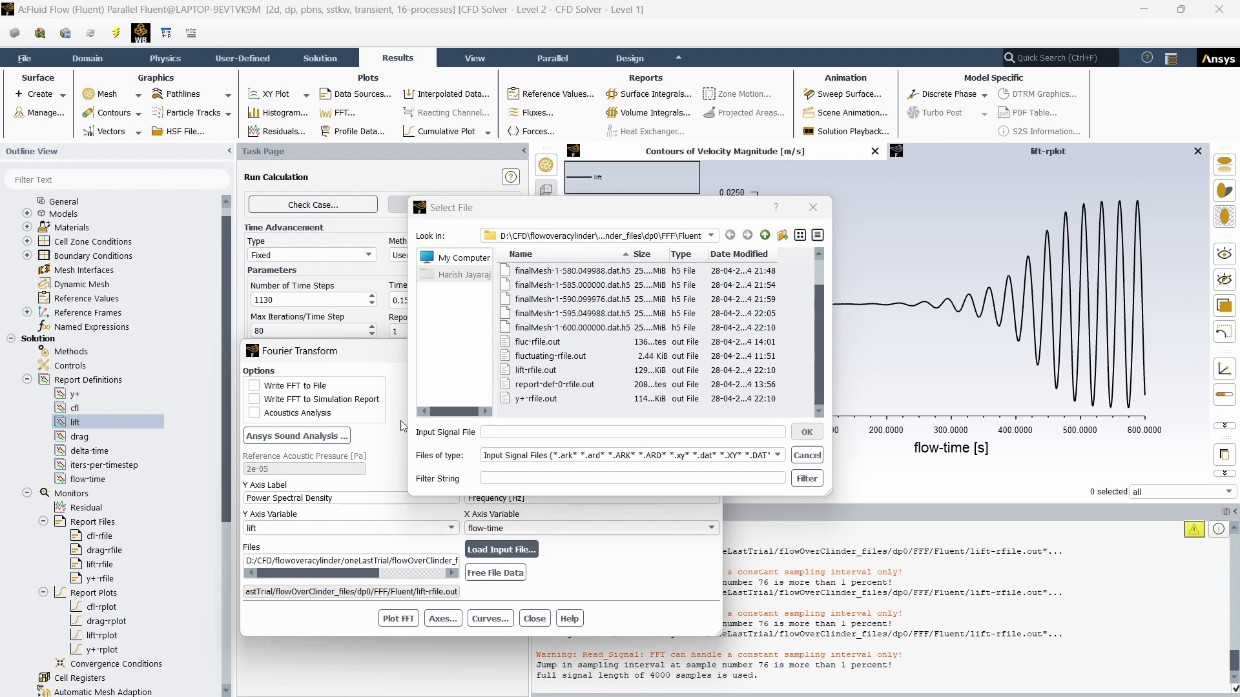
click(535, 370)
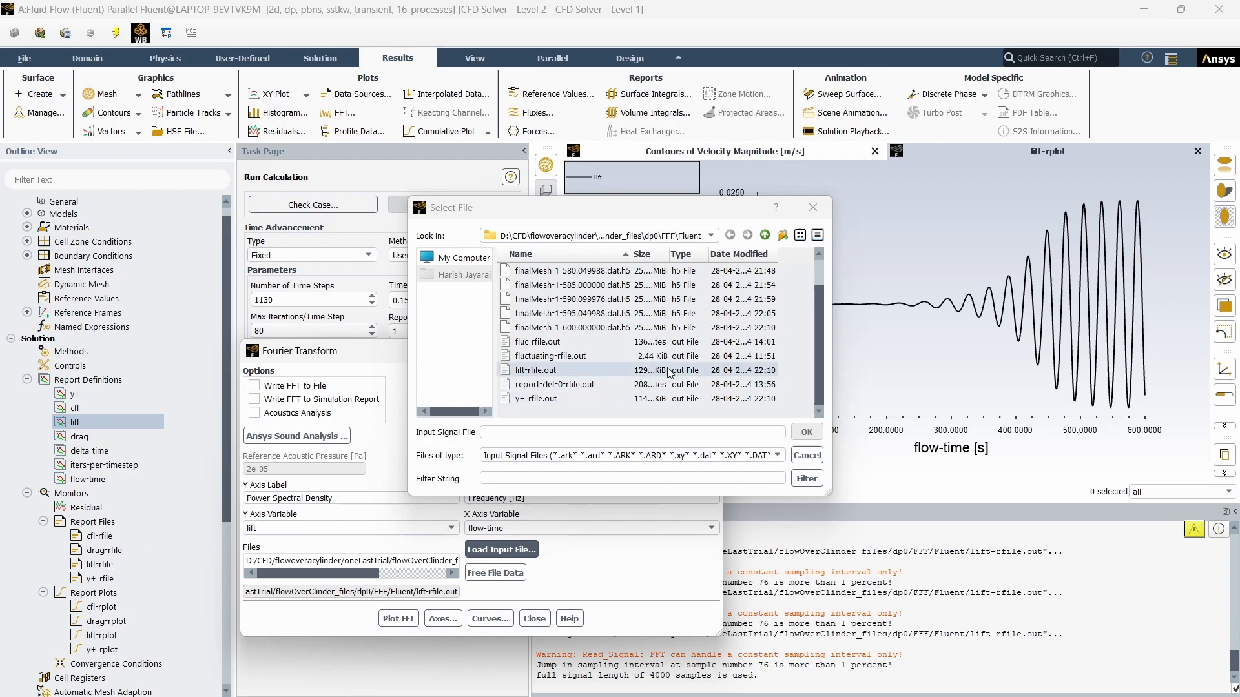
click(555, 384)
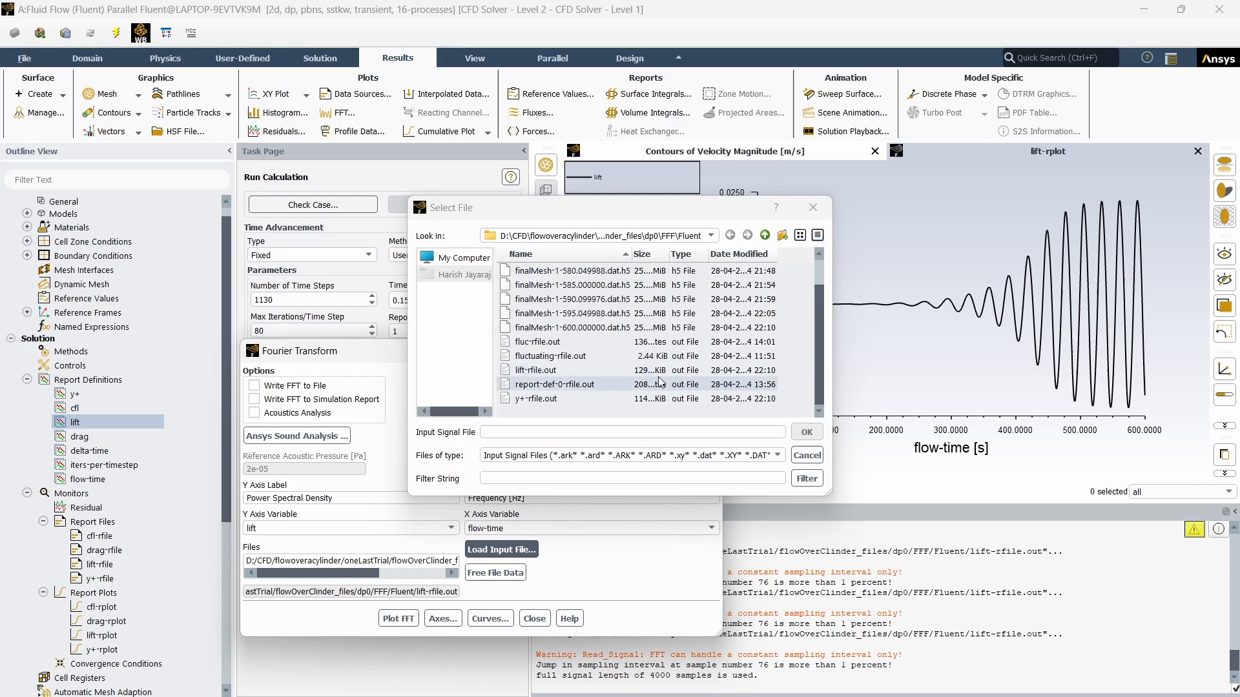
click(535, 370)
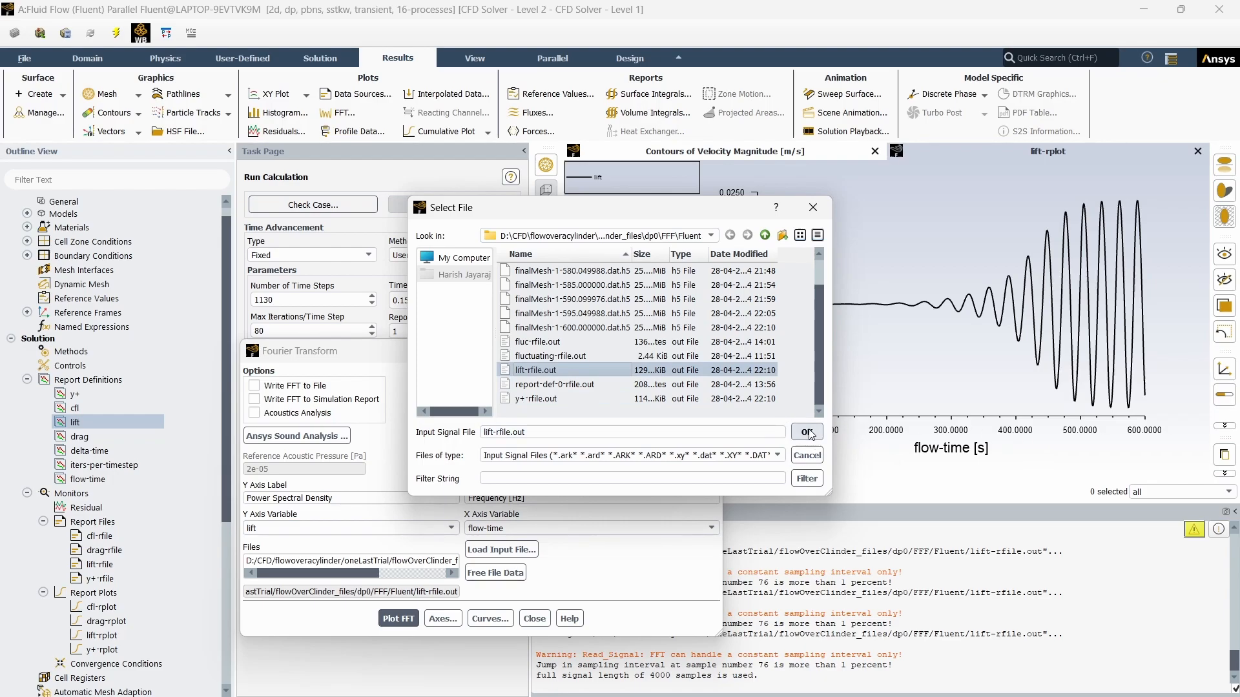
click(805, 433)
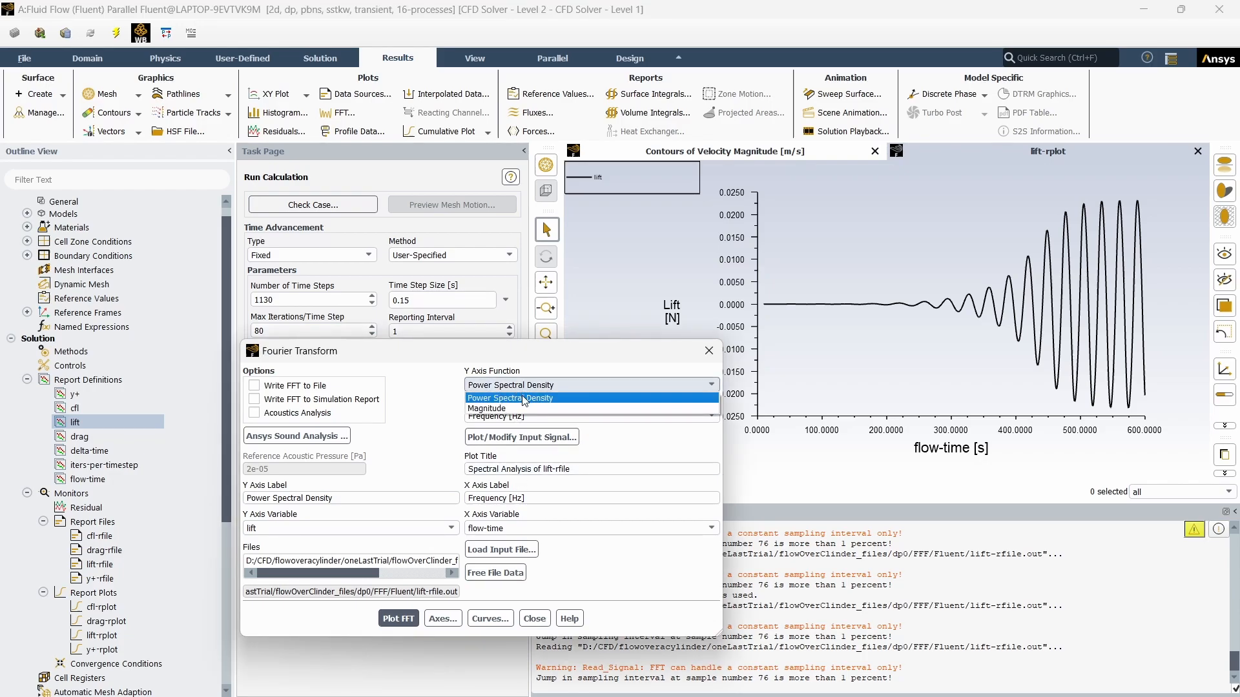
Set the Y axis function to Magnitude and plot the lift signal's FFT
click(487, 408)
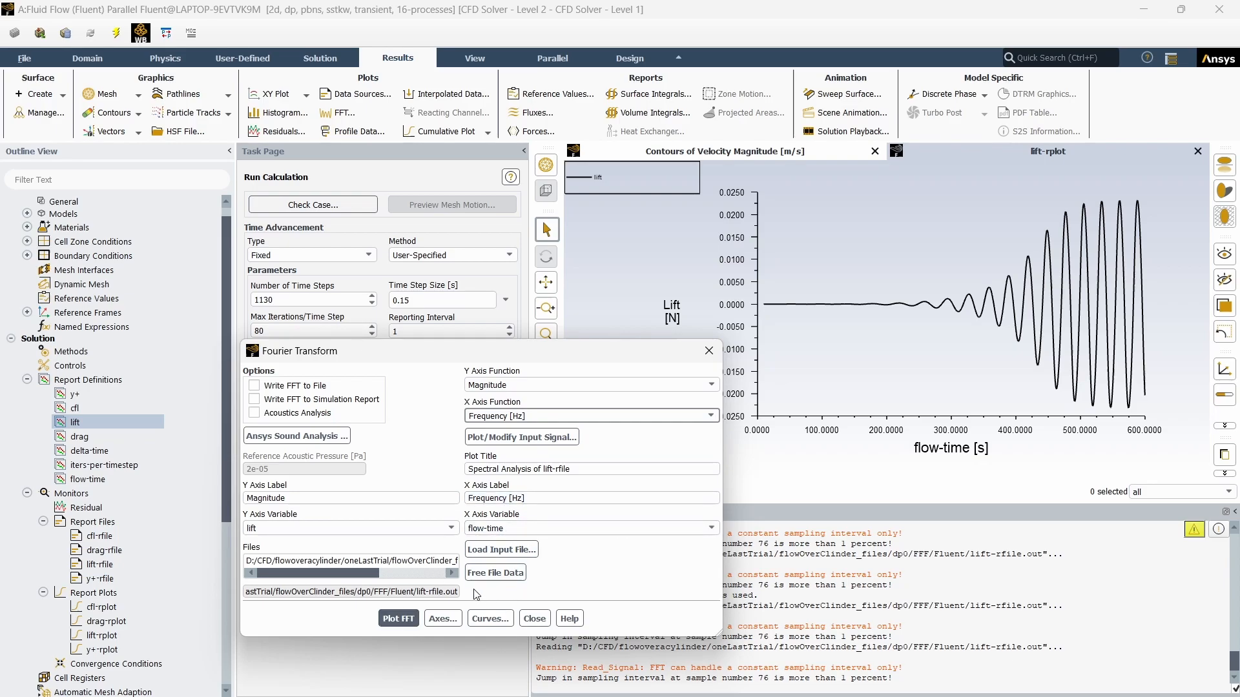
click(398, 619)
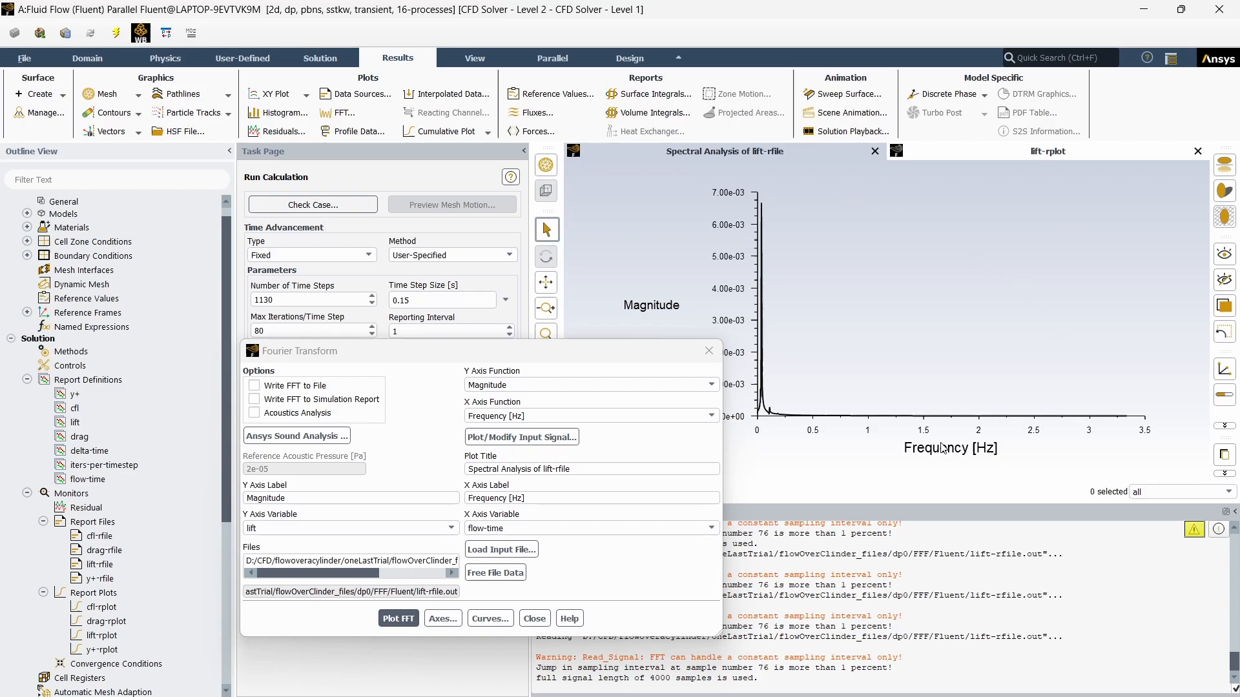
mouse_move(775, 207)
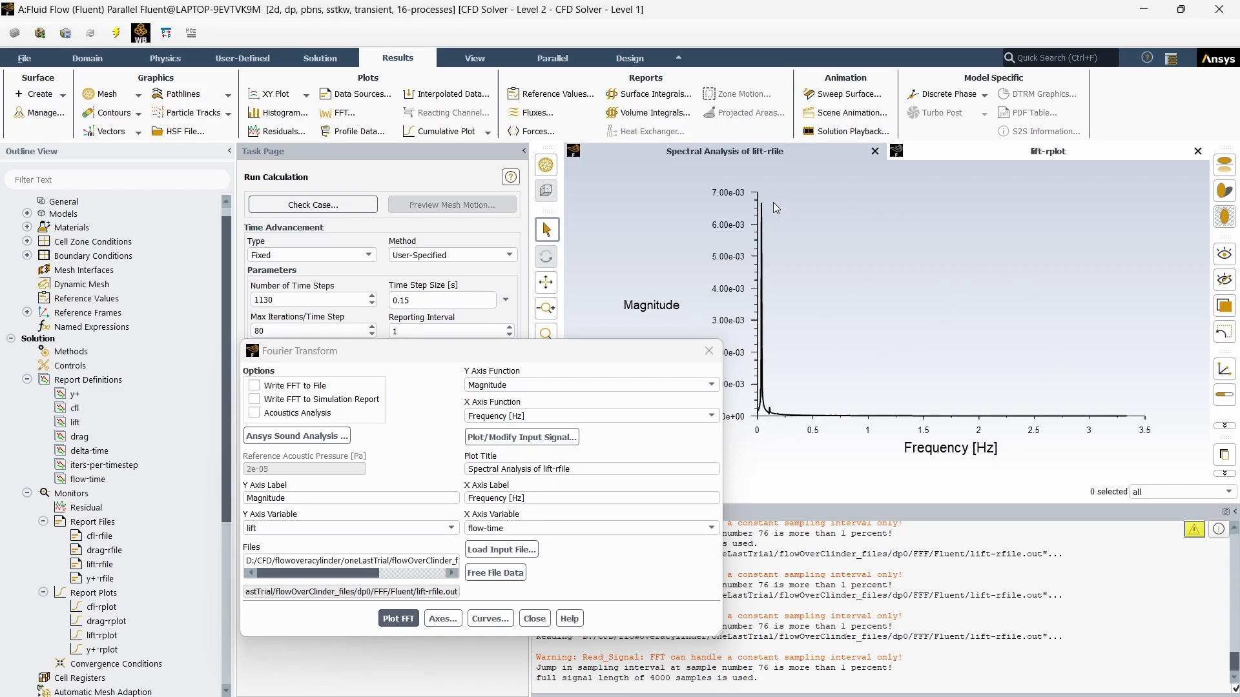
mouse_move(765, 210)
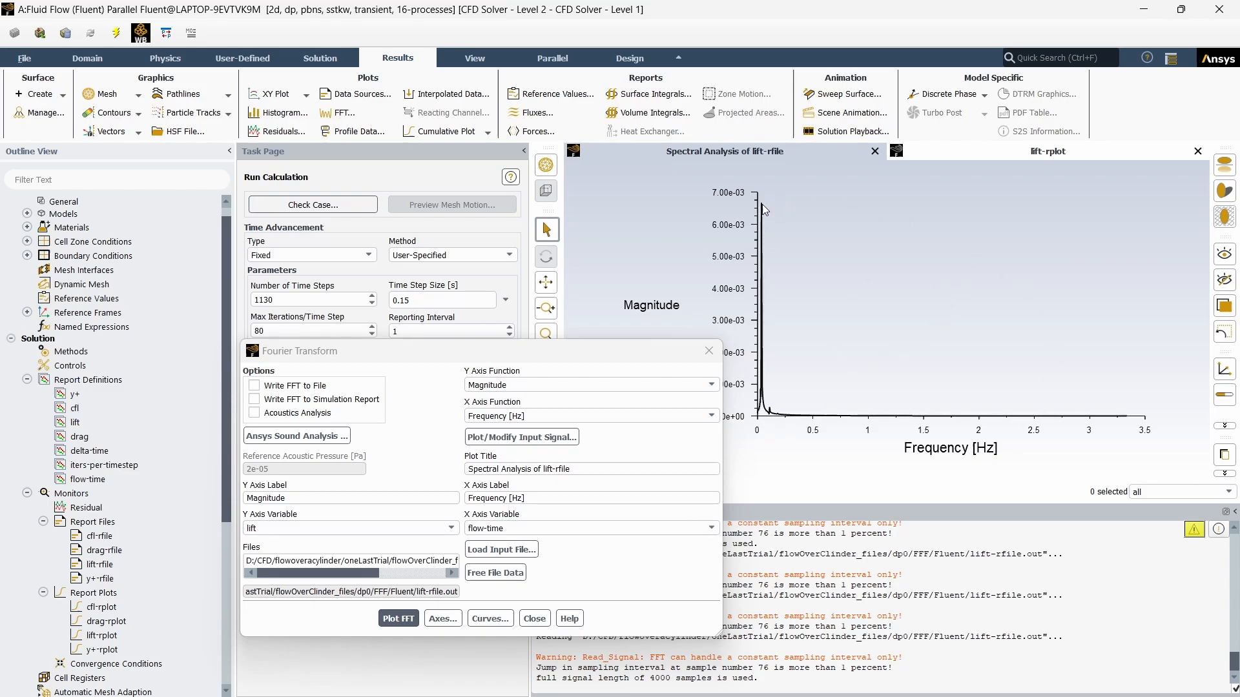
mouse_move(807, 431)
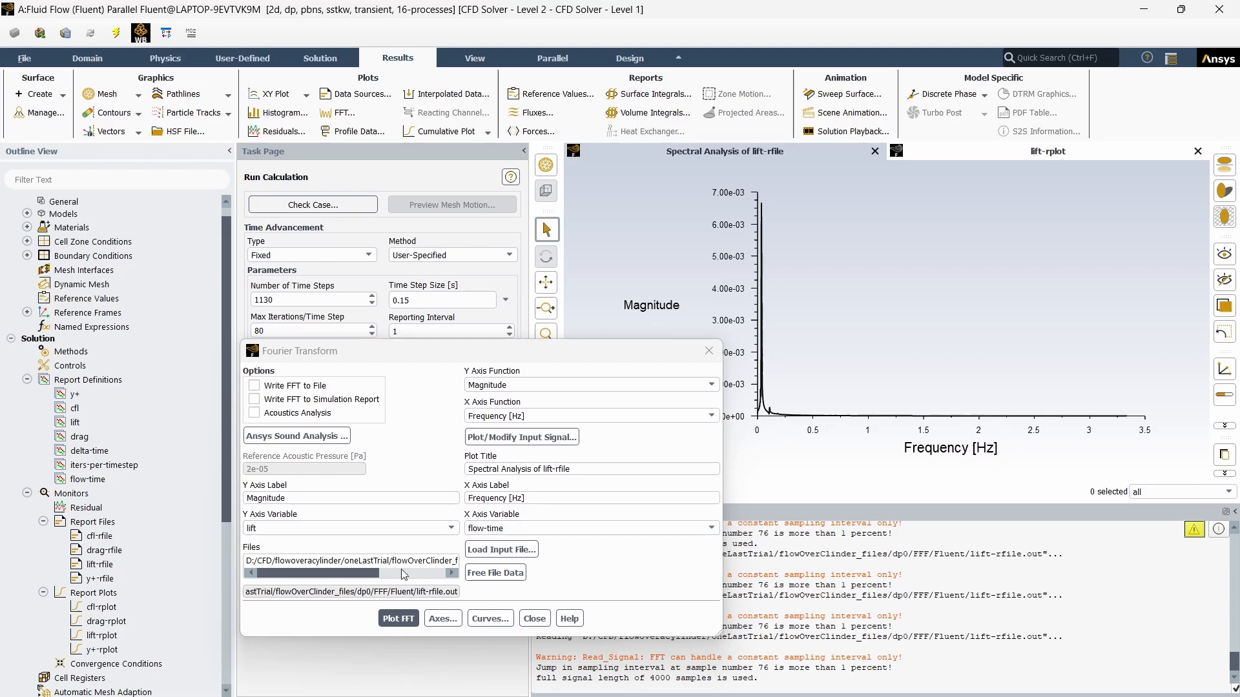
mouse_move(433, 414)
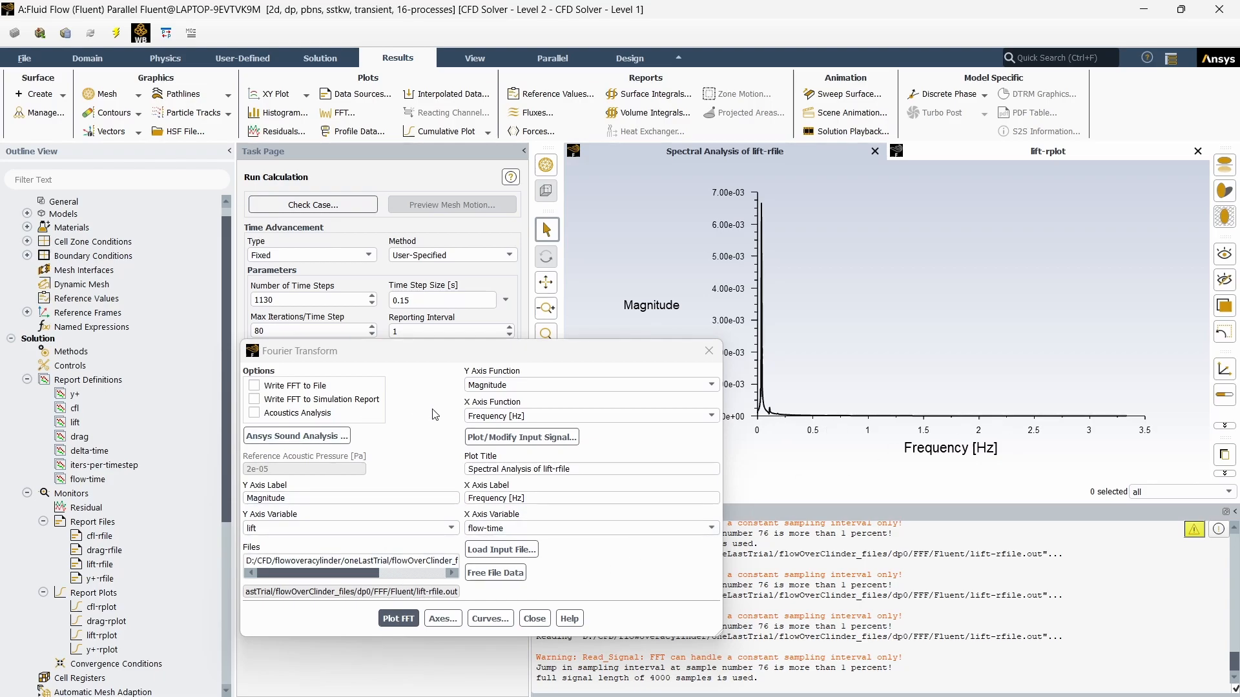
mouse_move(824, 379)
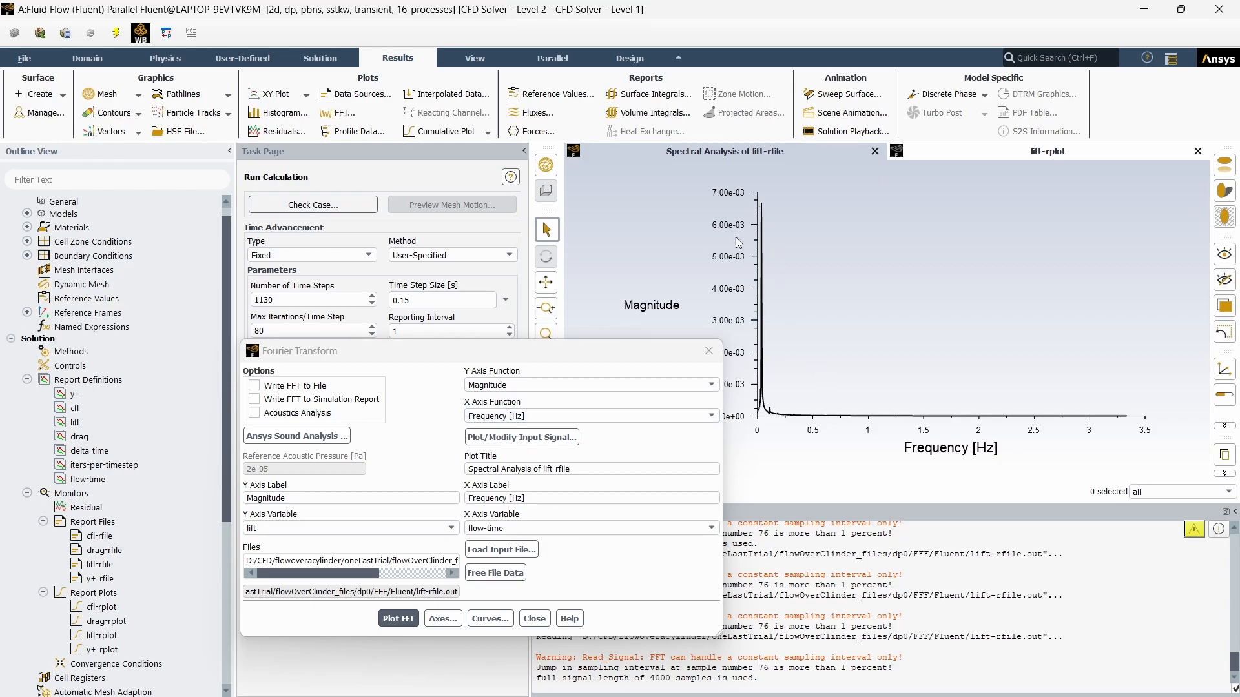
mouse_move(764, 419)
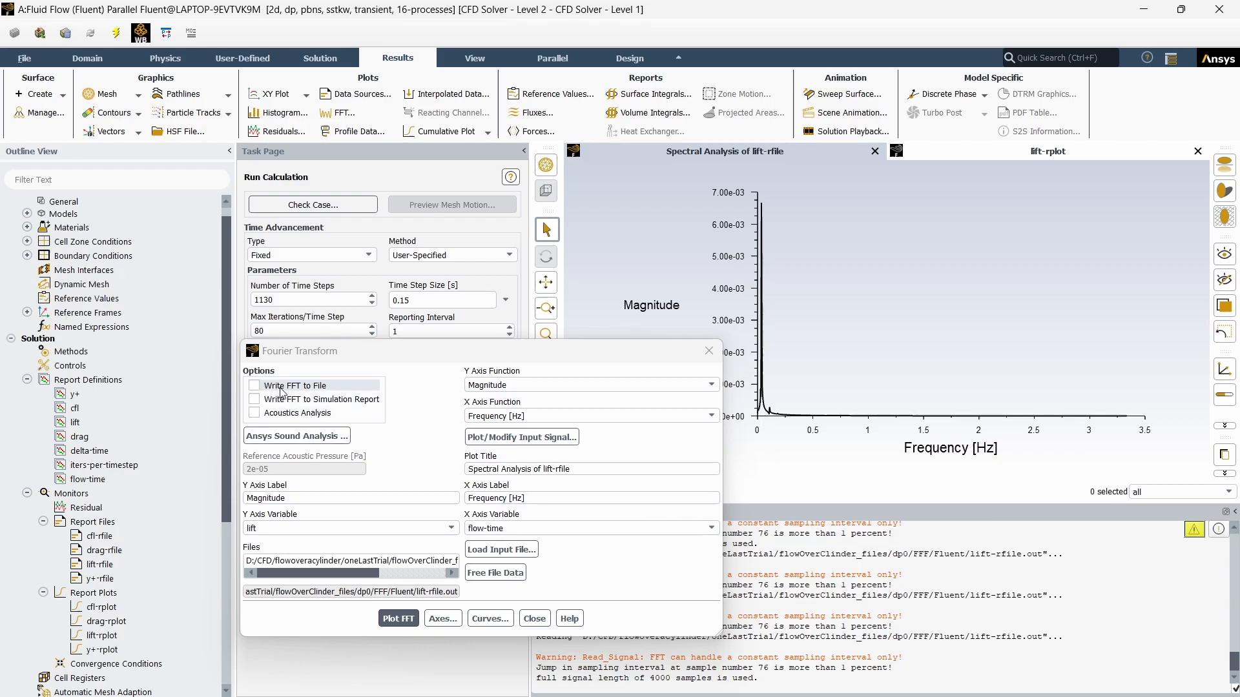
Turn Write FFT to File off so the spectrum plots on screen
click(254, 386)
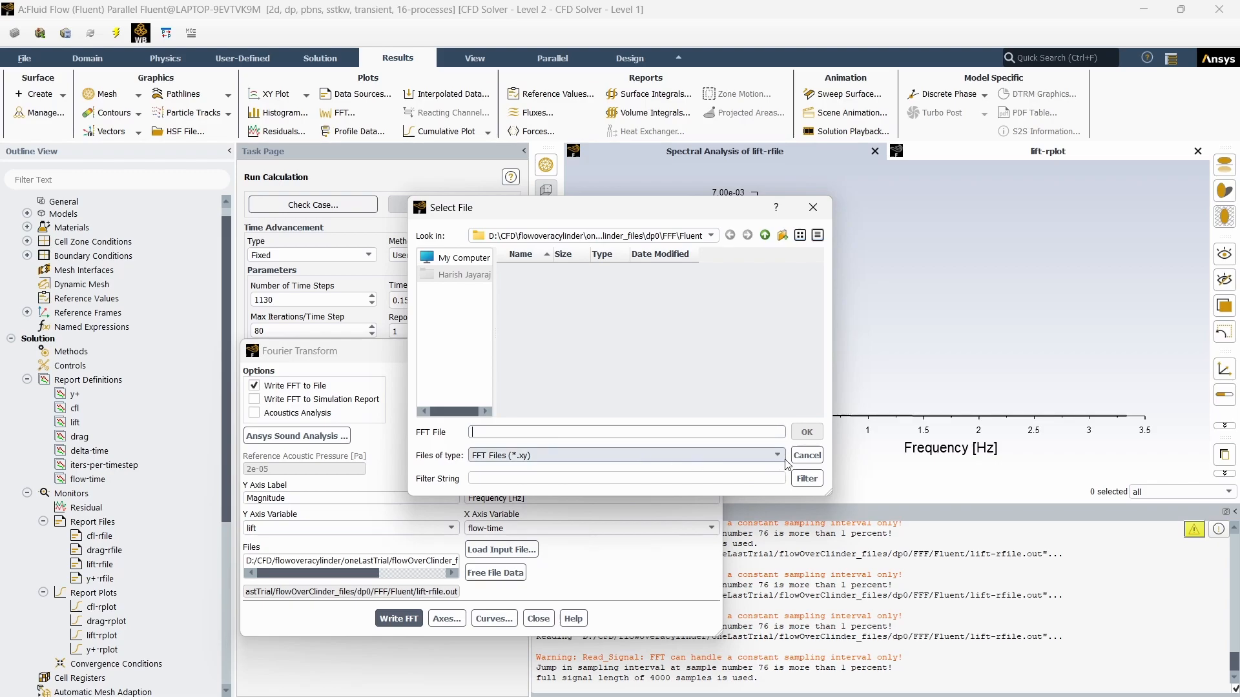
click(806, 454)
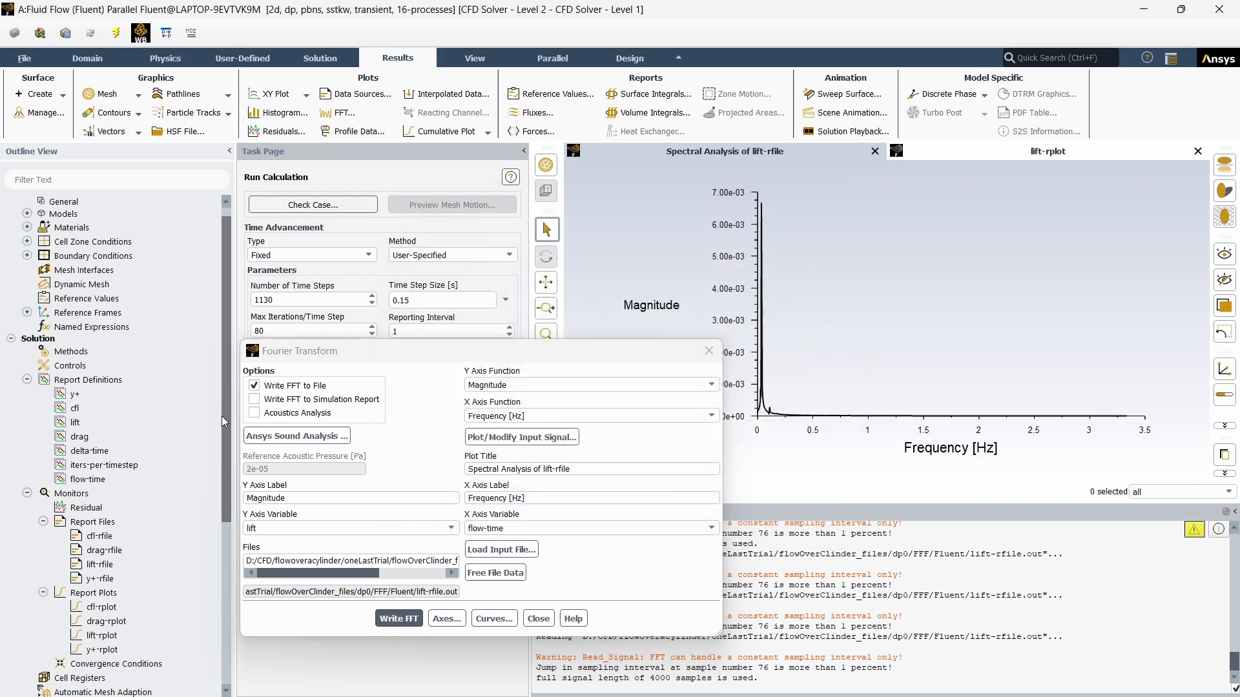
click(254, 385)
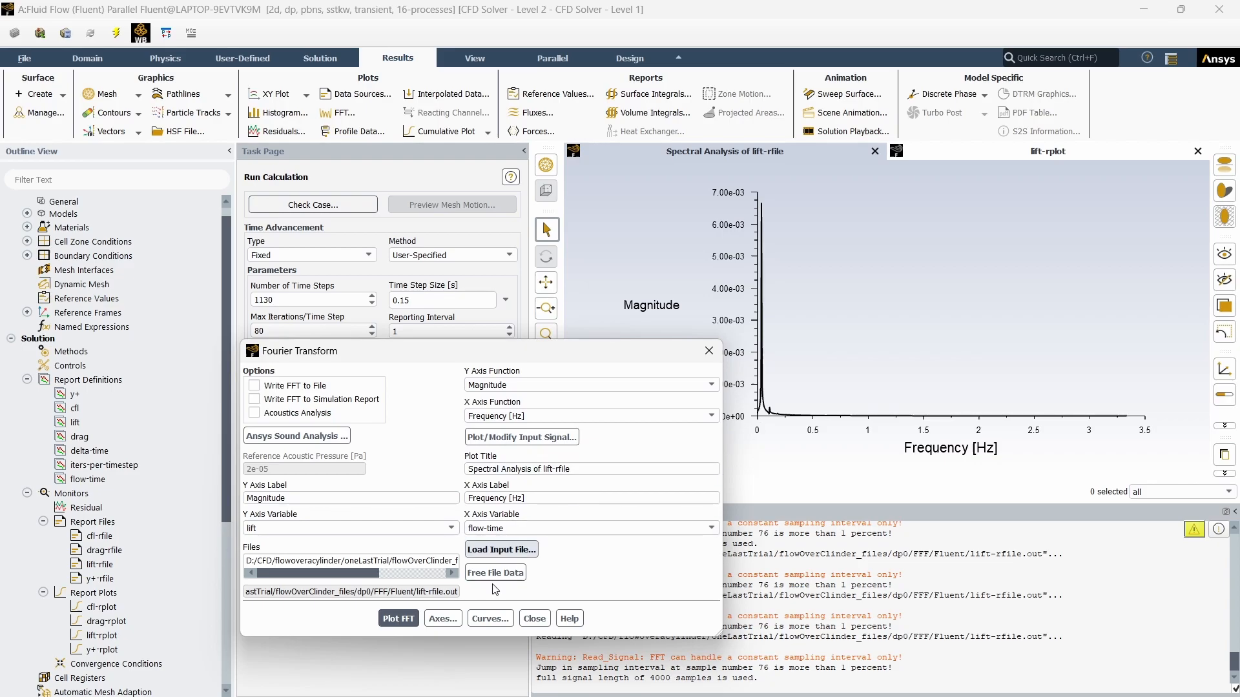
mouse_move(443, 617)
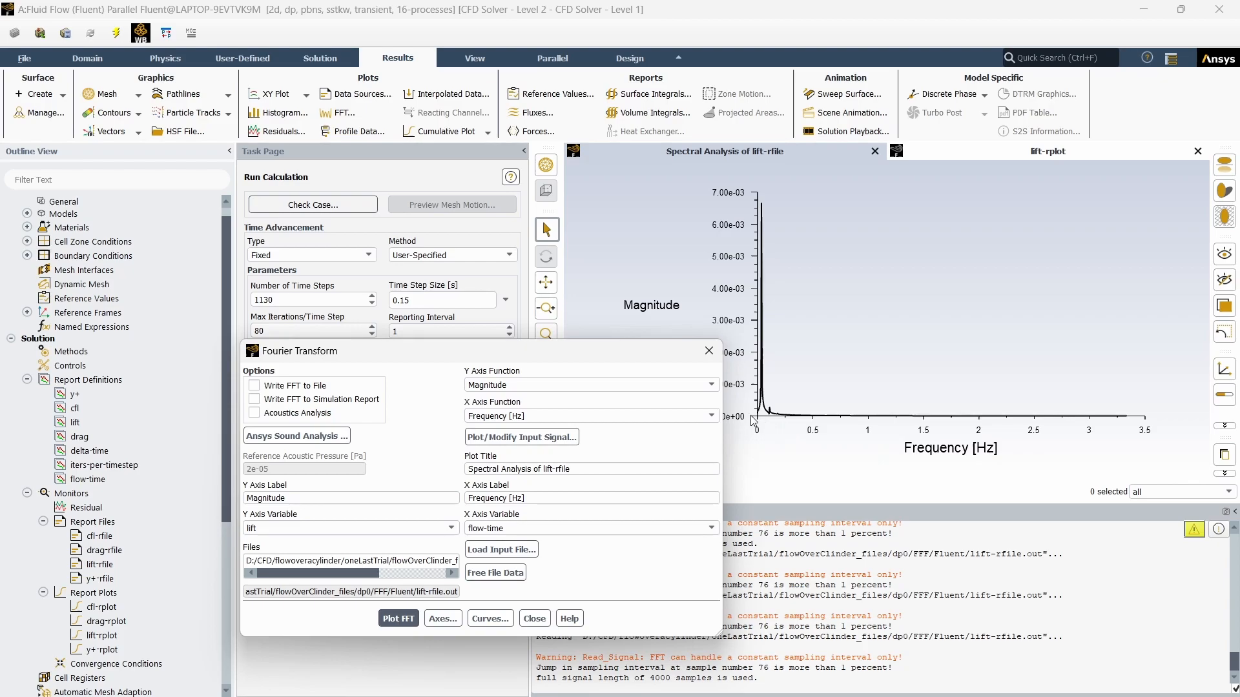
mouse_move(1053, 432)
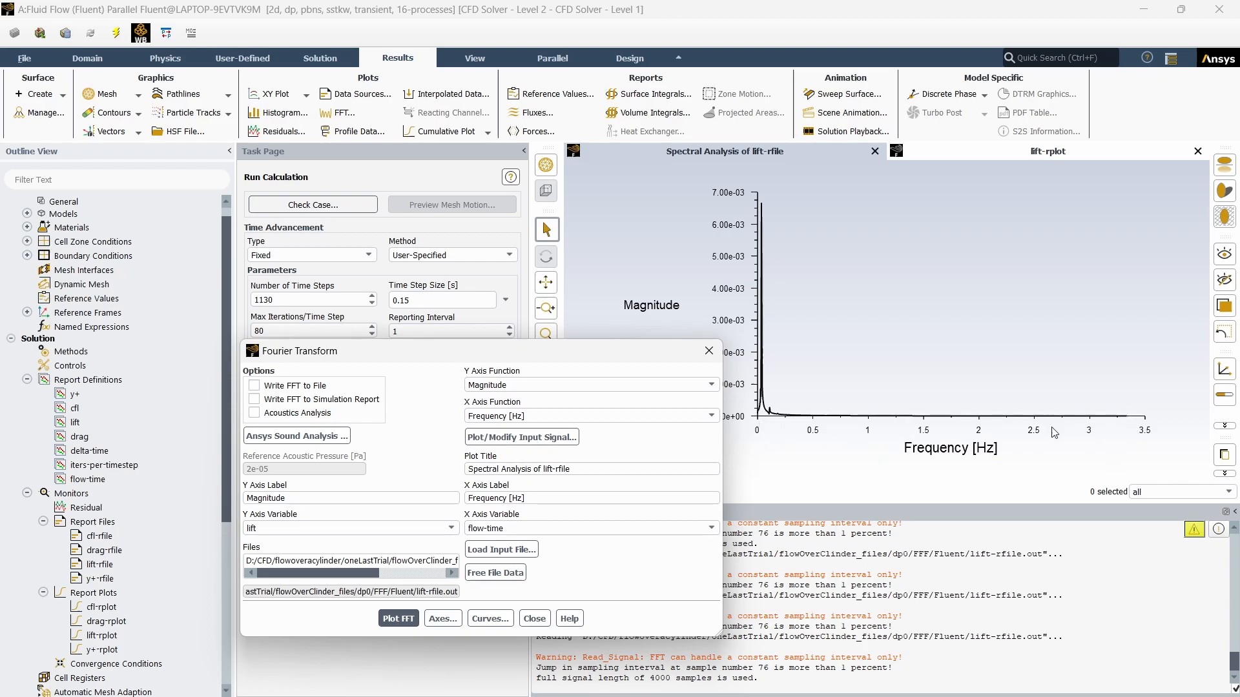
mouse_move(757, 427)
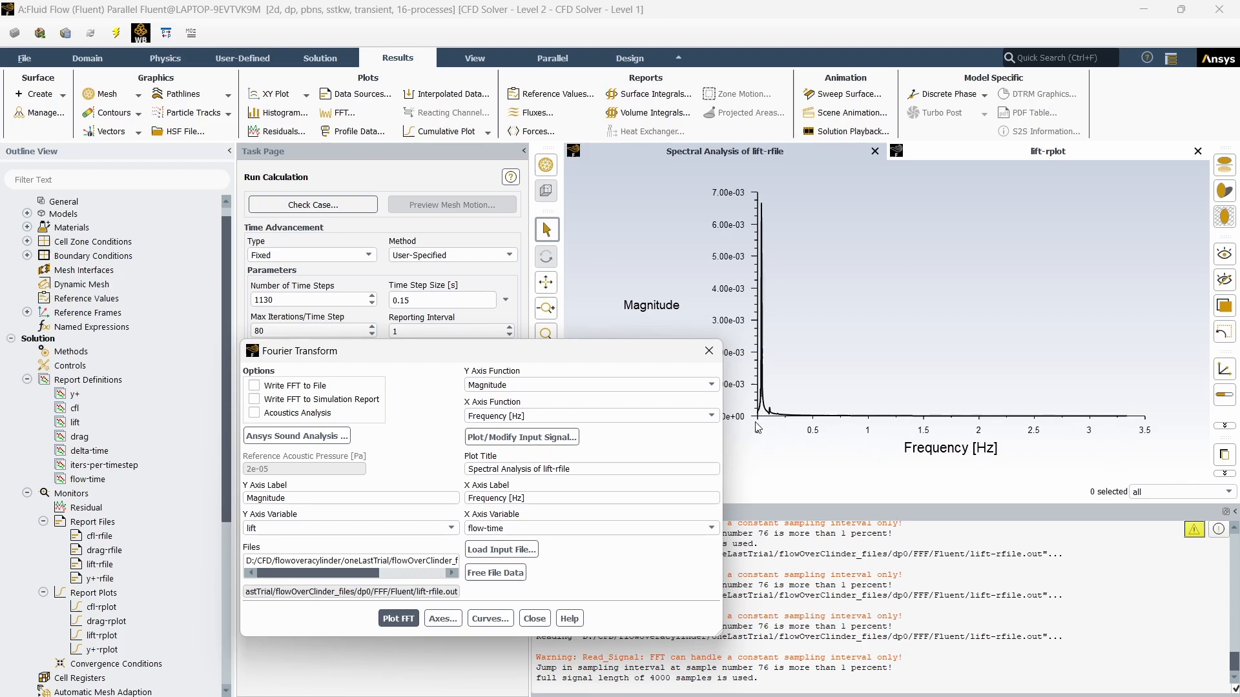
mouse_move(815, 436)
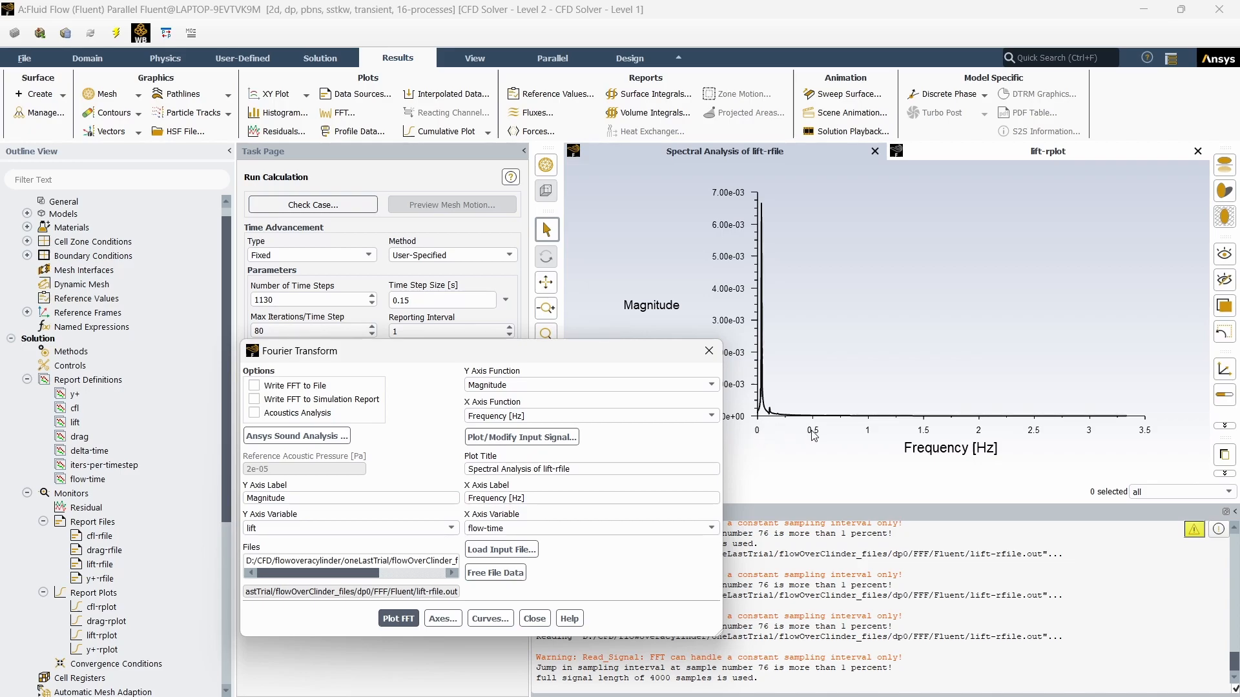
mouse_move(820, 441)
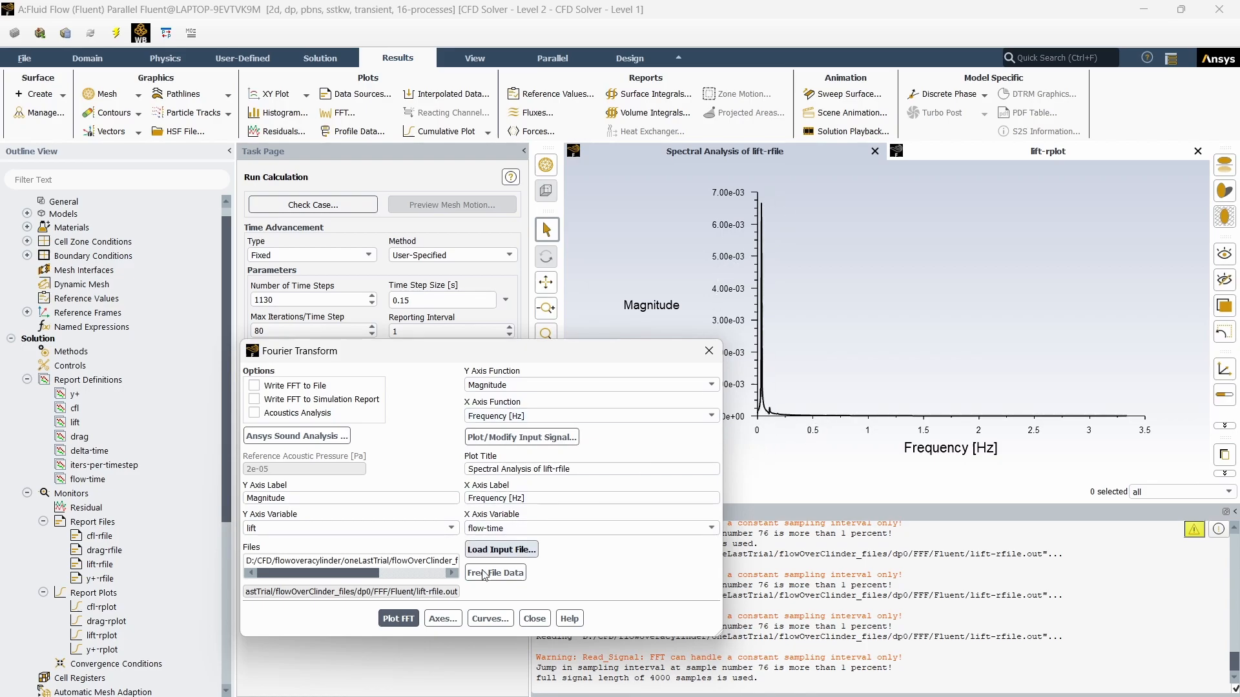
Give the X axis a fixed 0.0–0.5 Hz range with major rules
click(442, 618)
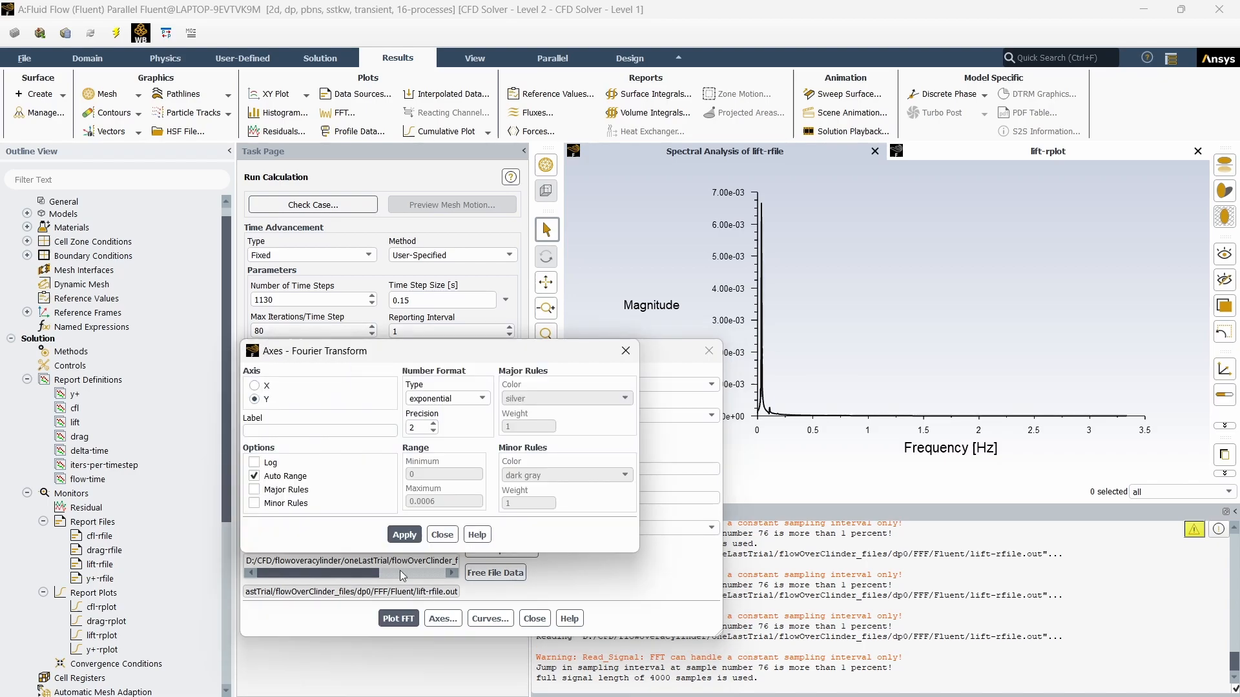
click(254, 386)
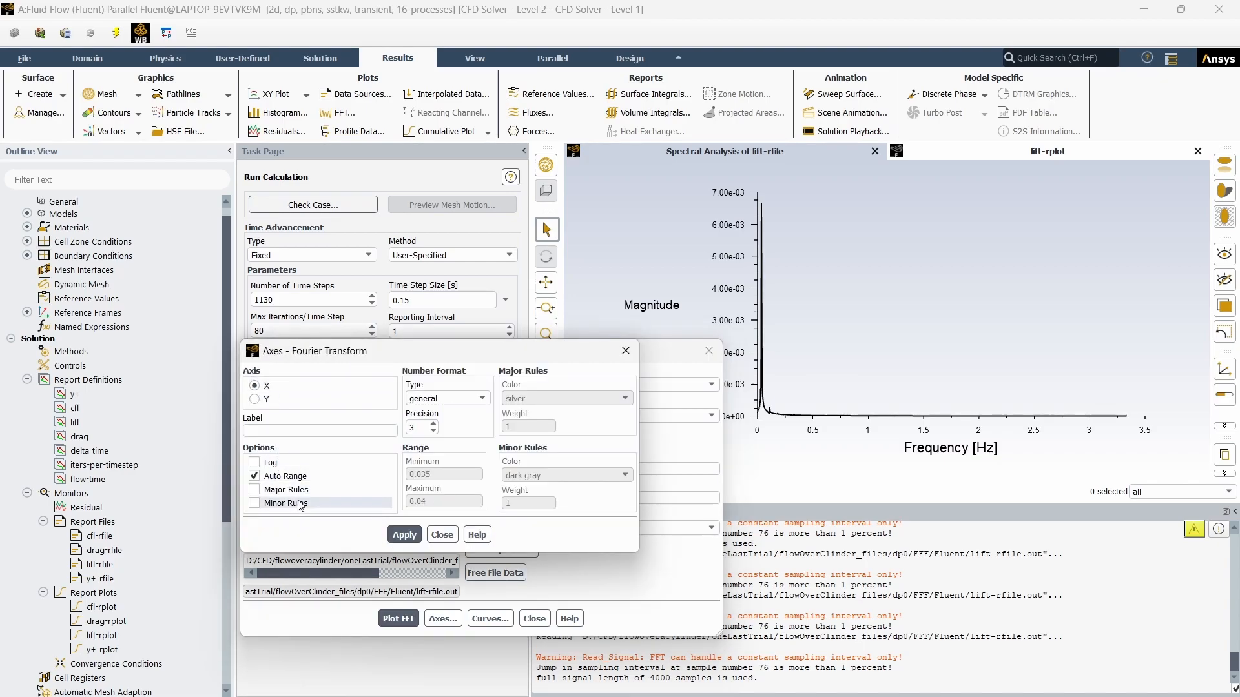
click(254, 475)
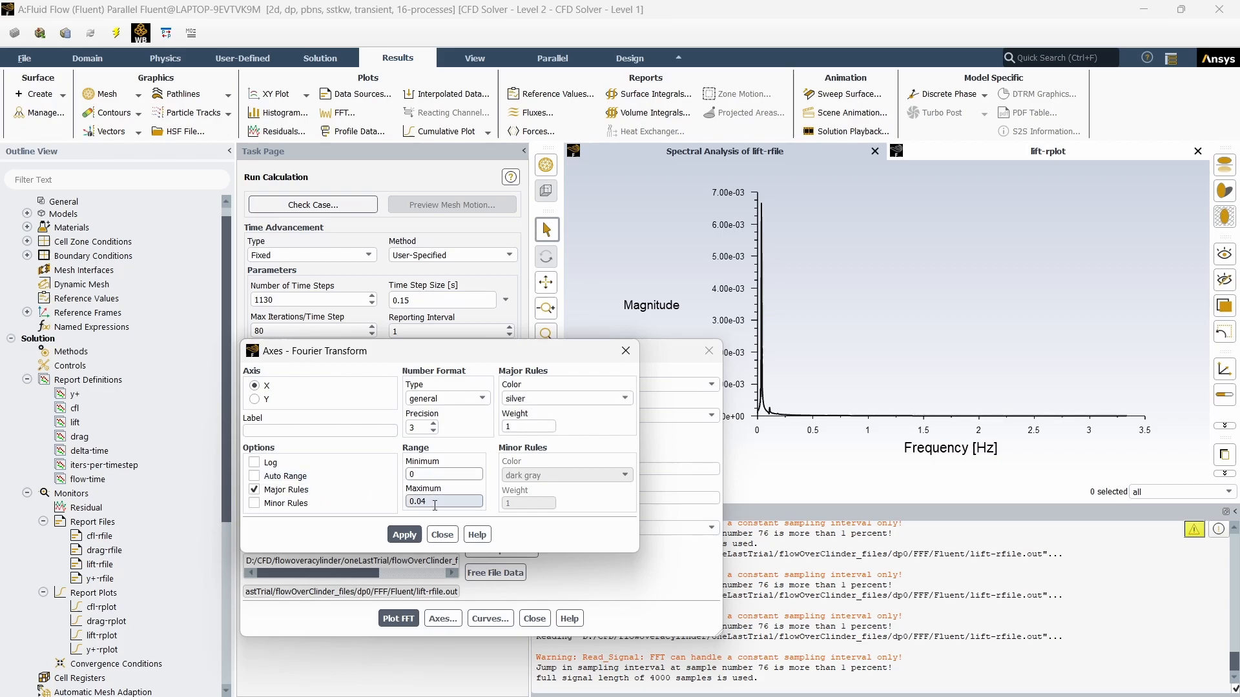
text(0.0)
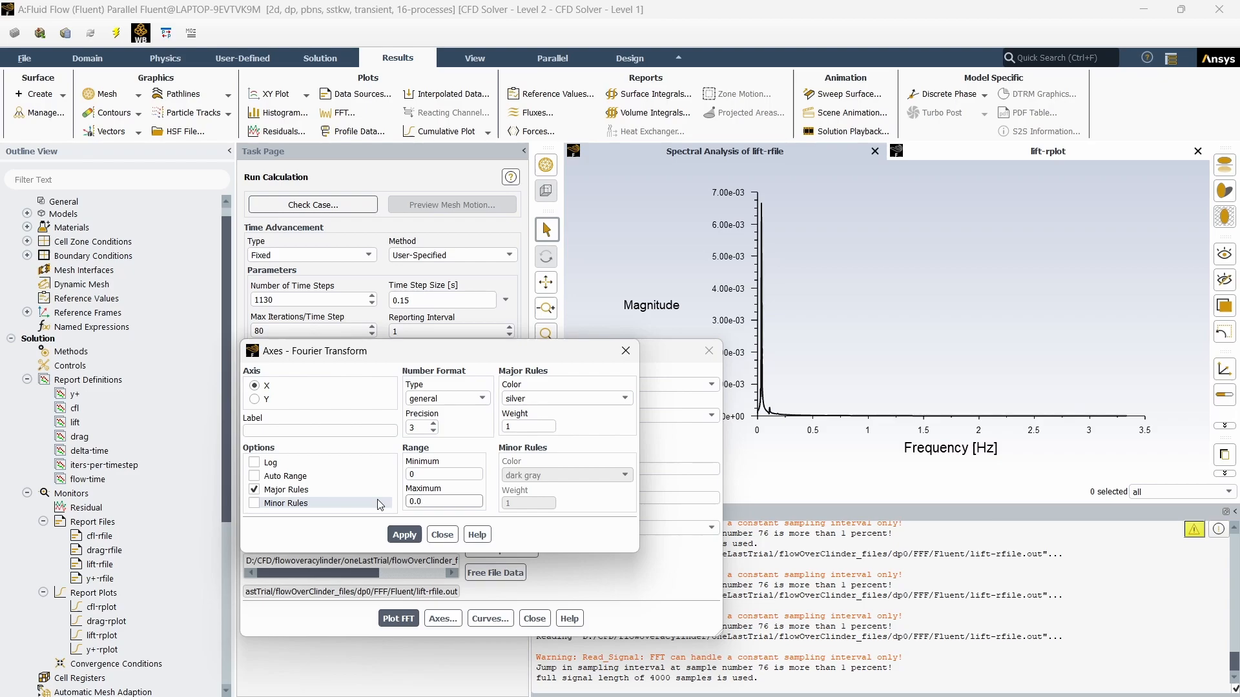
text(0.5)
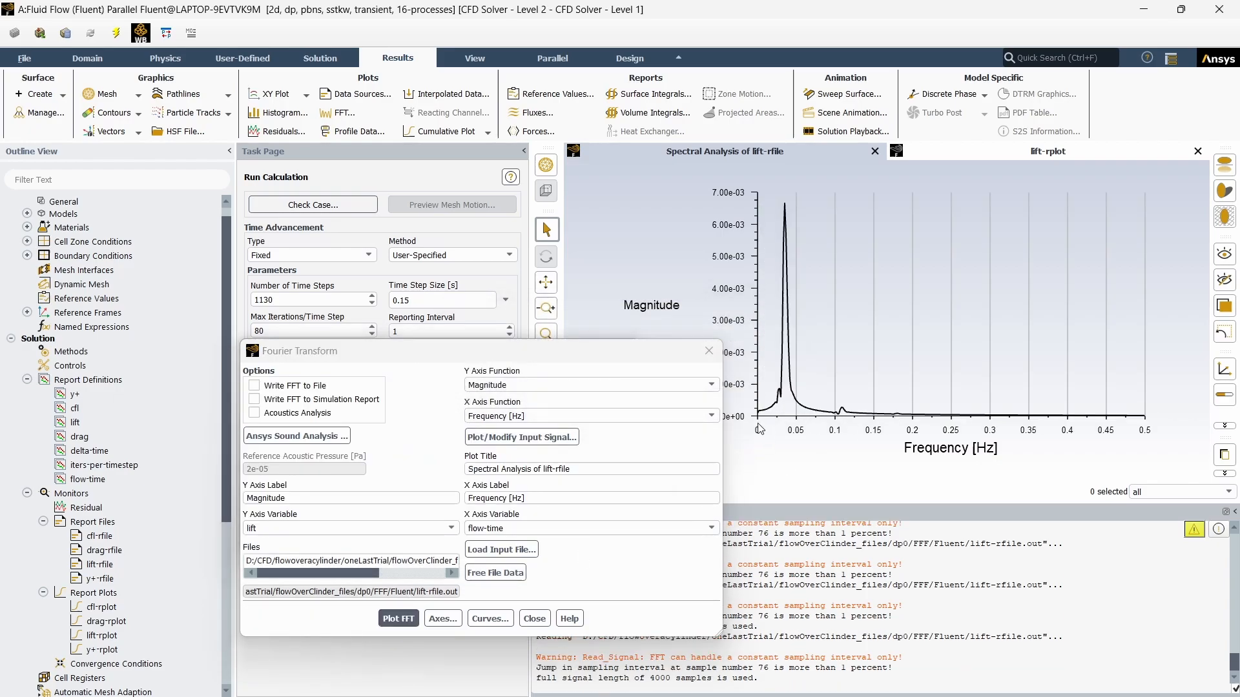
mouse_move(1156, 438)
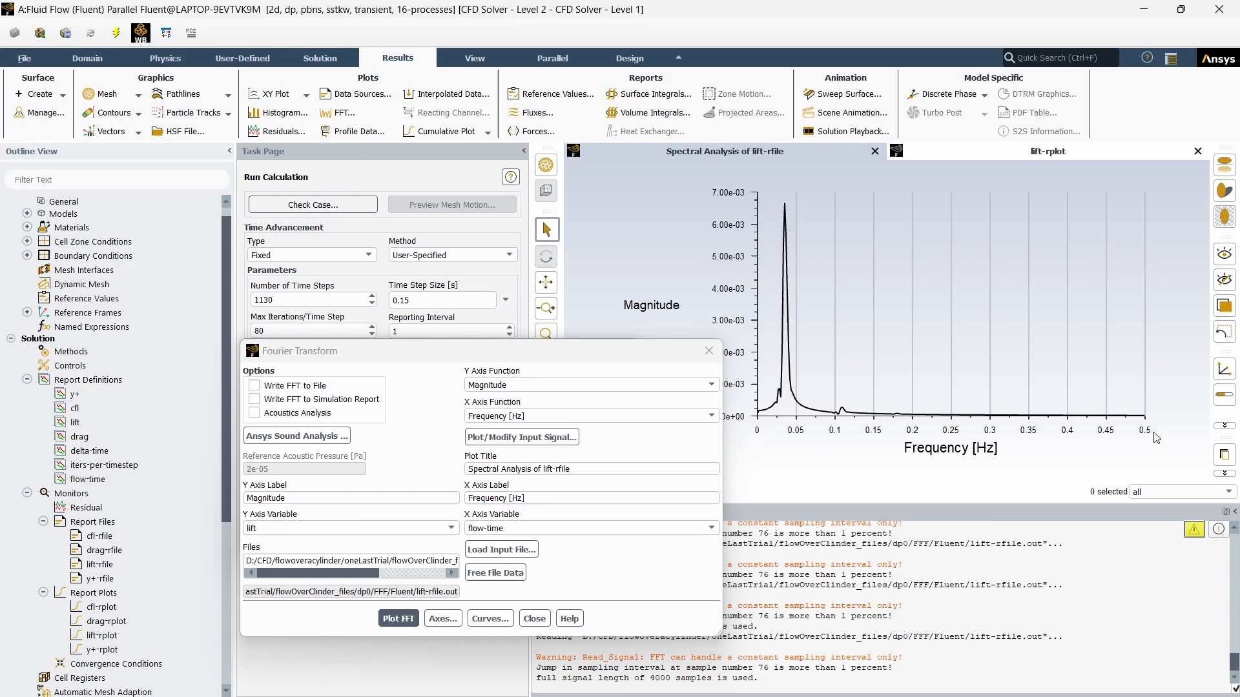
mouse_move(878, 434)
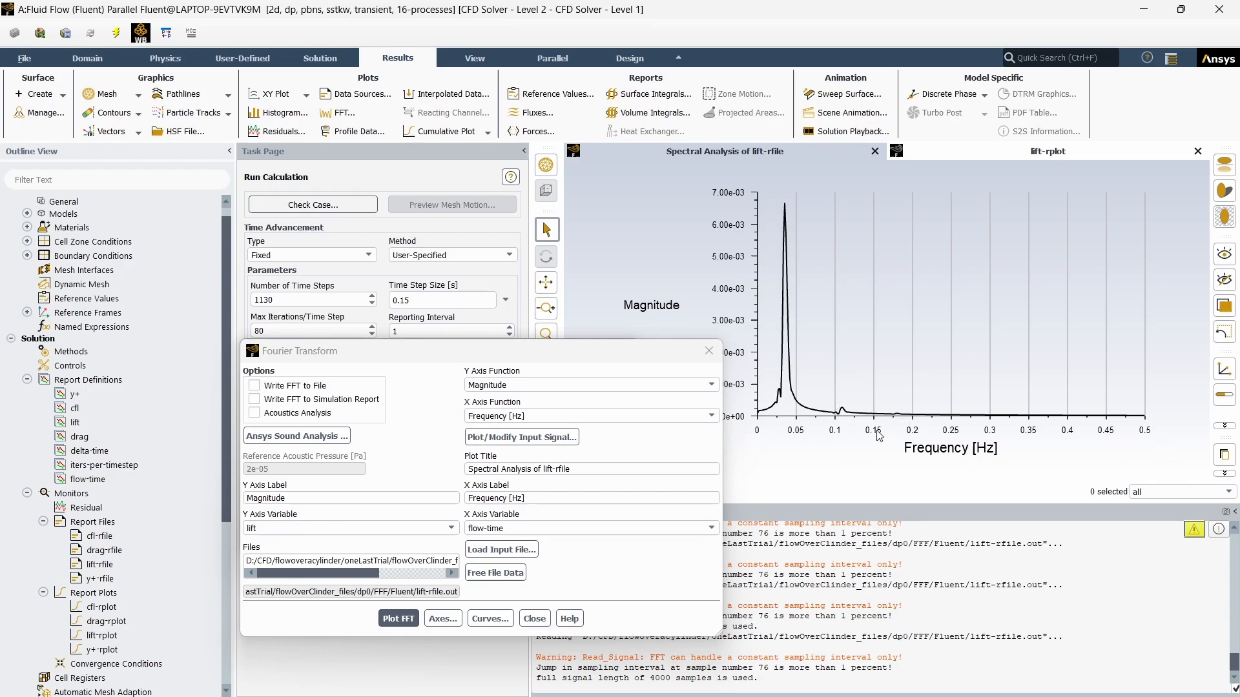
mouse_move(1082, 426)
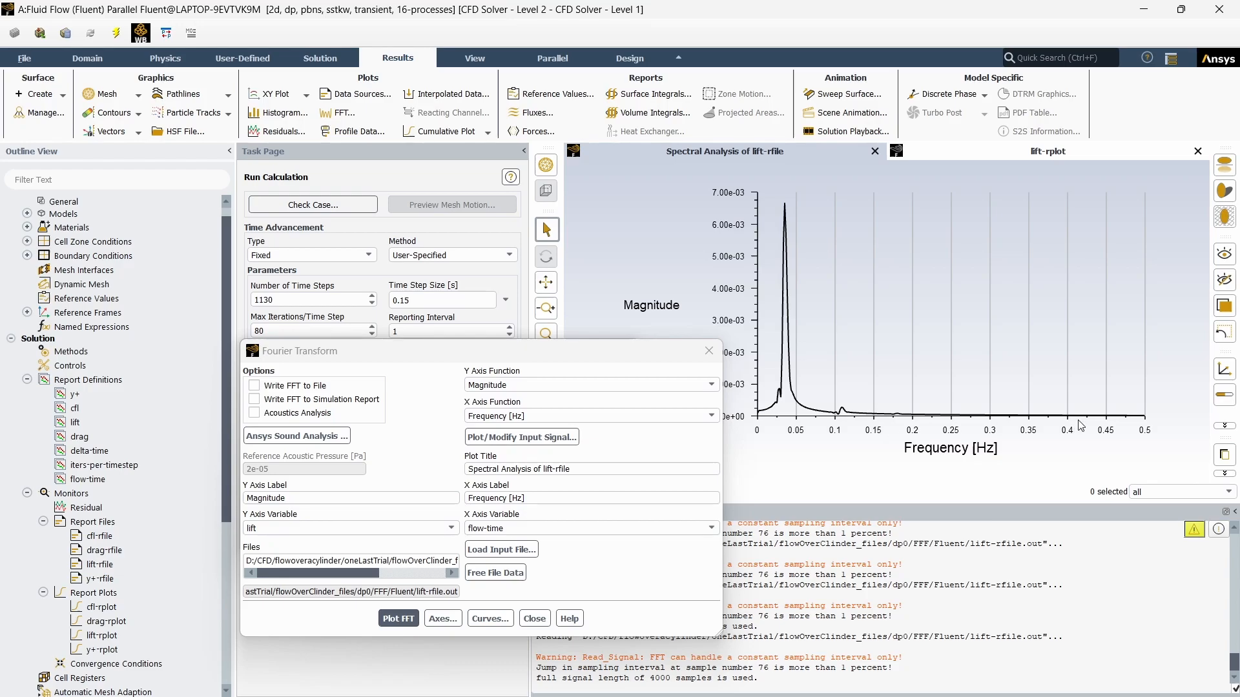
Change the frequency axis maximum to 0.15 Hz and apply it
click(442, 618)
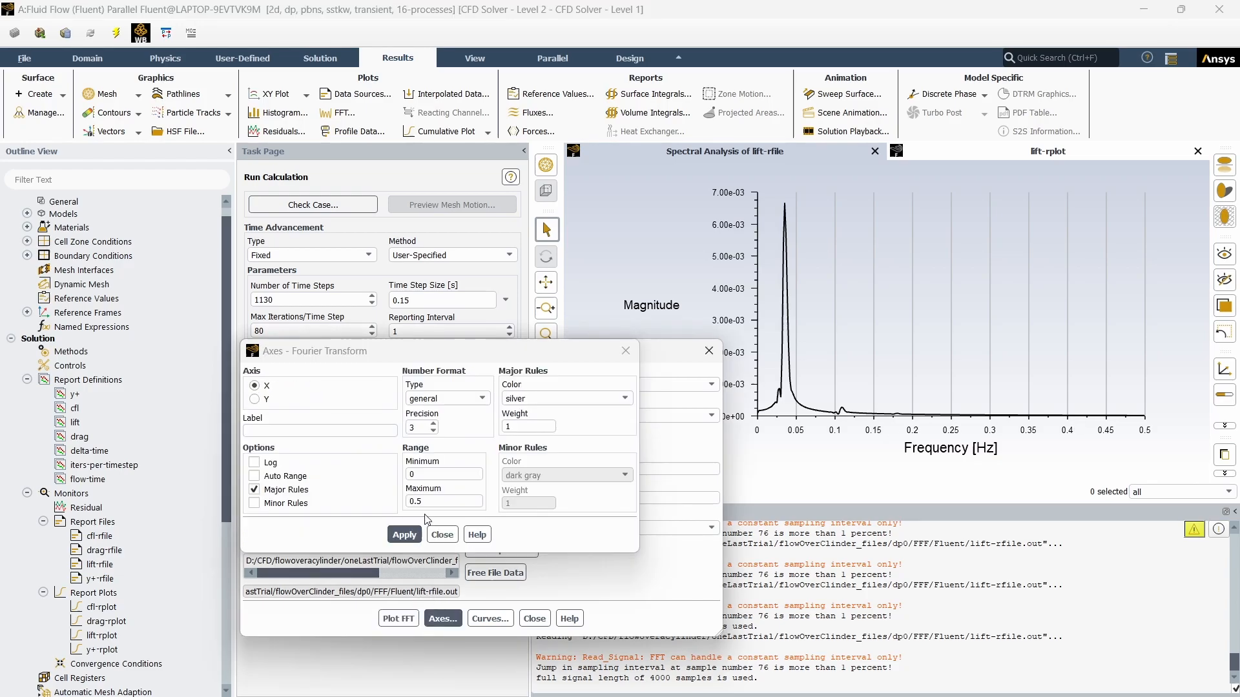
click(443, 501)
text(0.15)
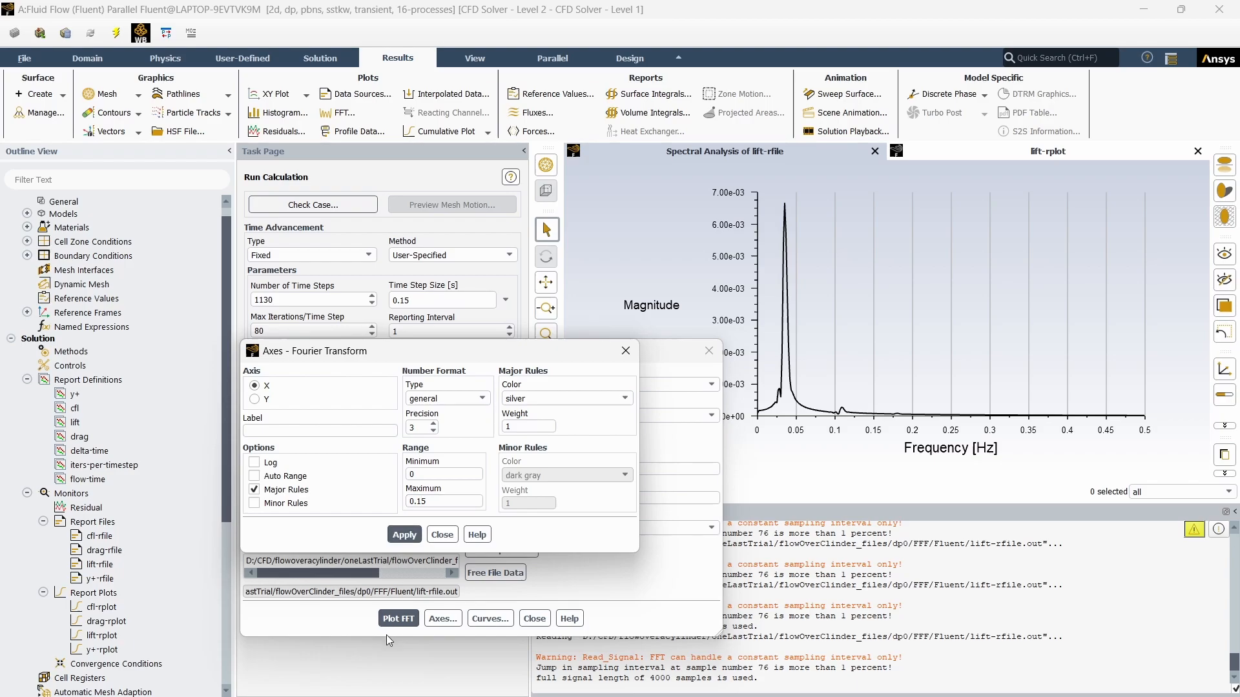
click(441, 534)
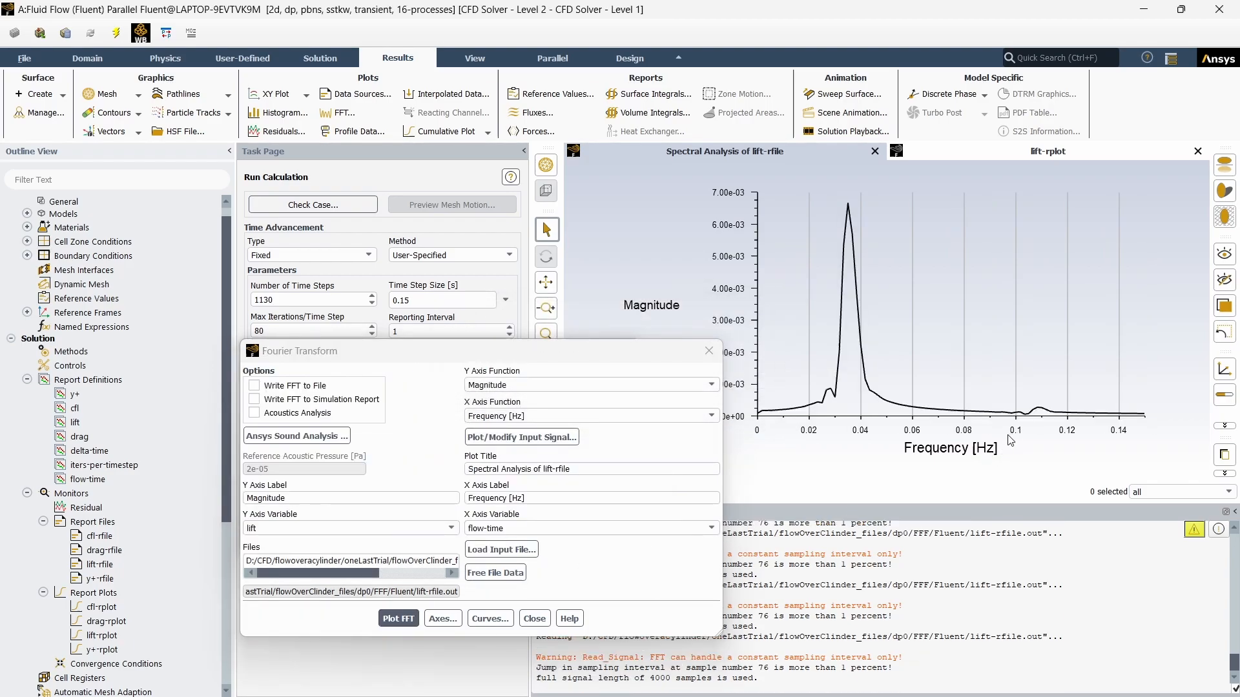
mouse_move(850, 344)
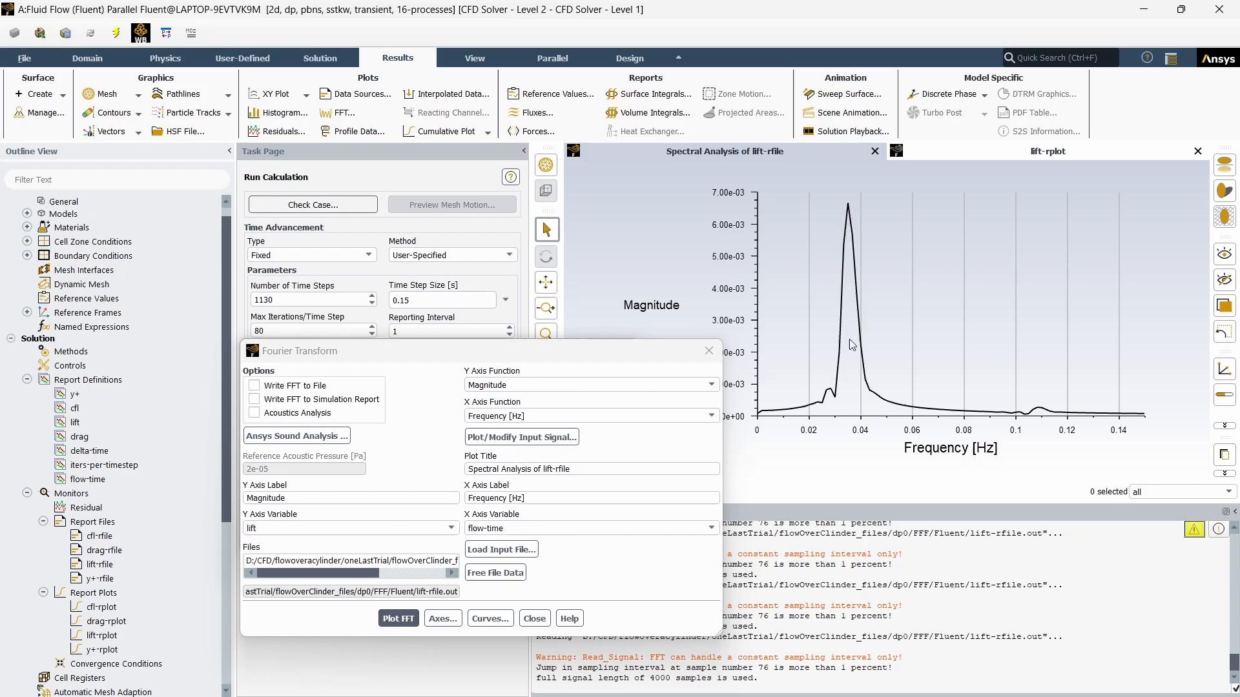
mouse_move(835, 435)
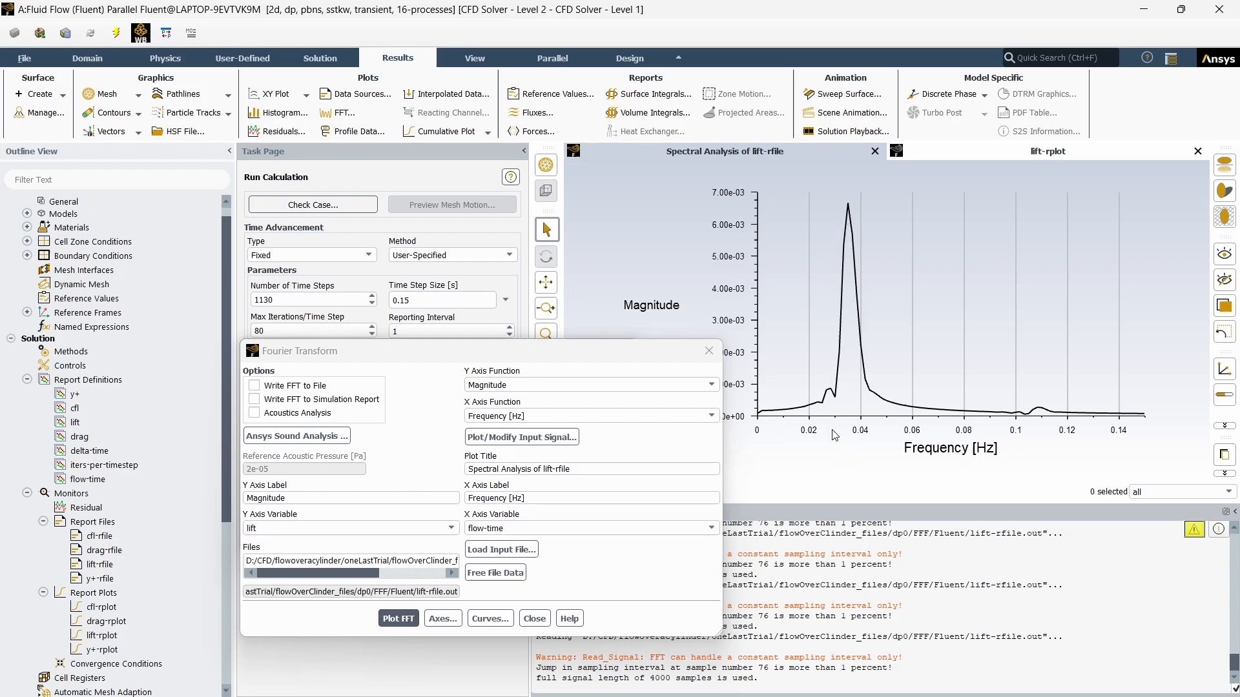
mouse_move(860, 420)
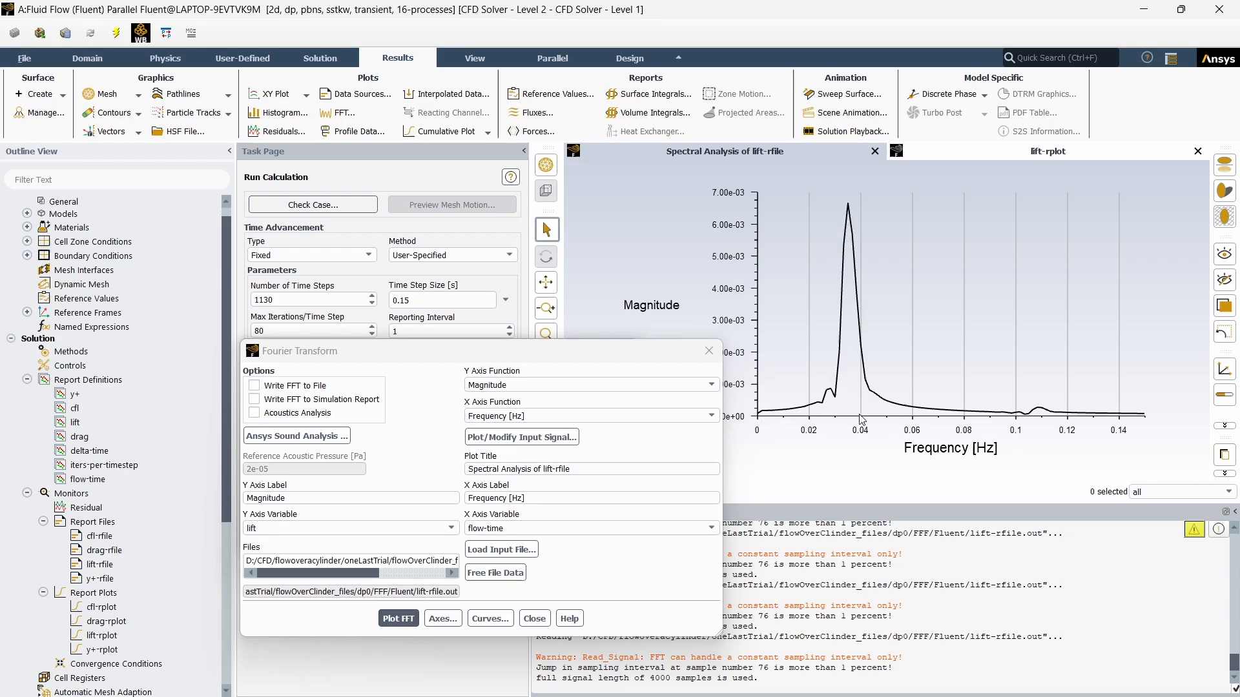
mouse_move(813, 426)
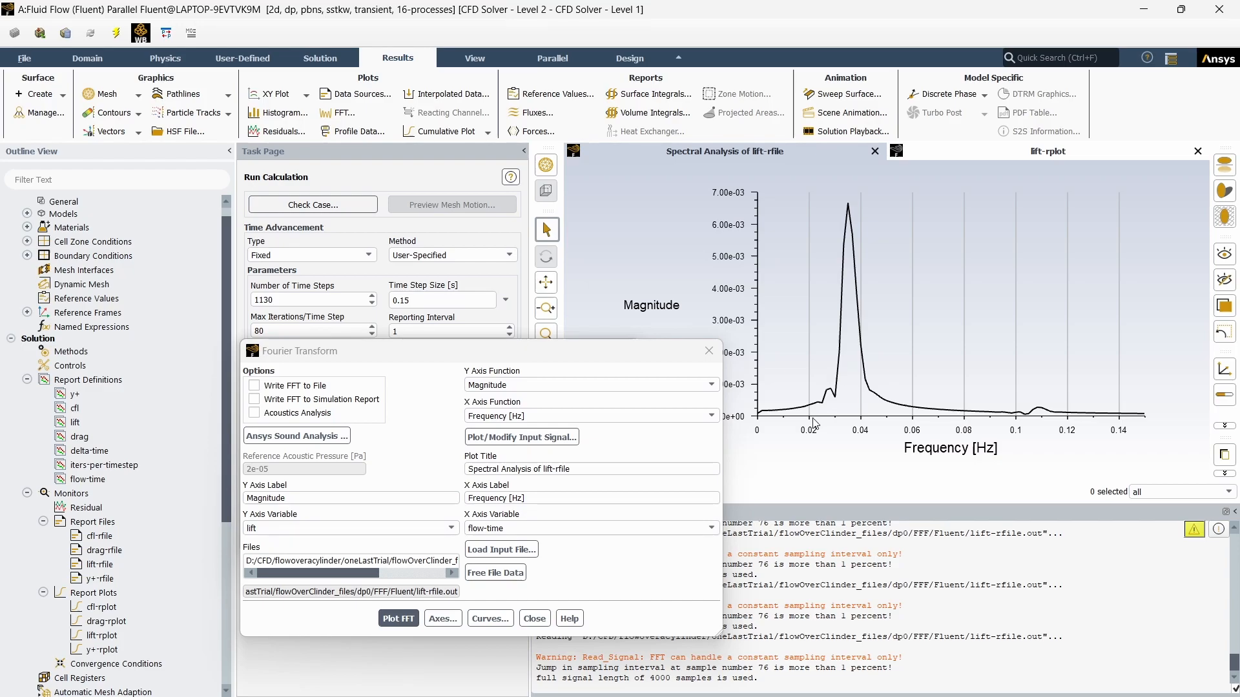
mouse_move(862, 427)
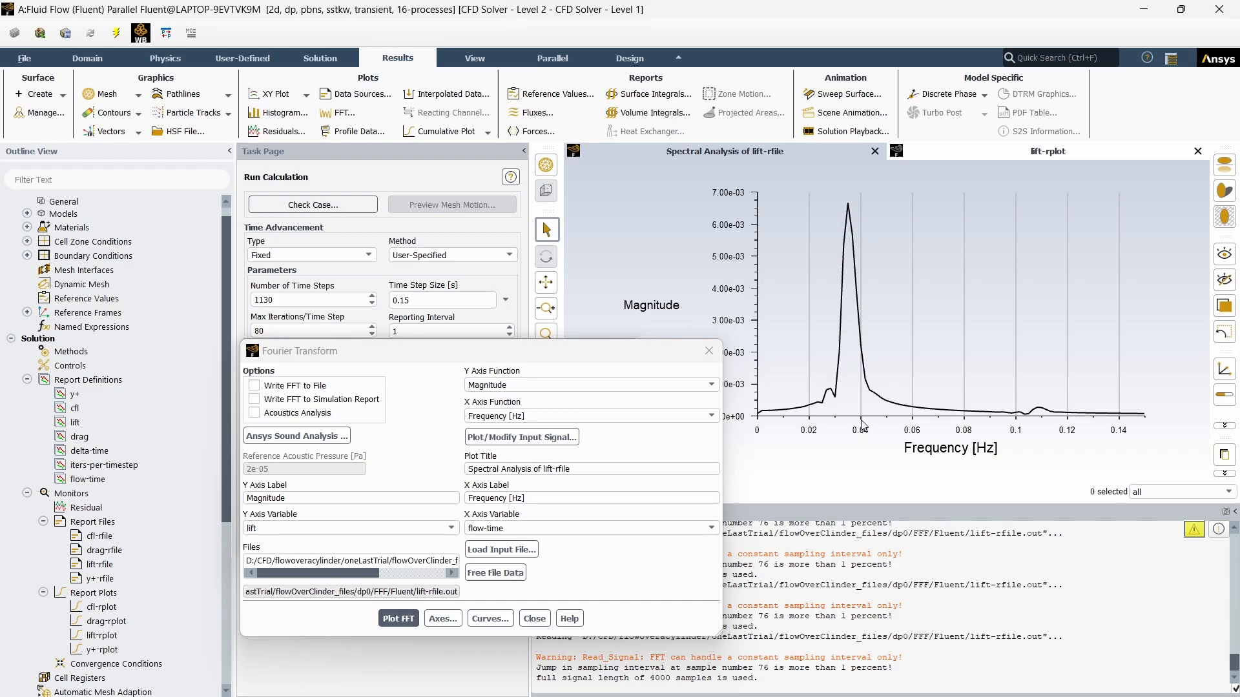
click(441, 619)
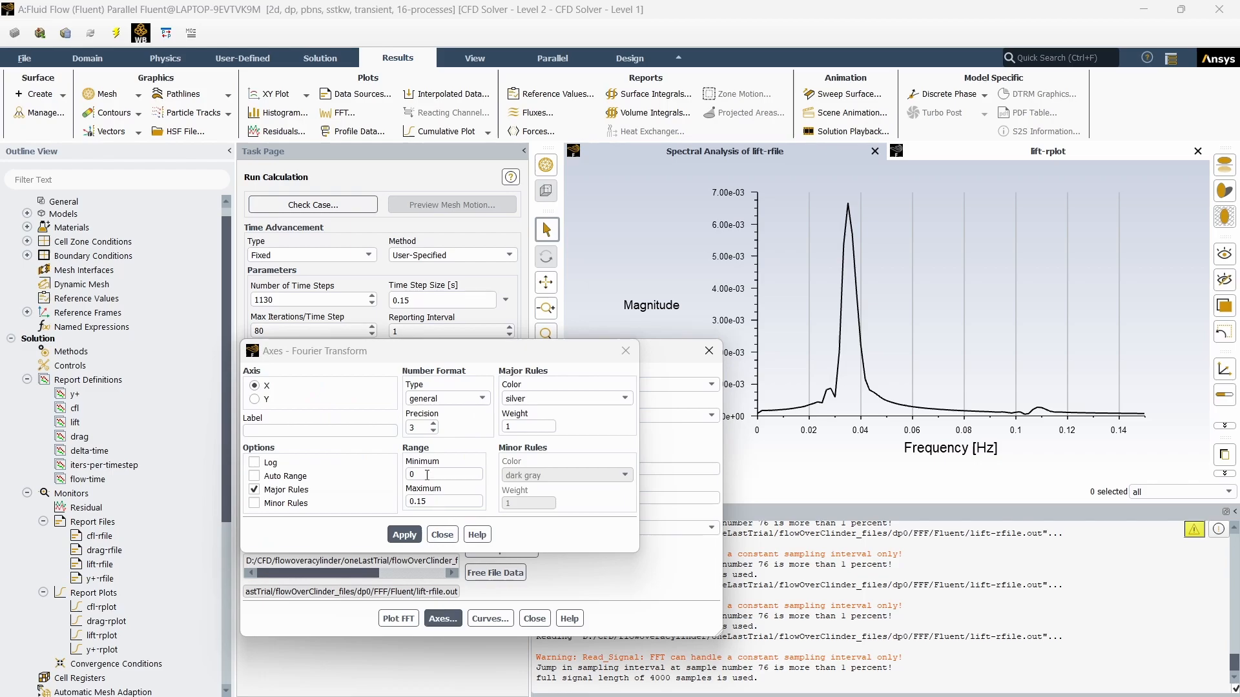
text(0.02)
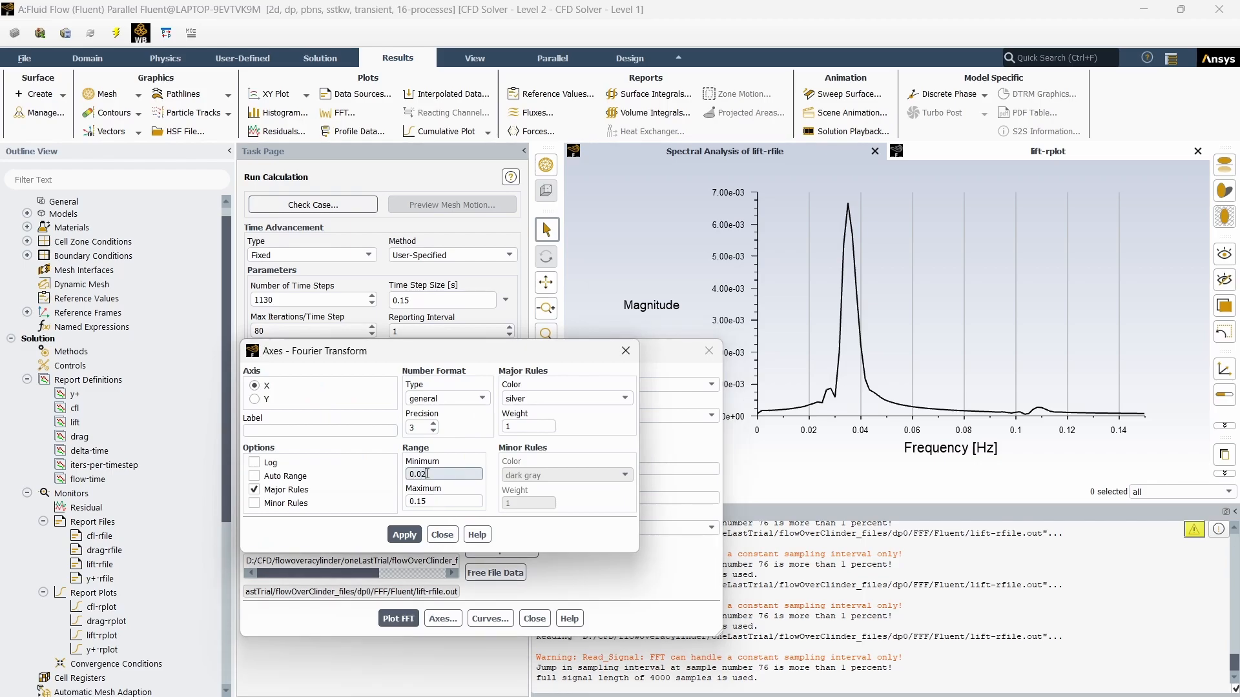
click(443, 501)
text(0.04)
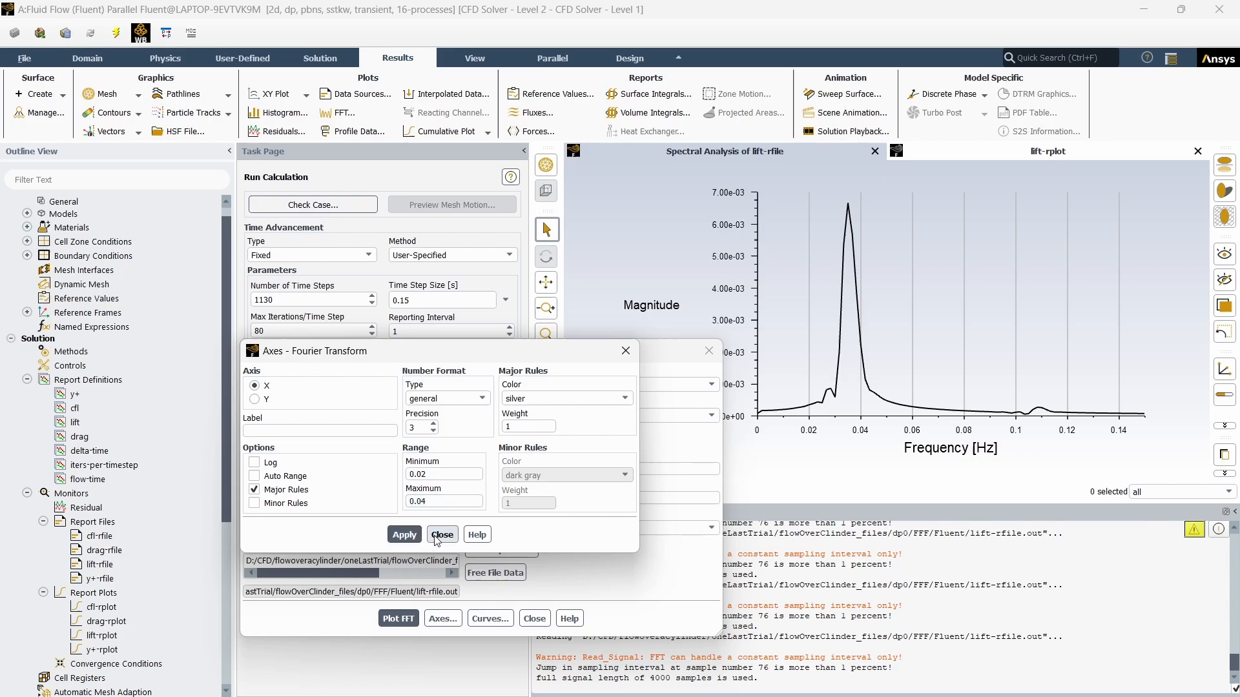
click(442, 535)
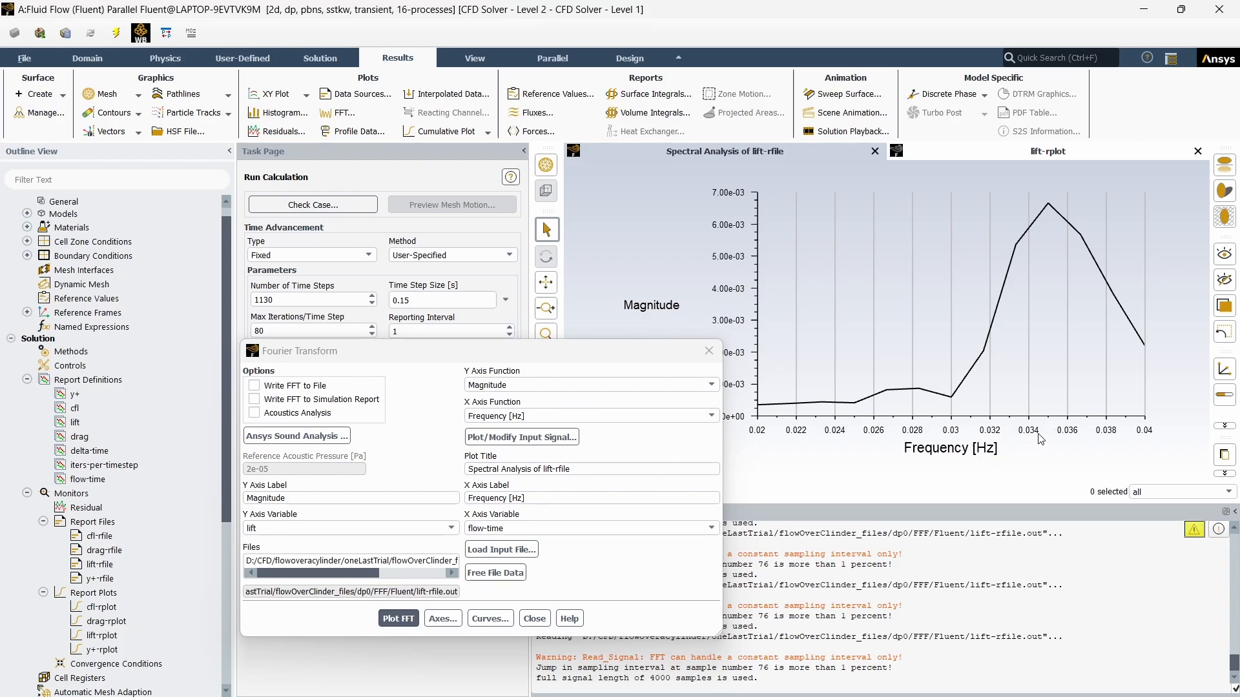
mouse_move(1047, 434)
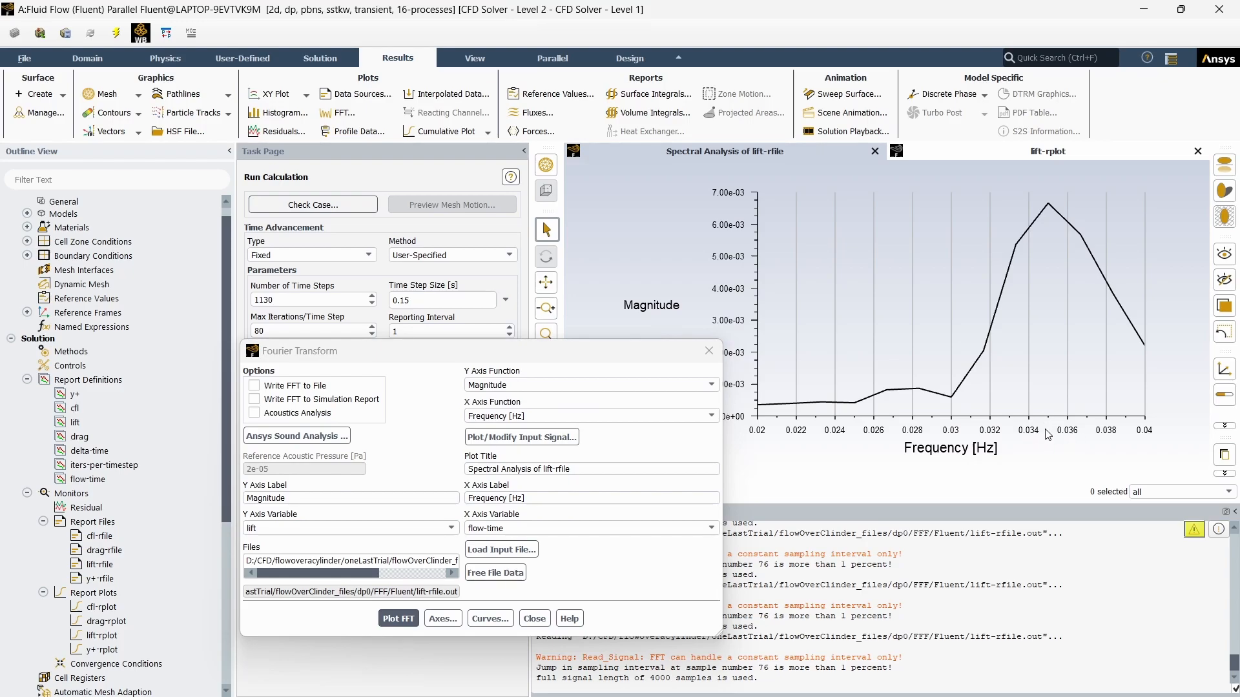
mouse_move(1176, 362)
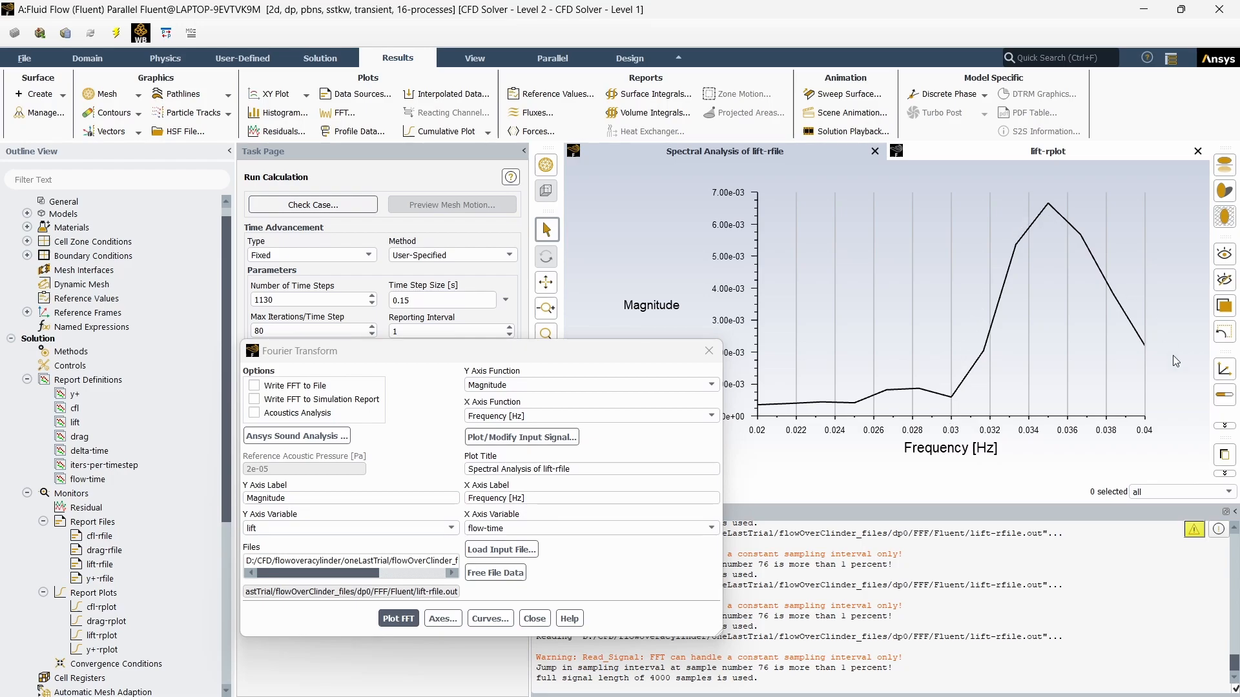
mouse_move(1052, 210)
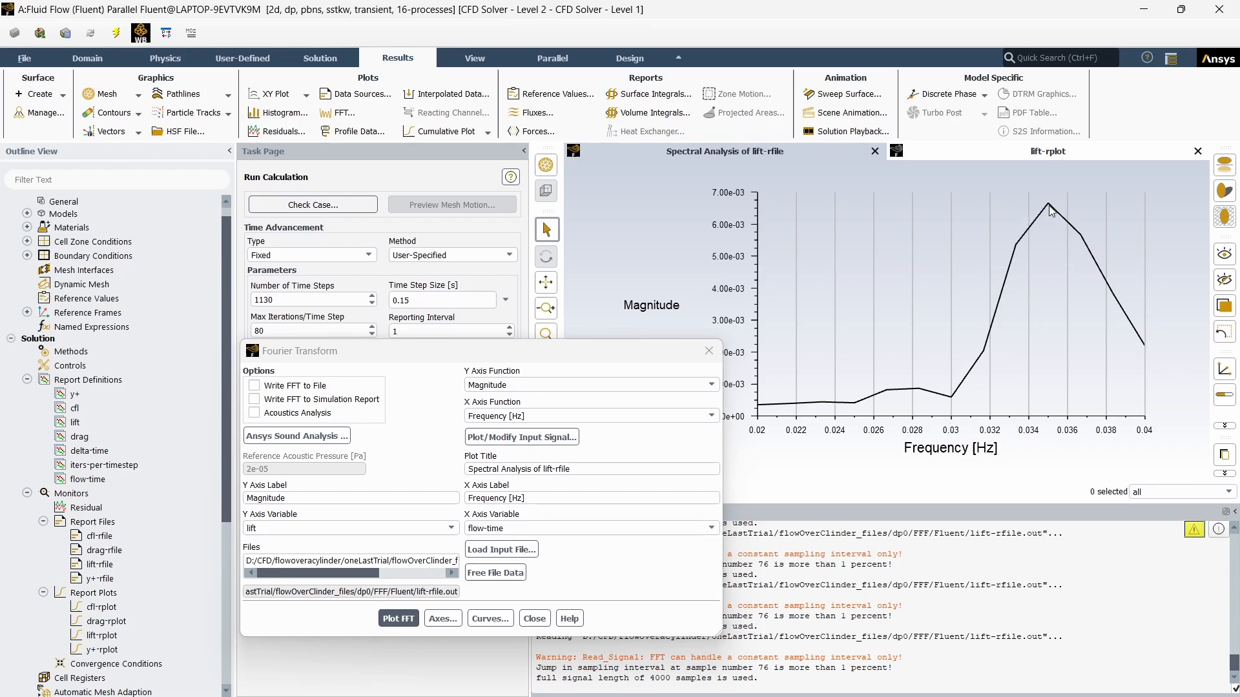
mouse_move(1086, 222)
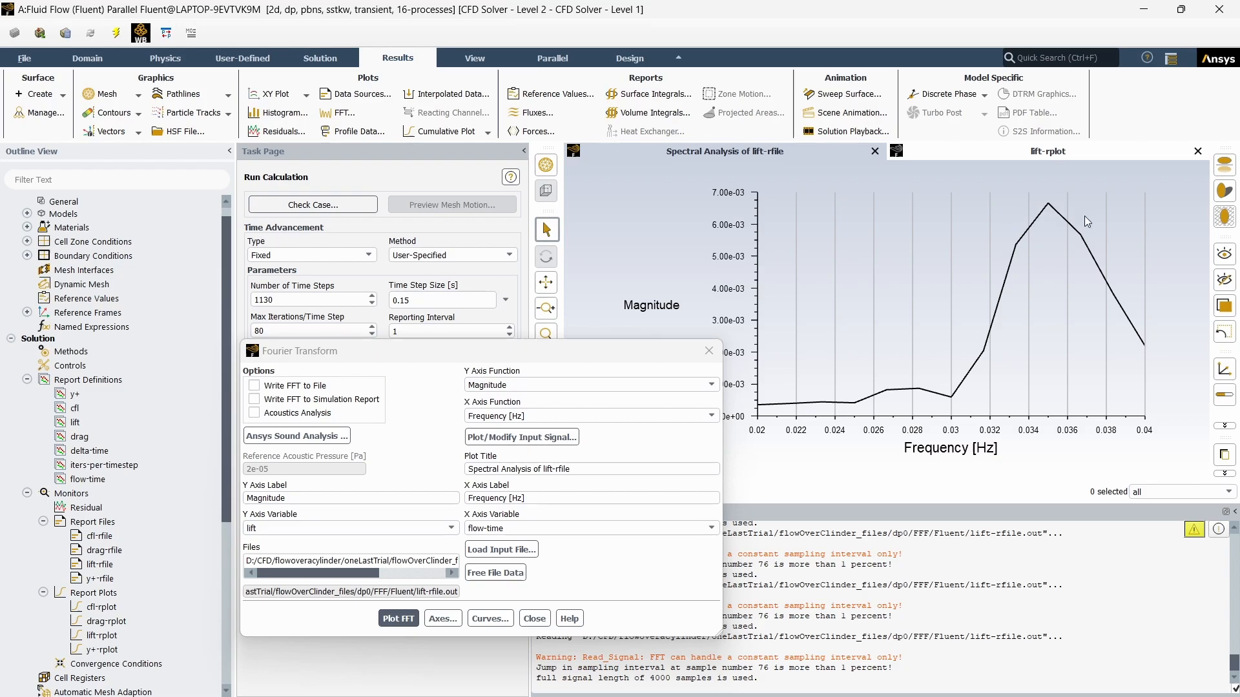
mouse_move(990, 462)
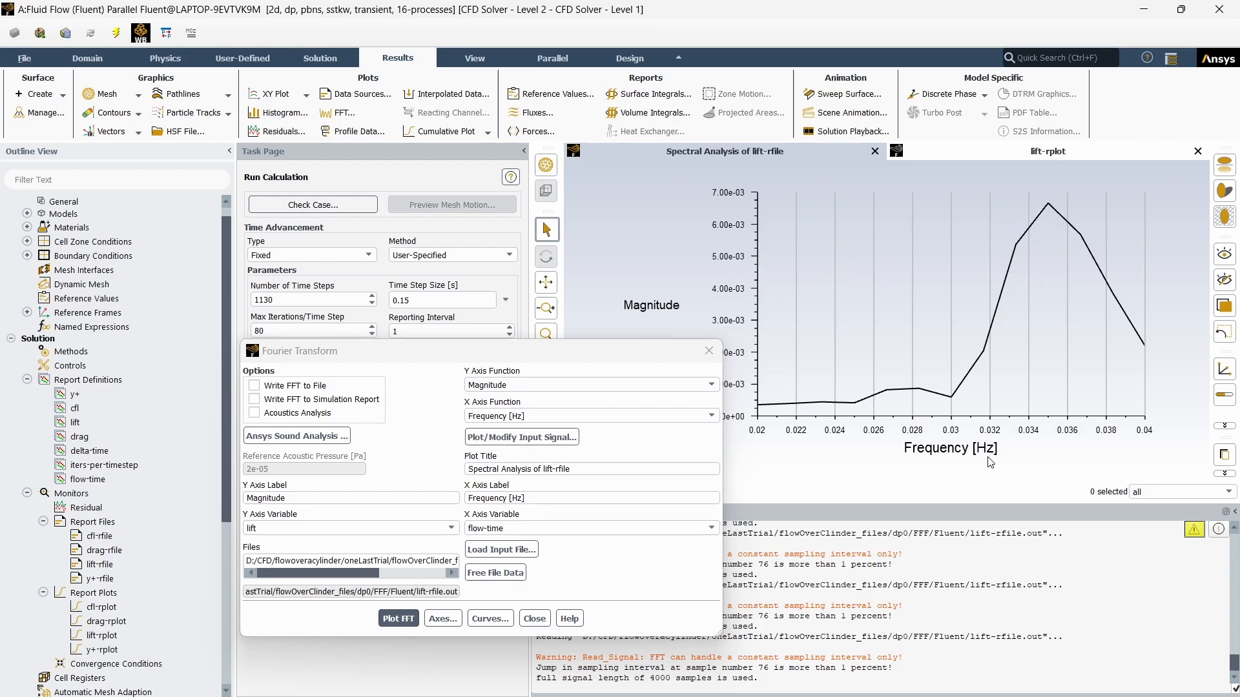
mouse_move(953, 437)
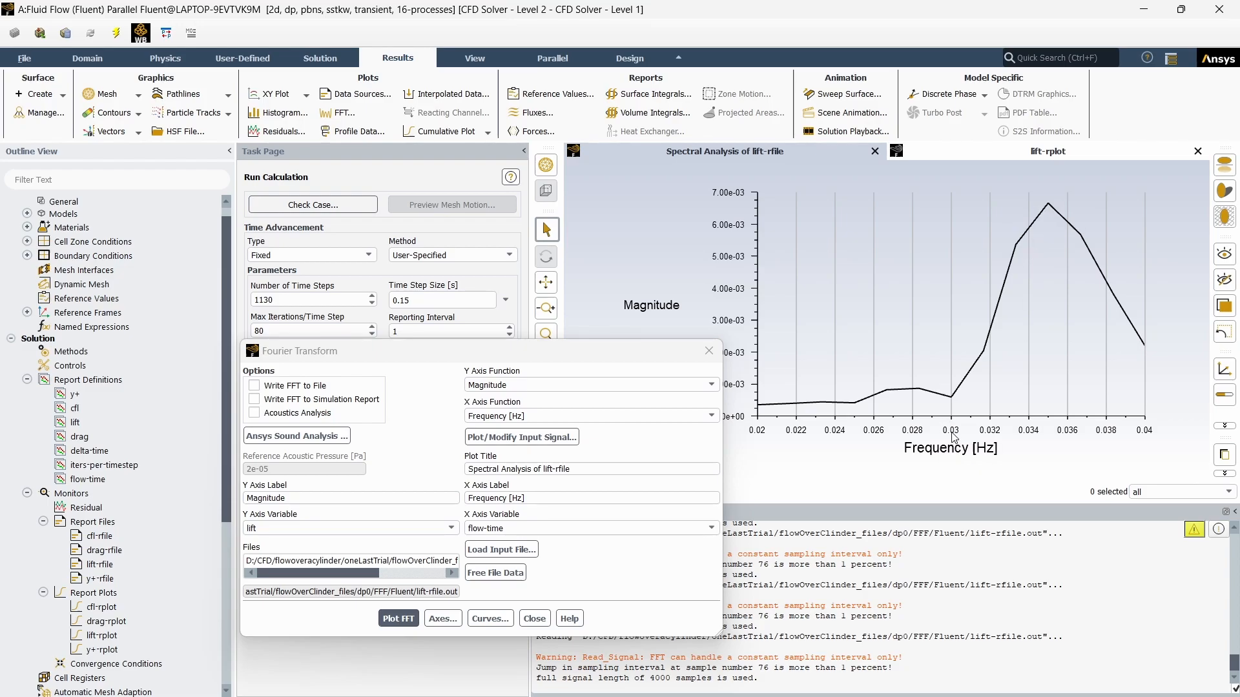
mouse_move(1131, 438)
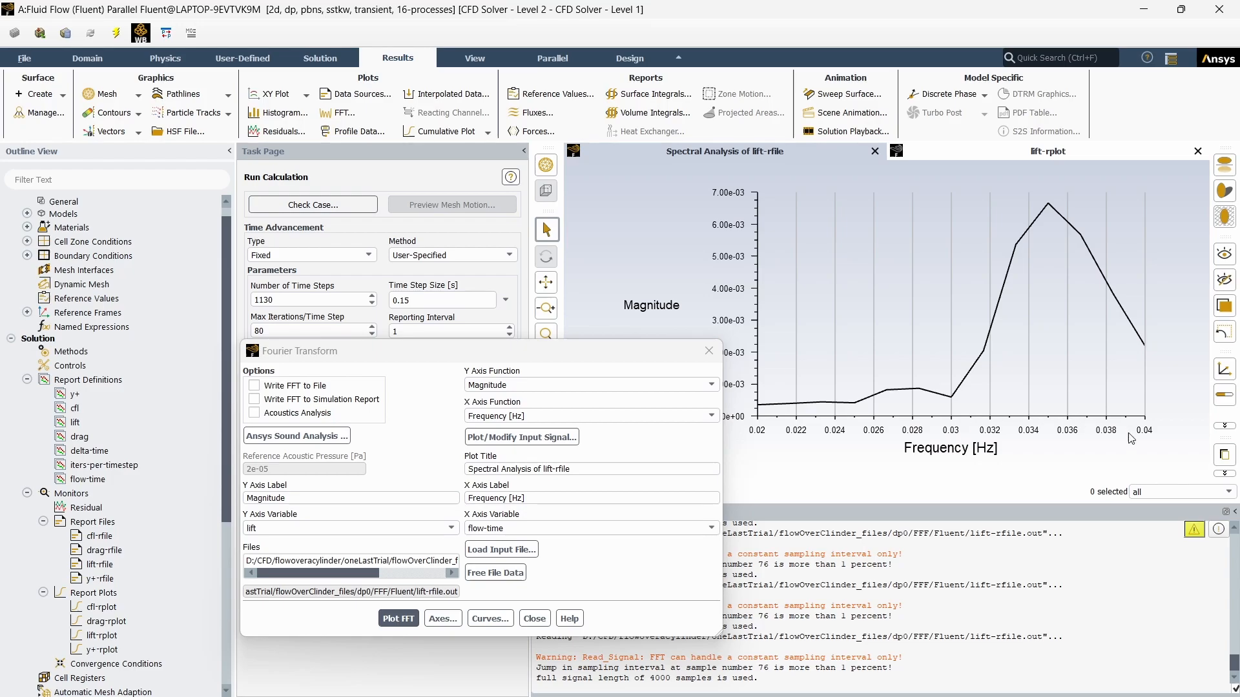
Set the frequency axis range to 0.03–0.04 Hz and apply it
click(442, 619)
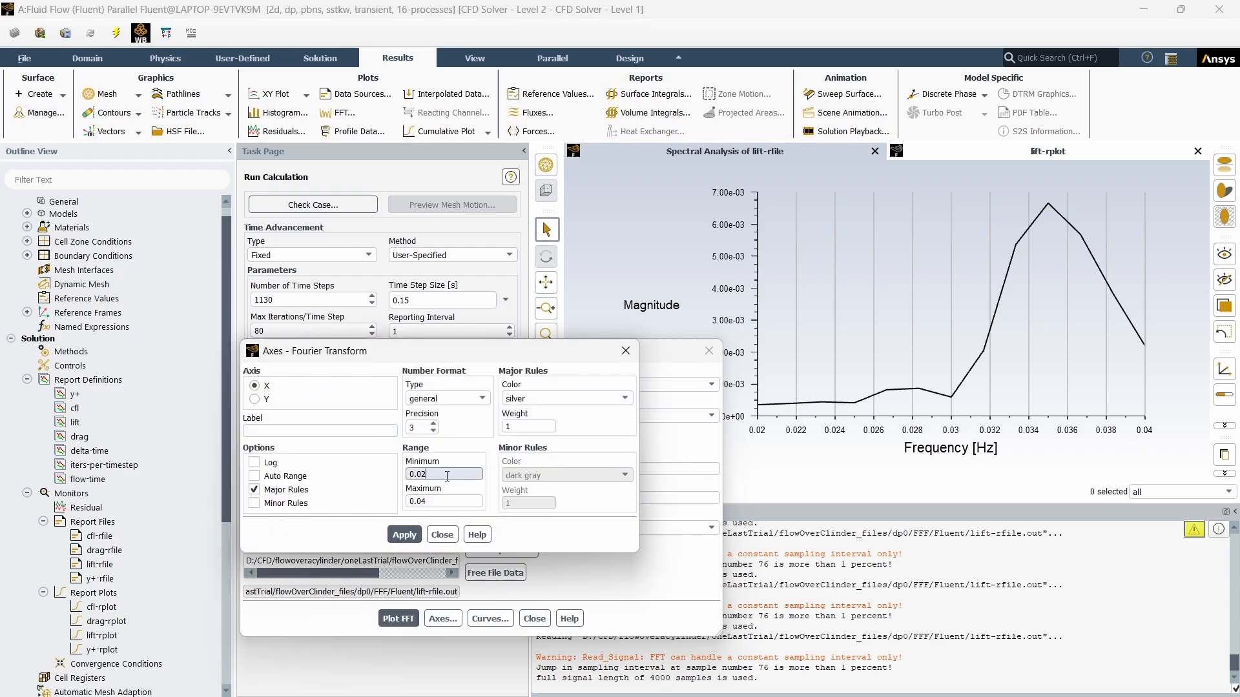
text(0.0)
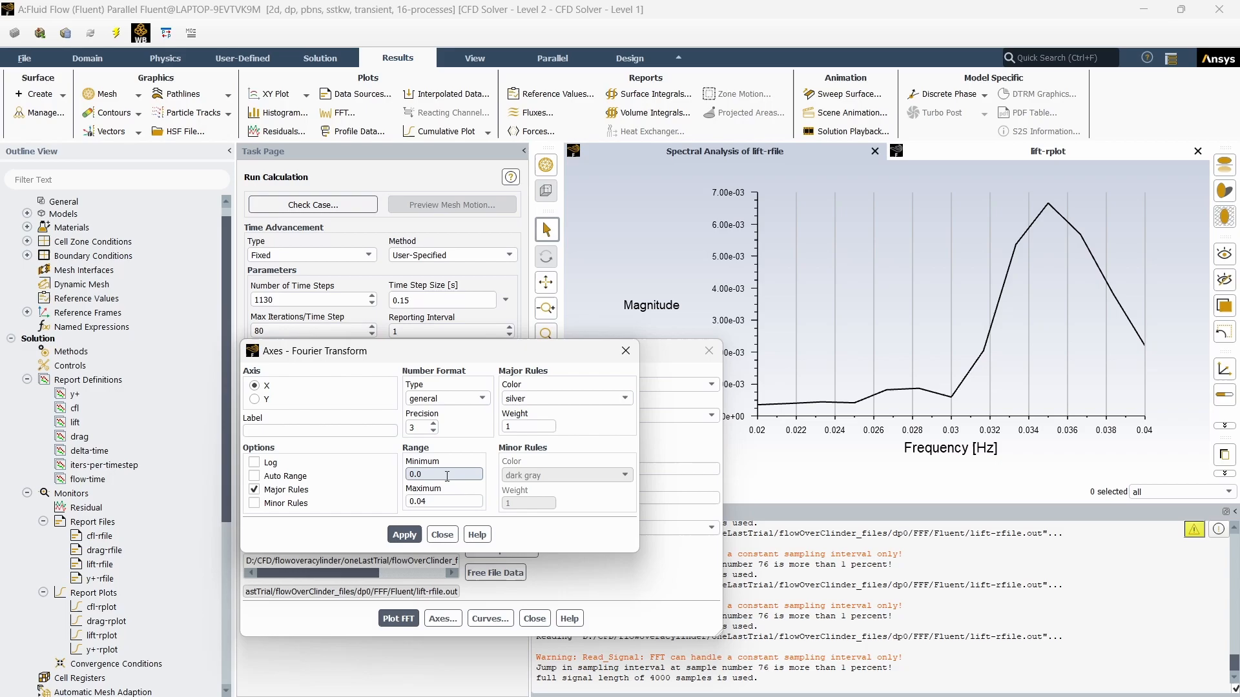
text(0.03)
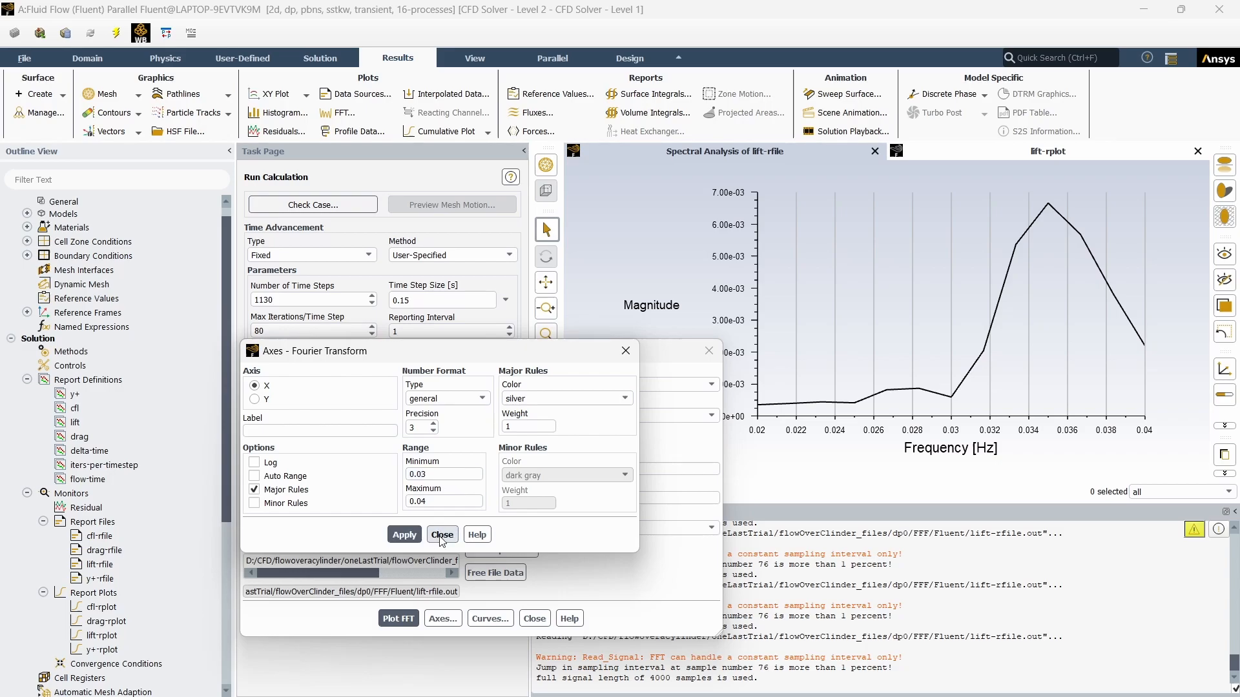
click(442, 535)
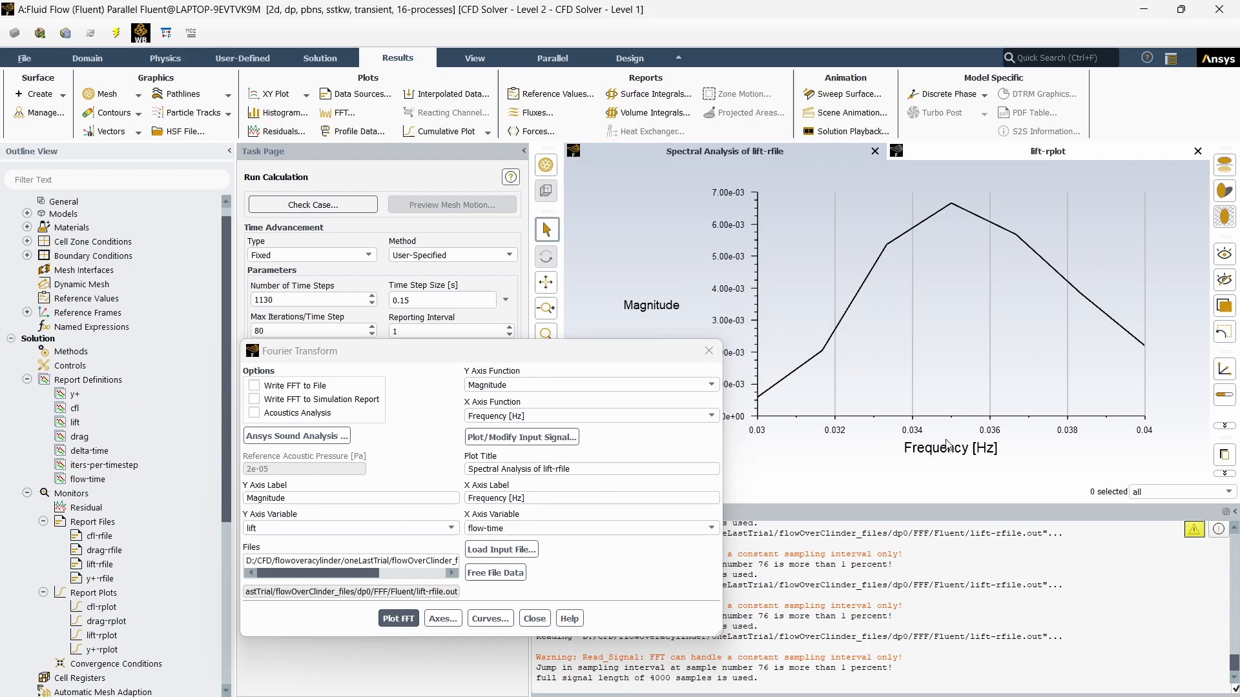
mouse_move(954, 209)
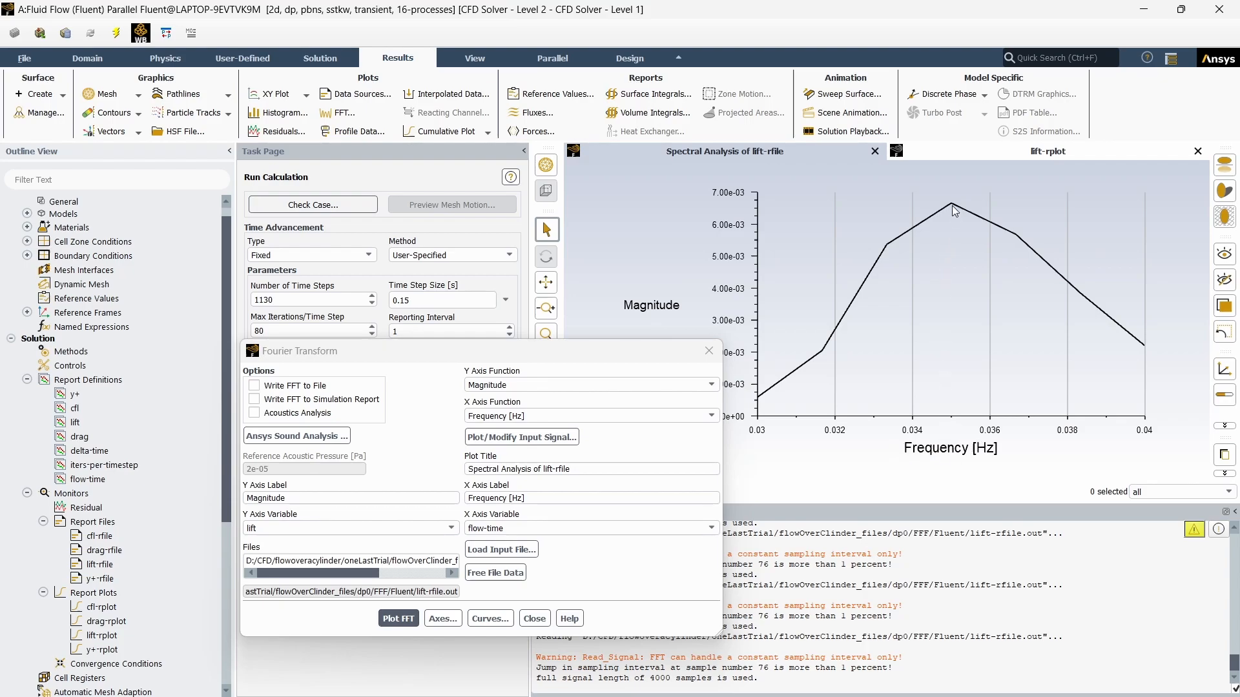
mouse_move(955, 208)
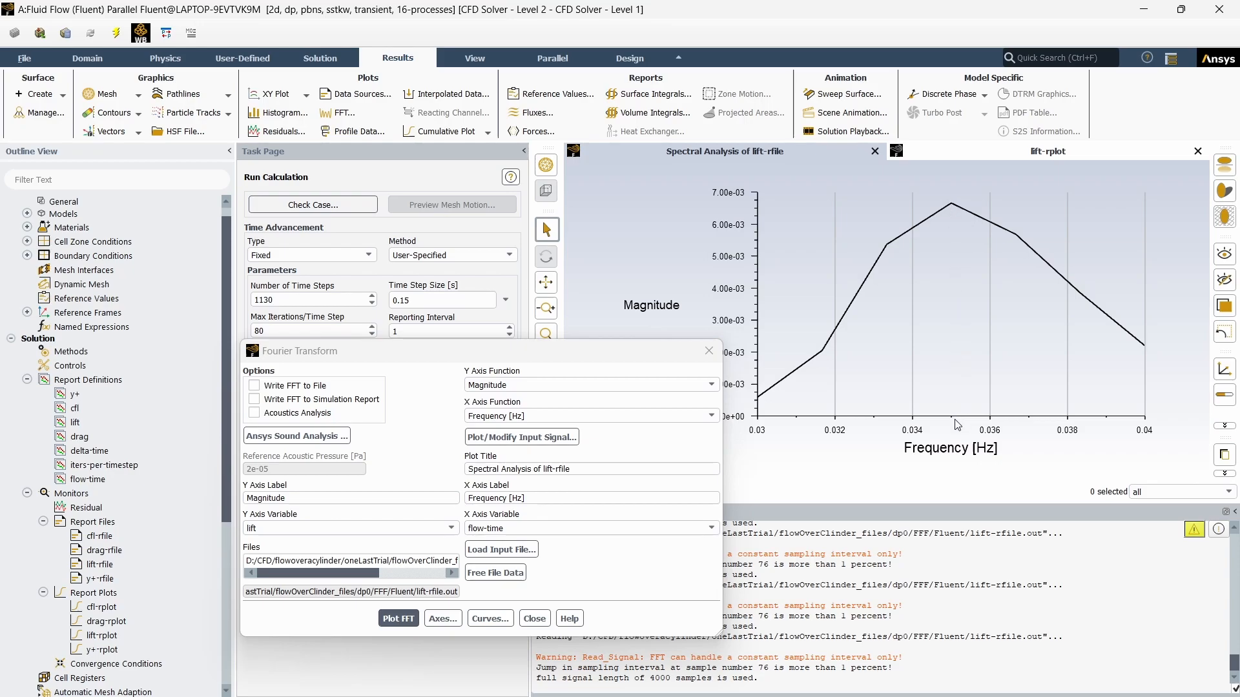
mouse_move(953, 352)
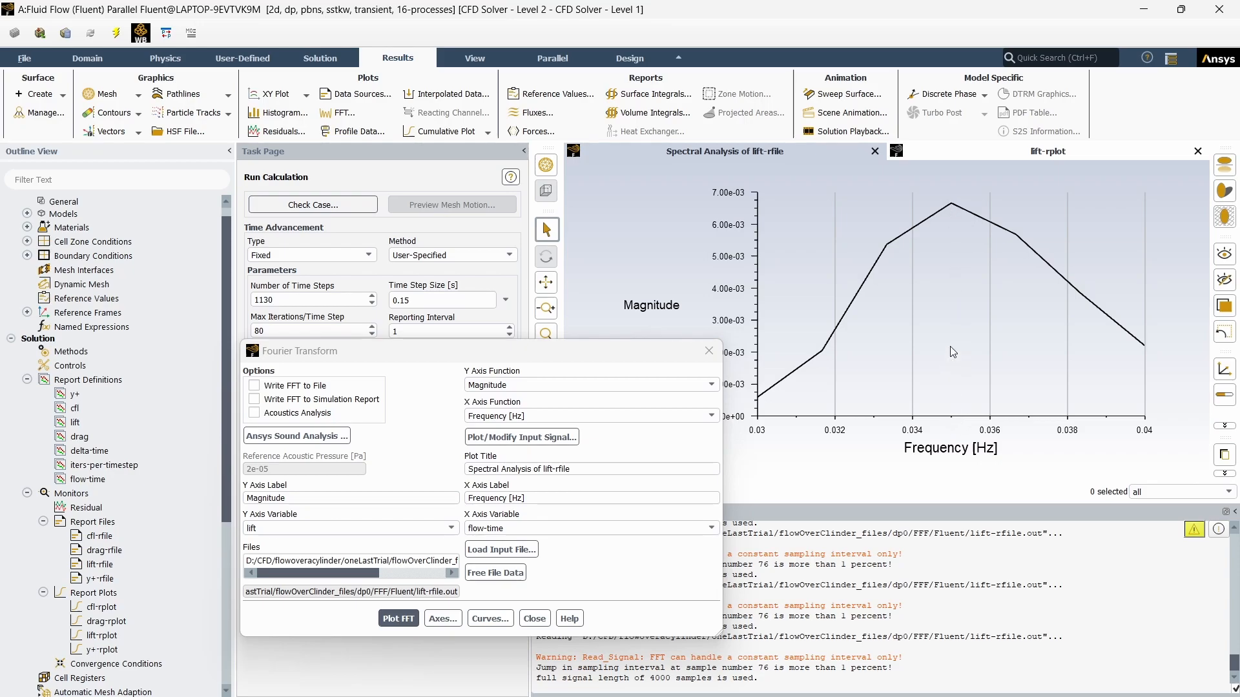
mouse_move(887, 336)
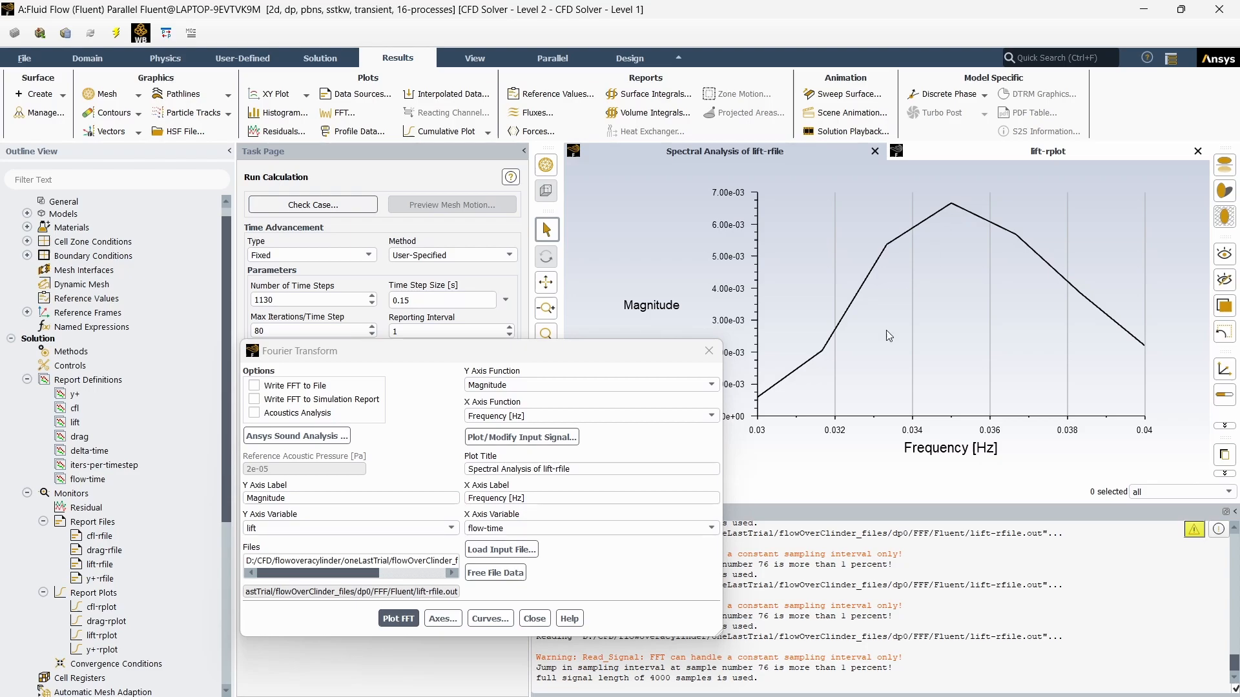
mouse_move(624, 558)
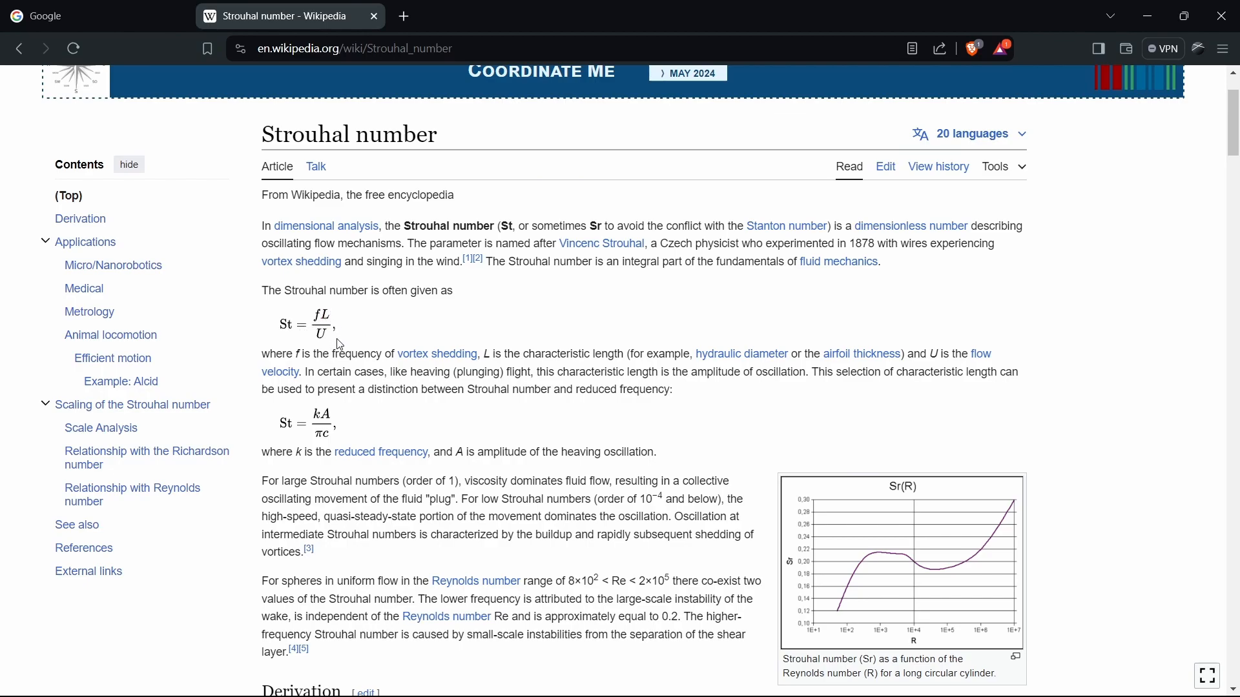
mouse_move(330, 324)
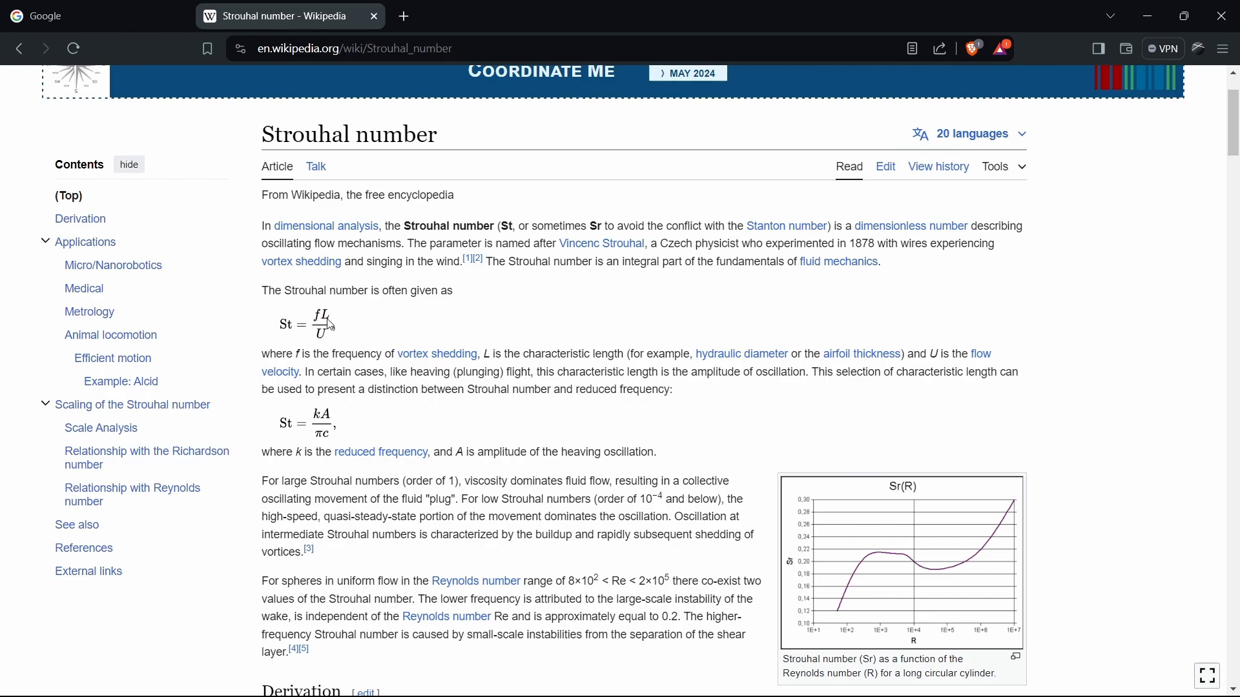
mouse_move(360, 350)
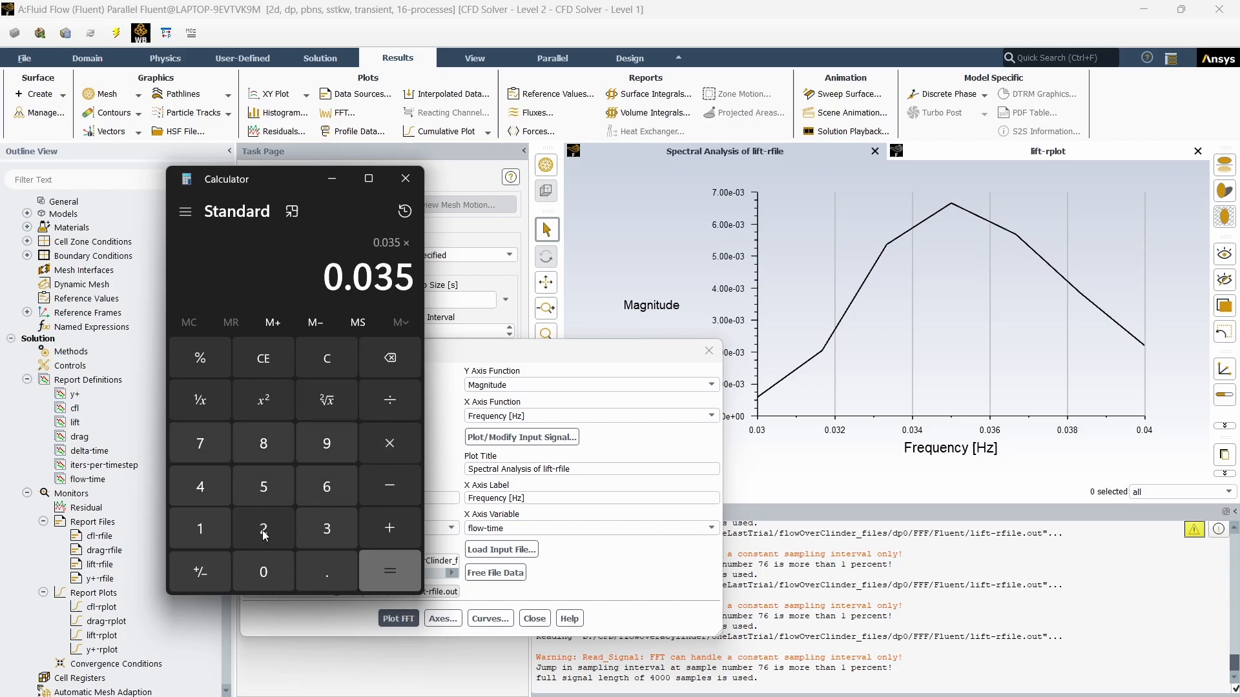
Divide 0.035 by 0.14776 in Calculator to get the Strouhal number
click(199, 528)
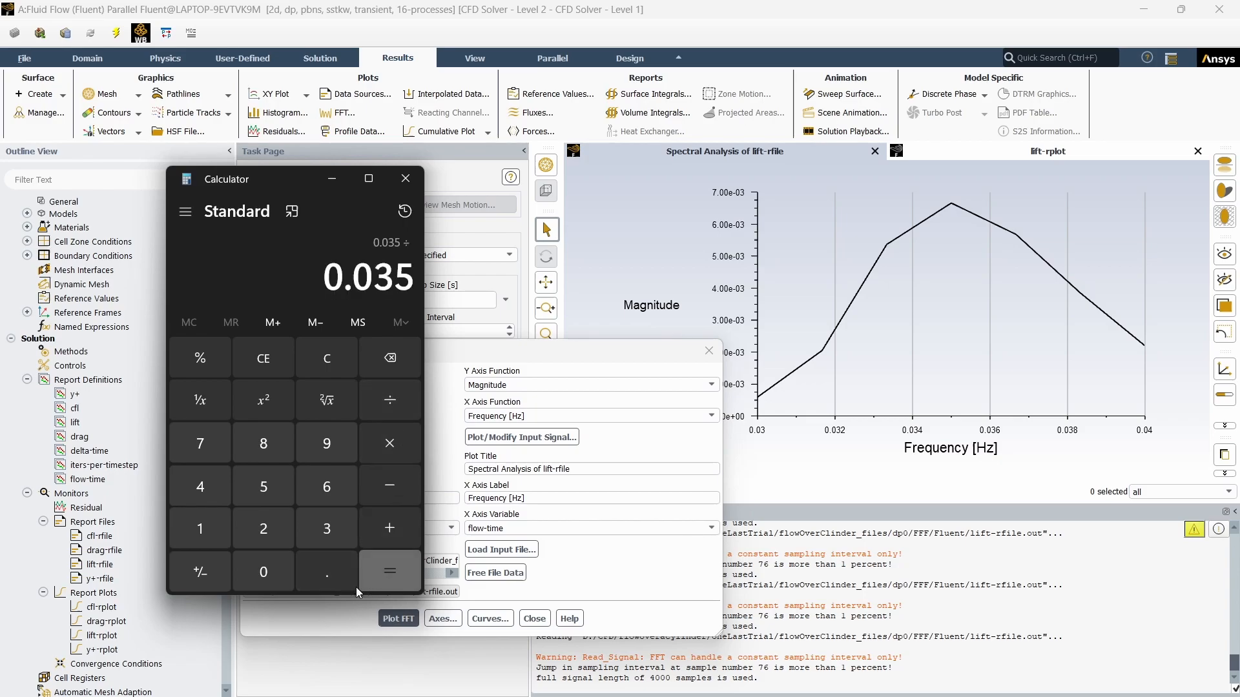
click(262, 571)
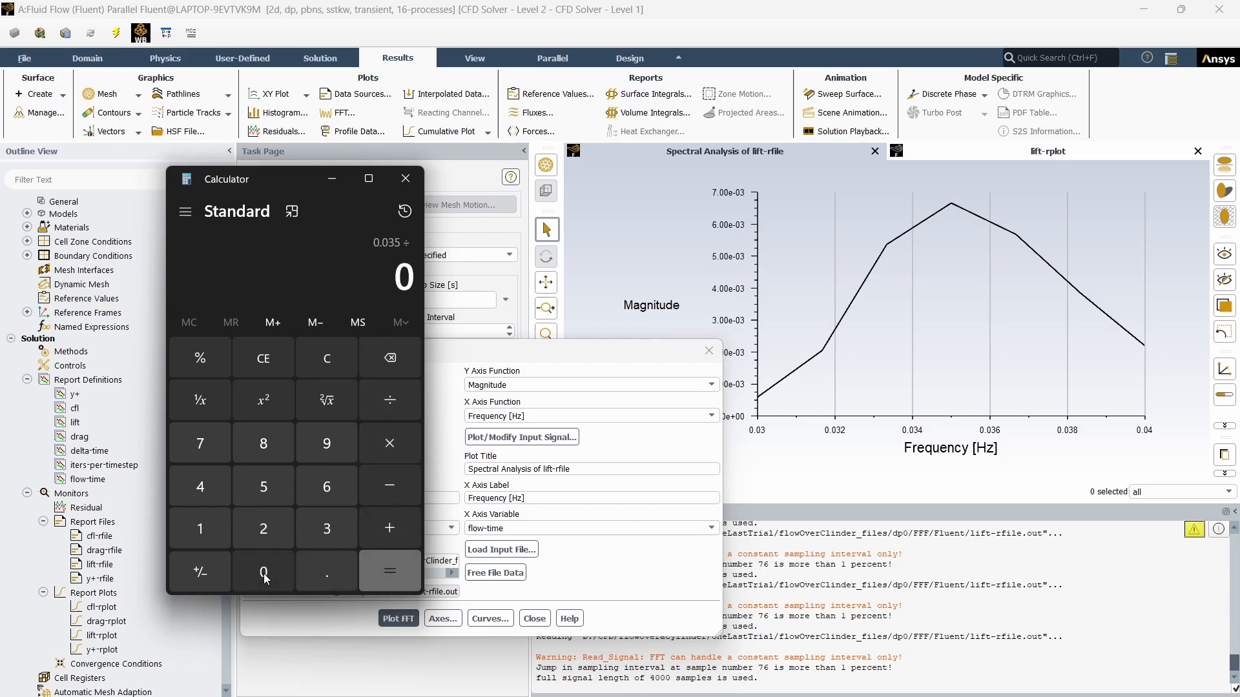
click(199, 486)
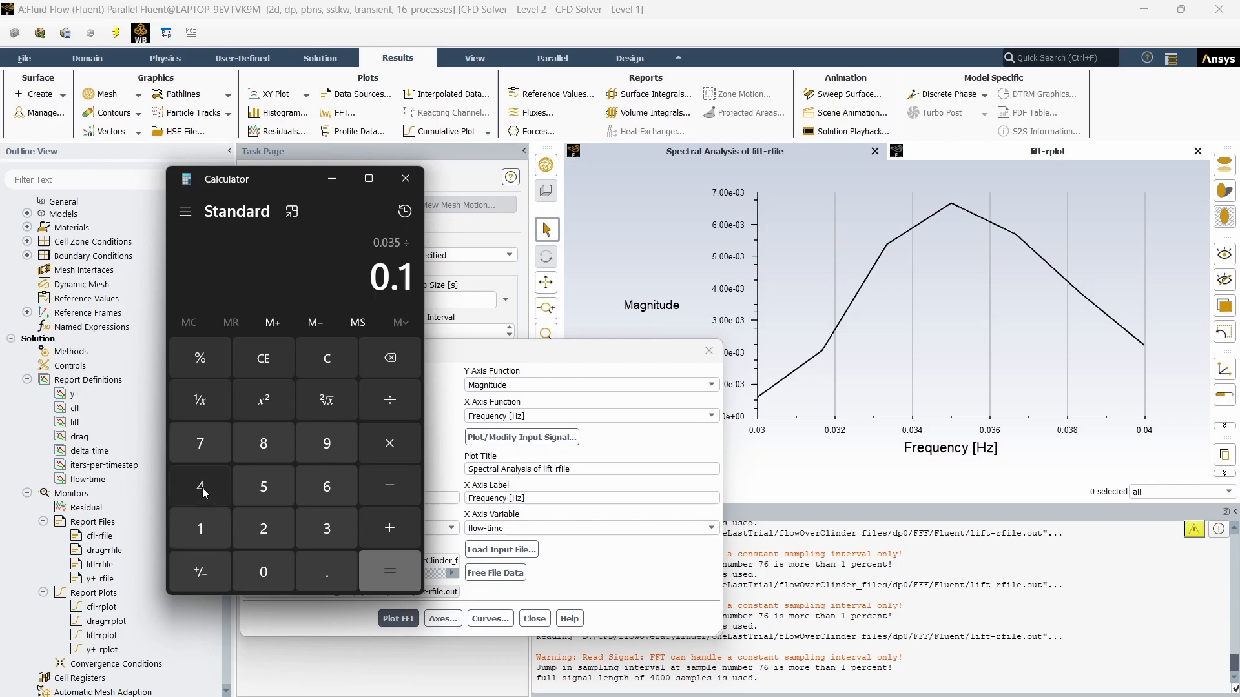
click(388, 571)
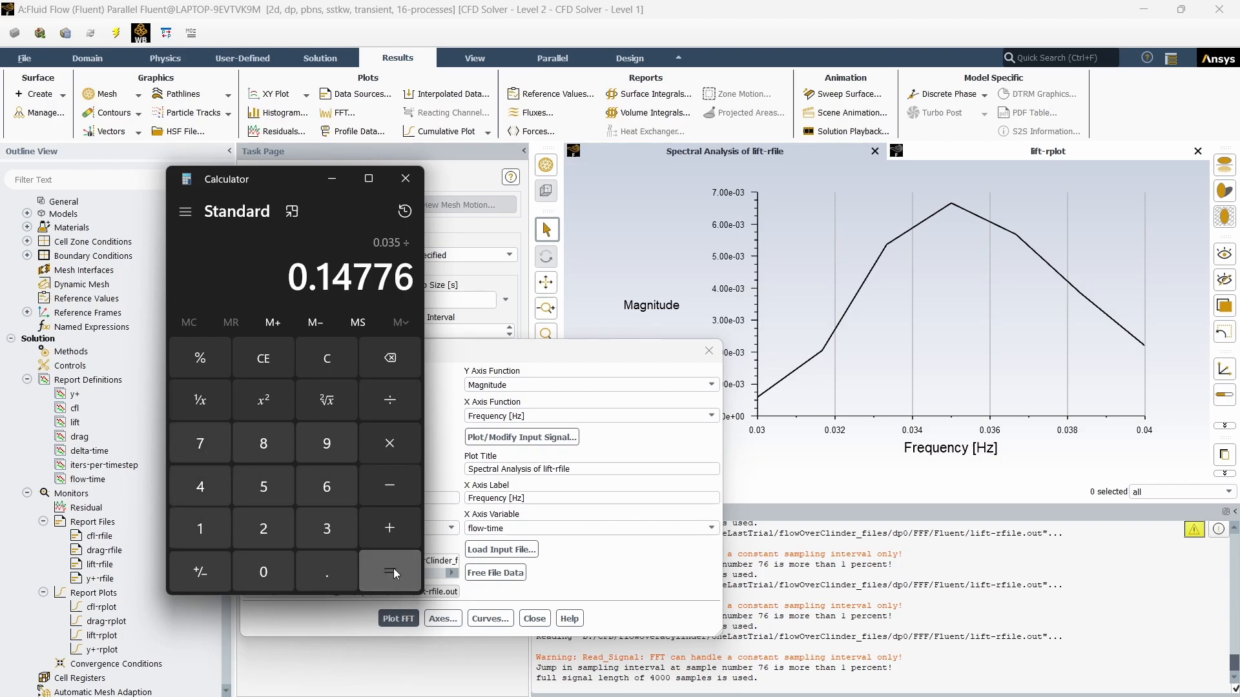
click(389, 572)
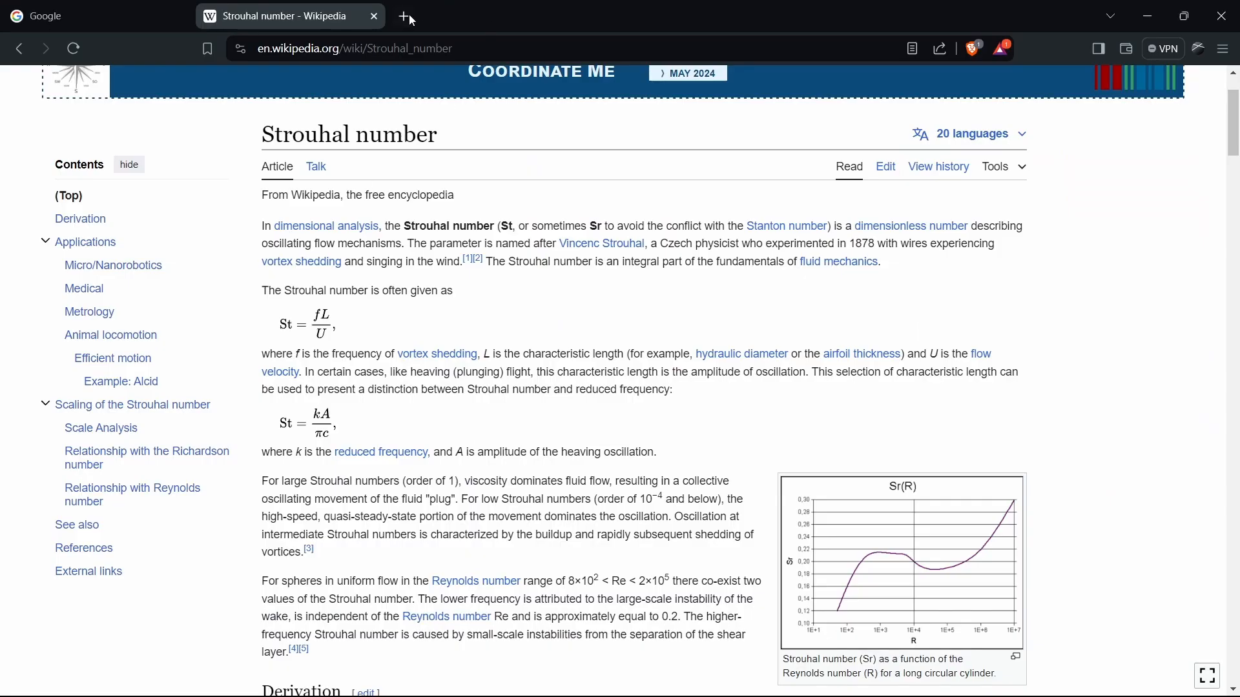
Image-search 'strouhal number flow over a cylinder' in a new tab and enlarge Thermopedia's chart
click(406, 16)
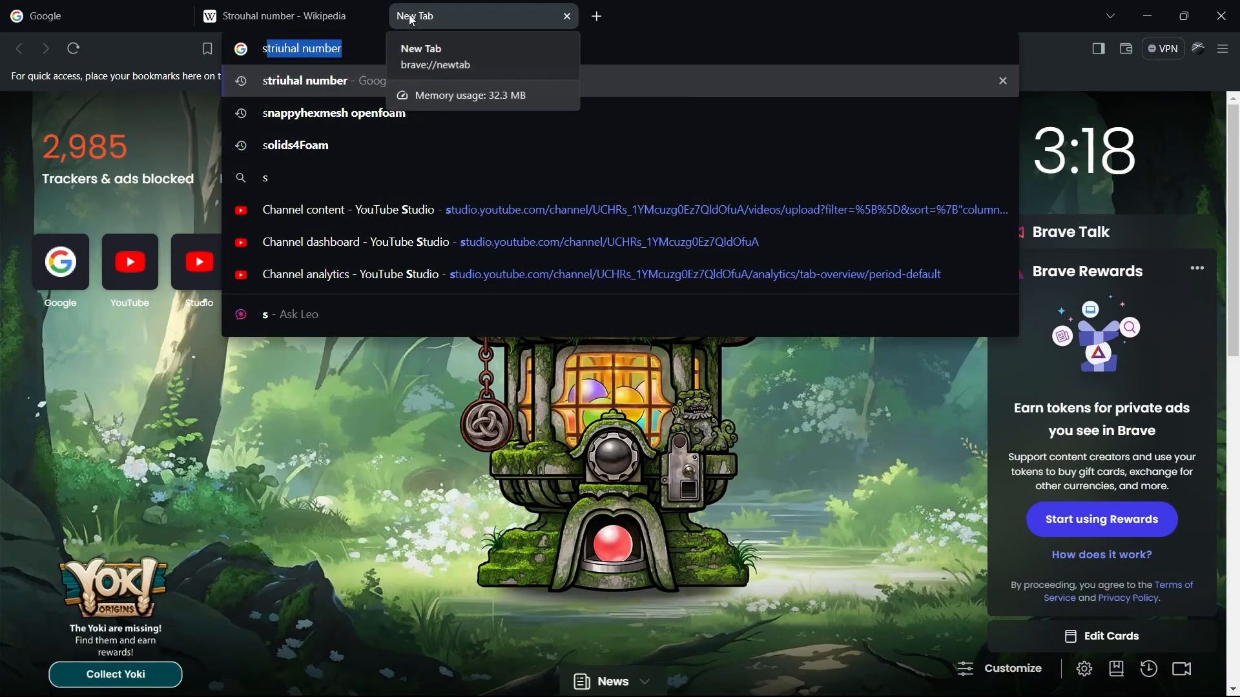
text(strouhal nu)
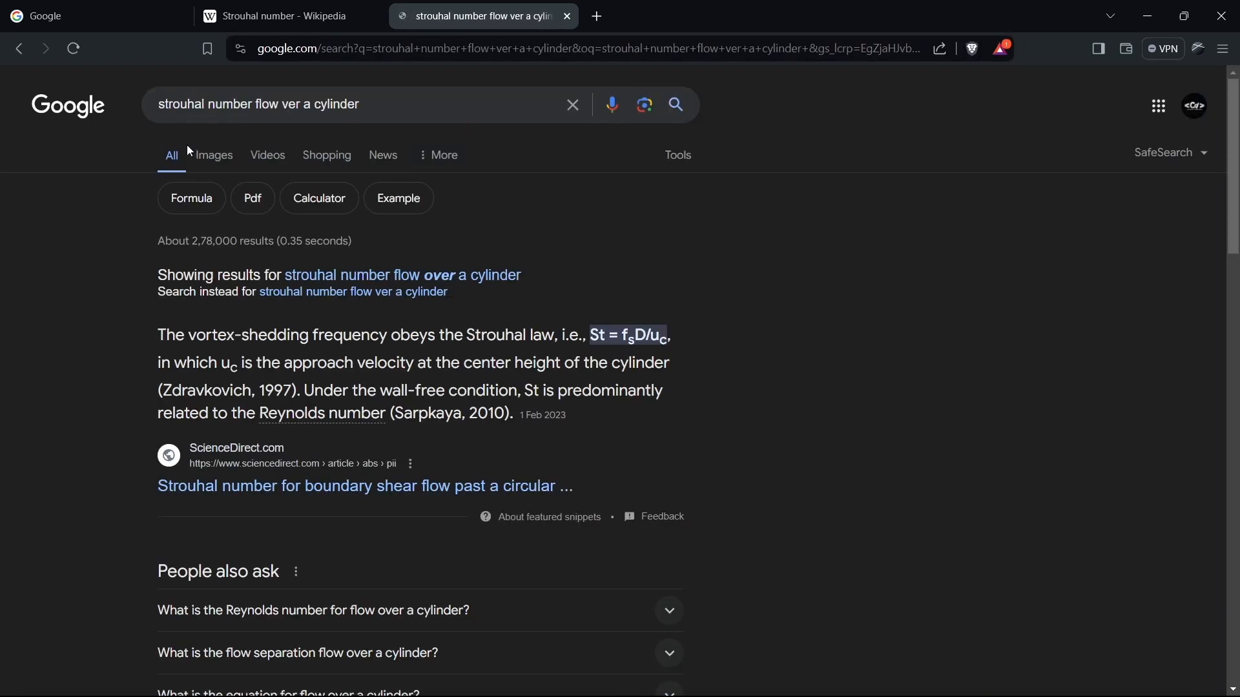
click(214, 154)
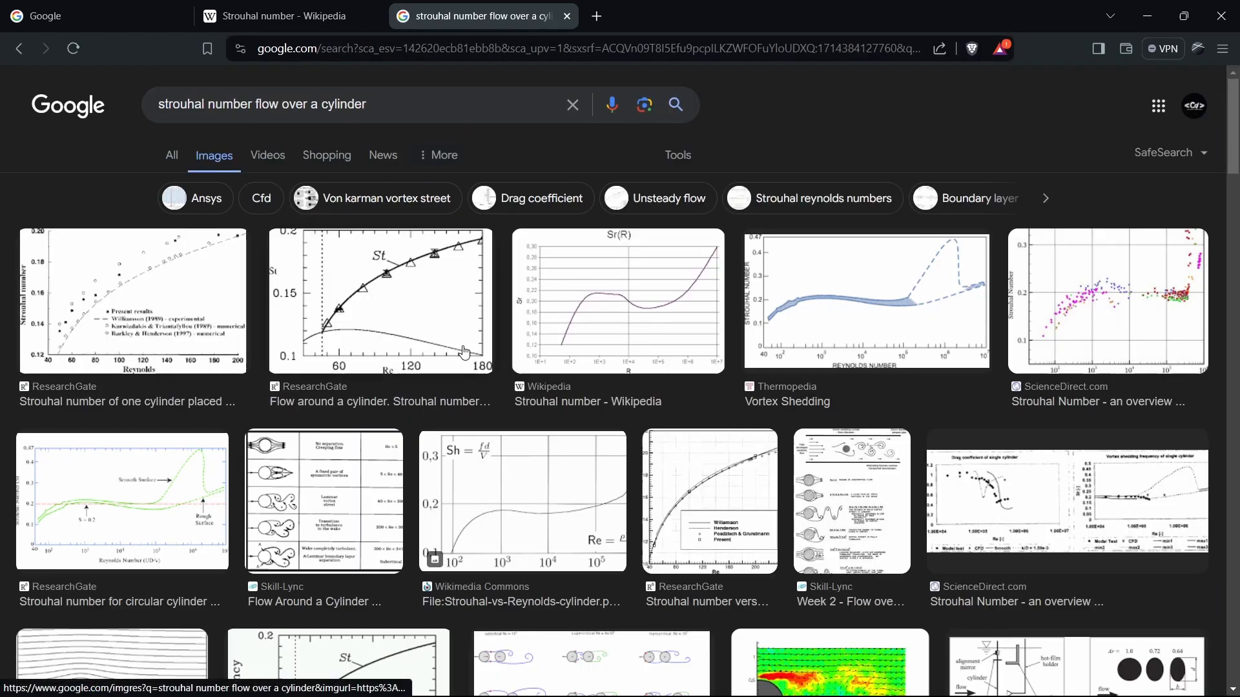
click(864, 301)
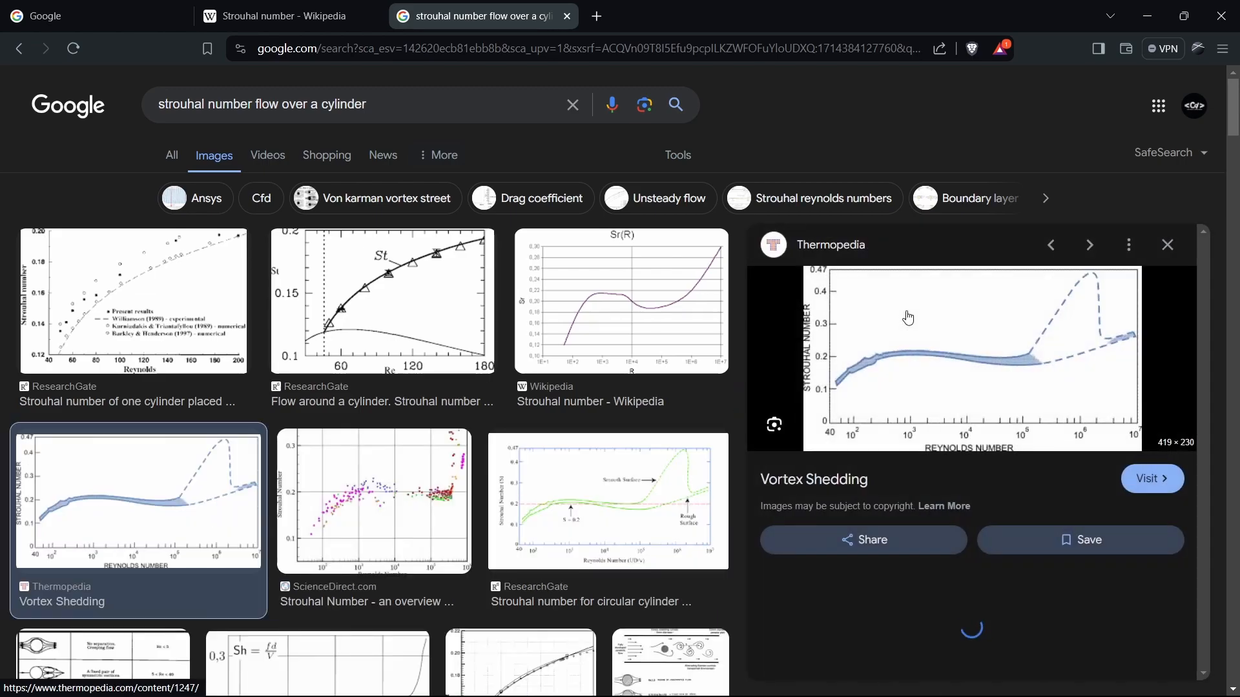
scroll(down, 3)
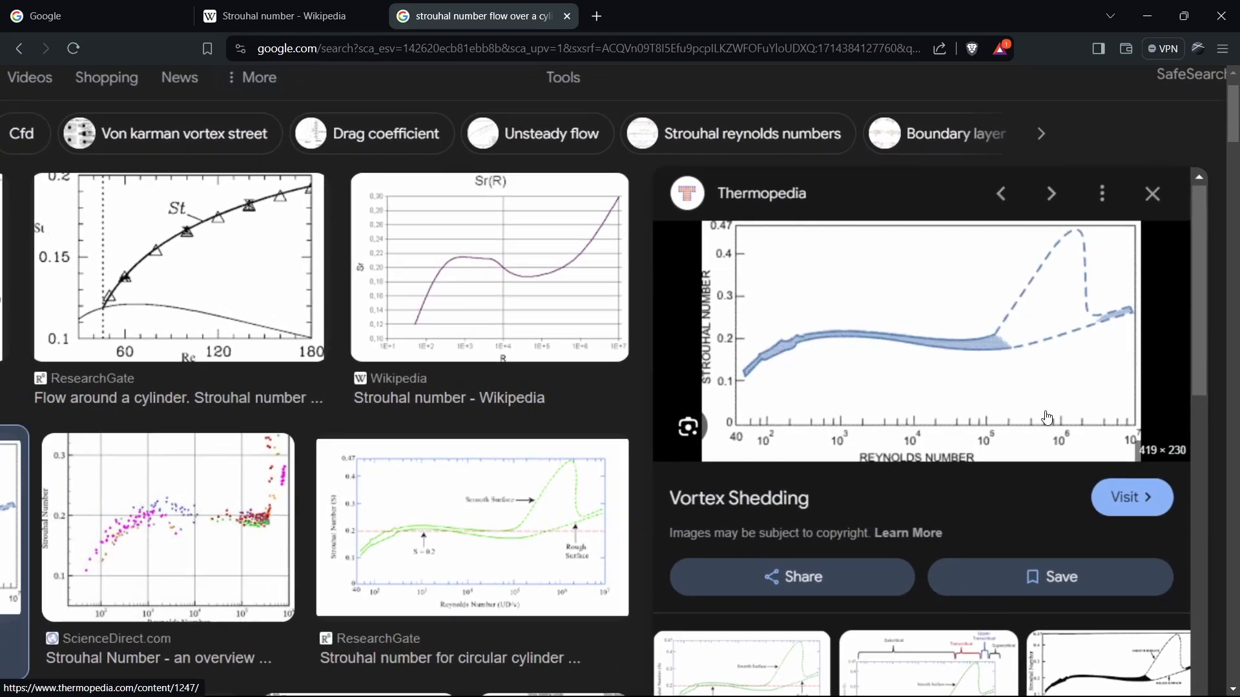
scroll(down, 3)
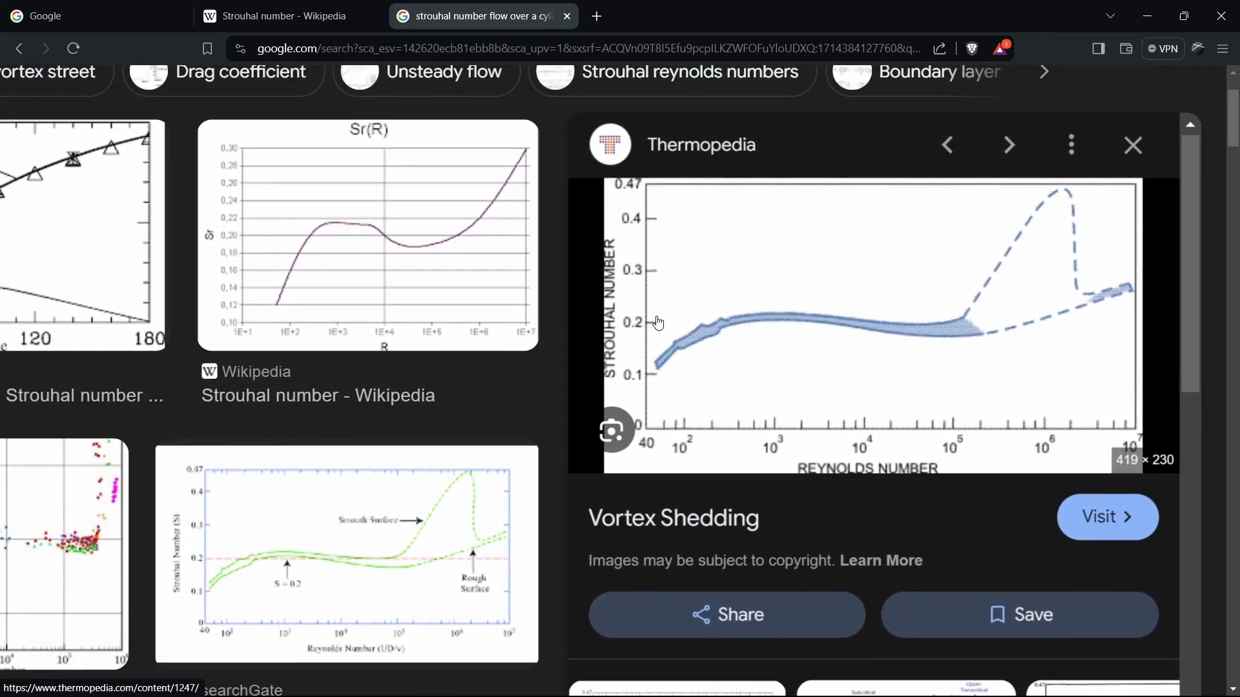
mouse_move(876, 475)
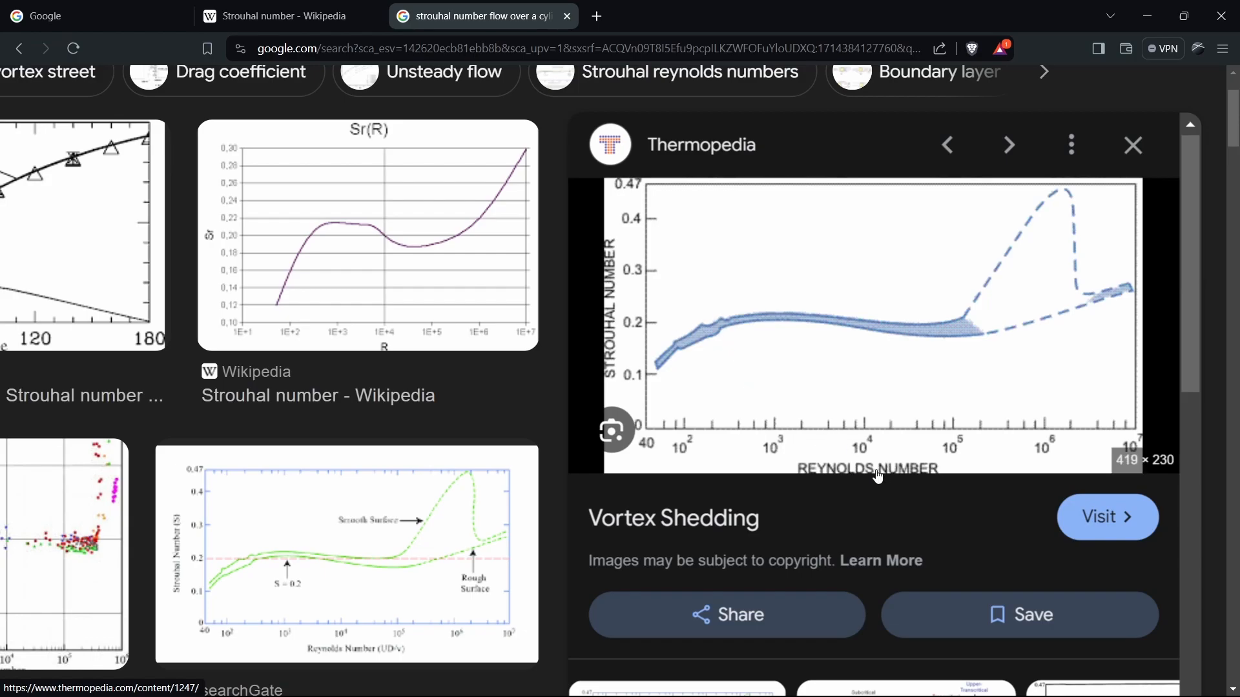
mouse_move(1062, 204)
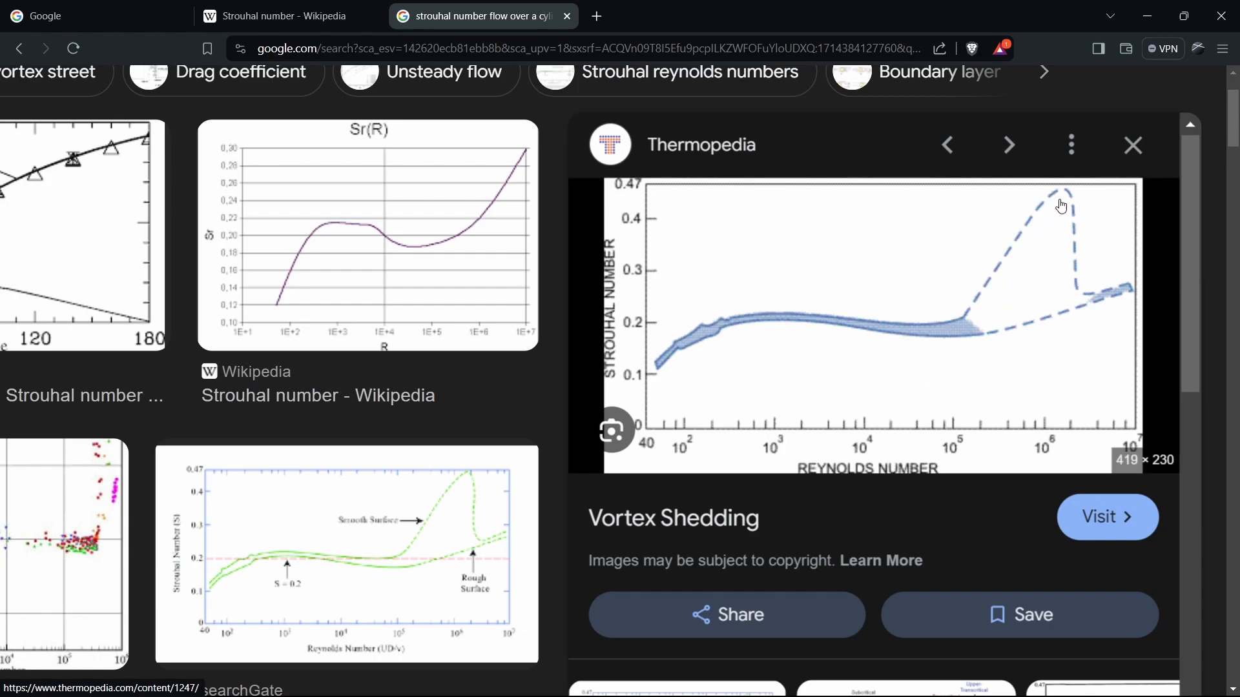
mouse_move(986, 341)
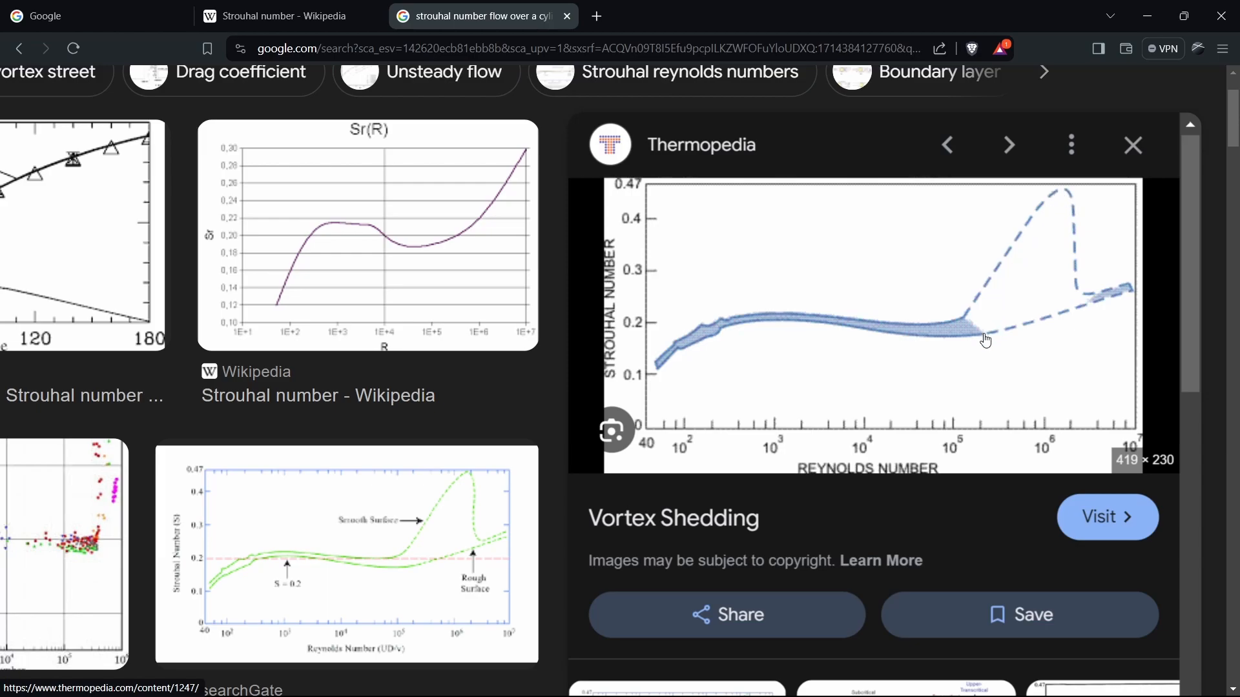
mouse_move(1091, 320)
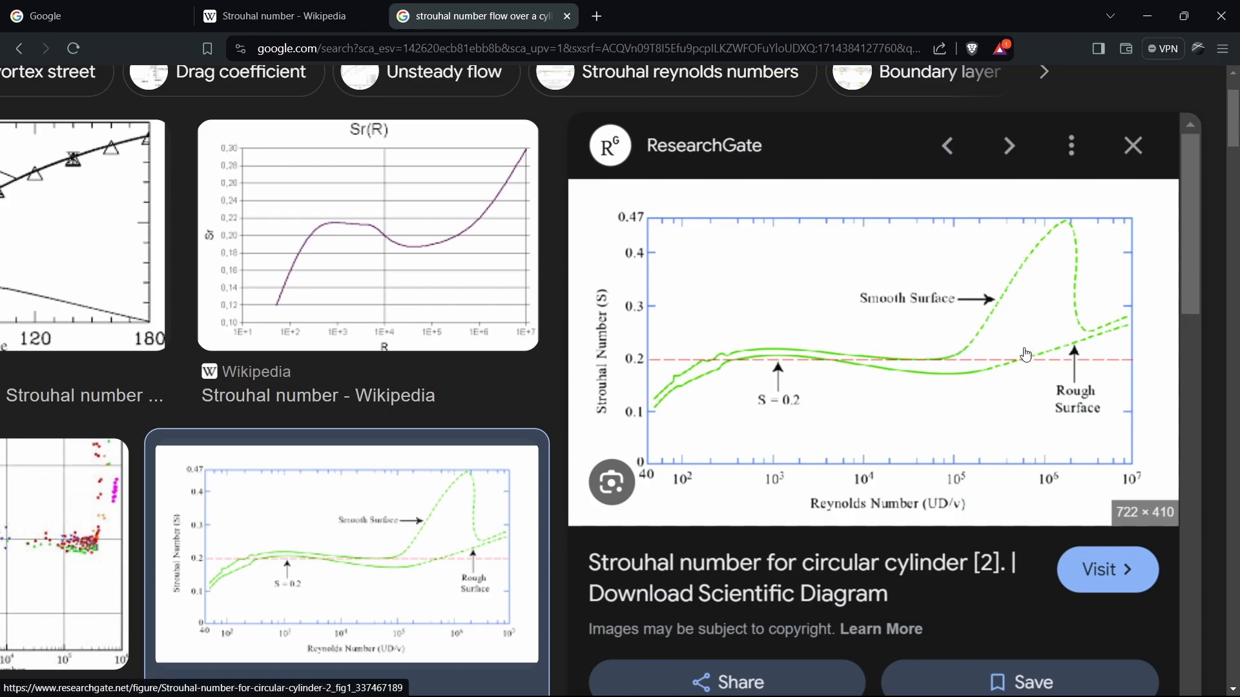
mouse_move(1014, 383)
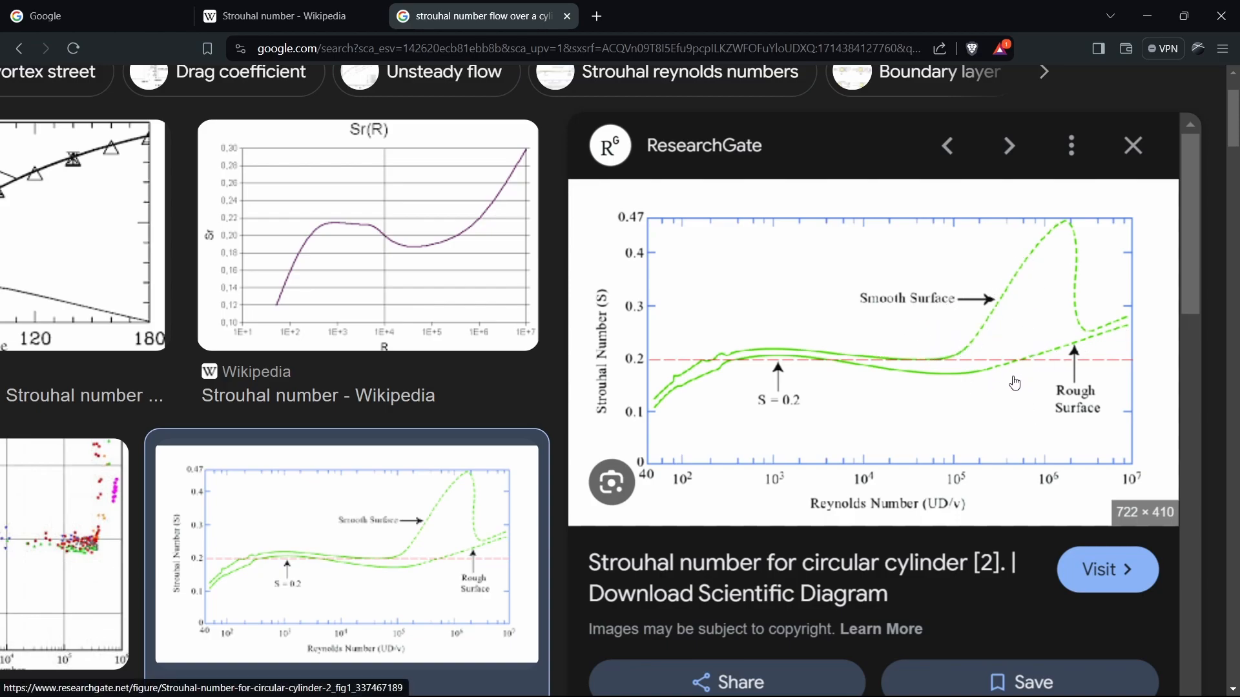
mouse_move(935, 381)
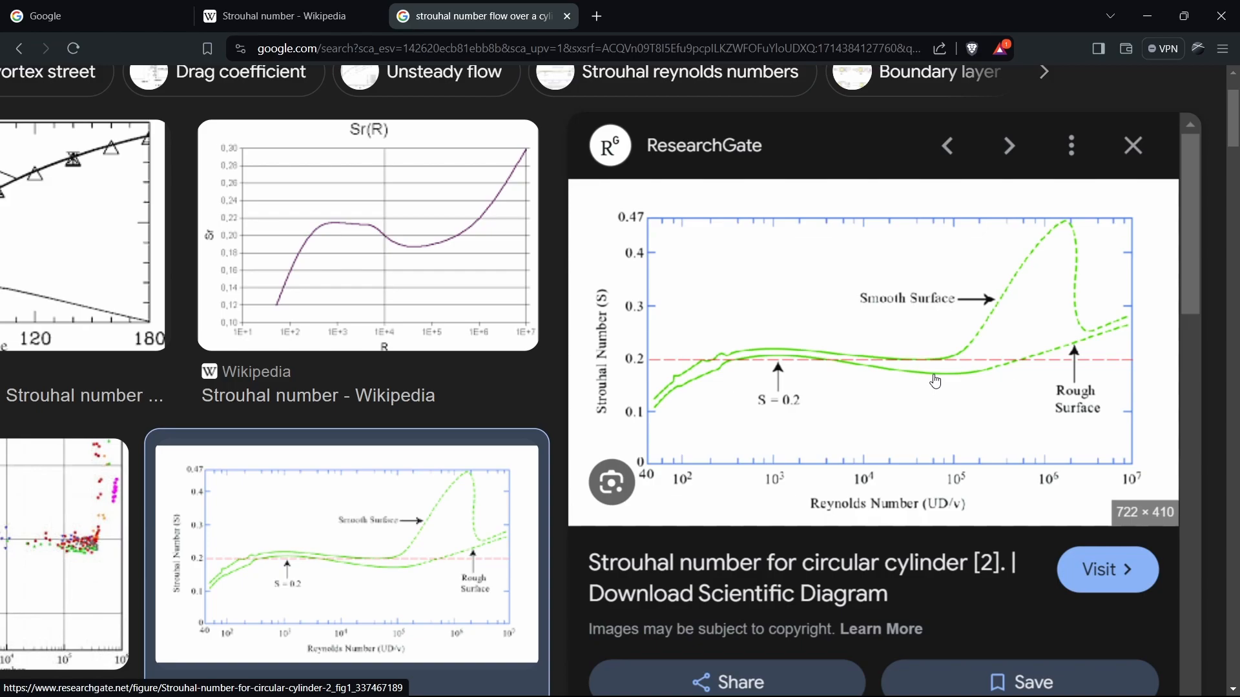
mouse_move(853, 465)
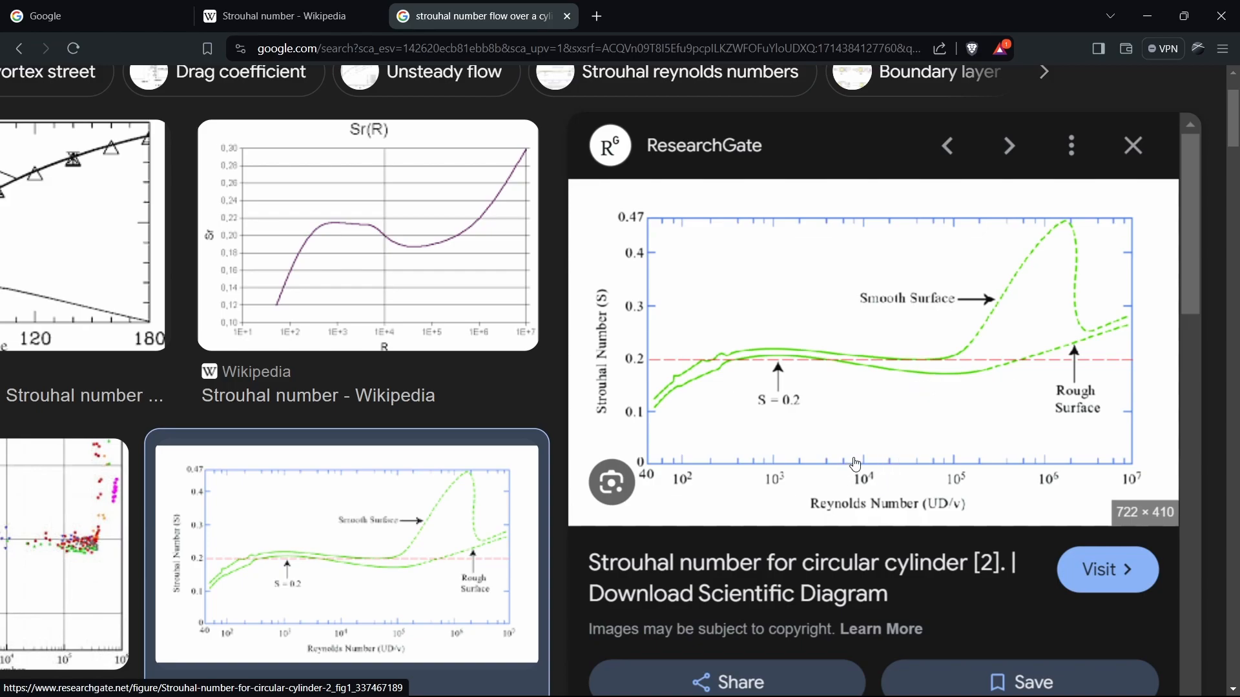
mouse_move(874, 493)
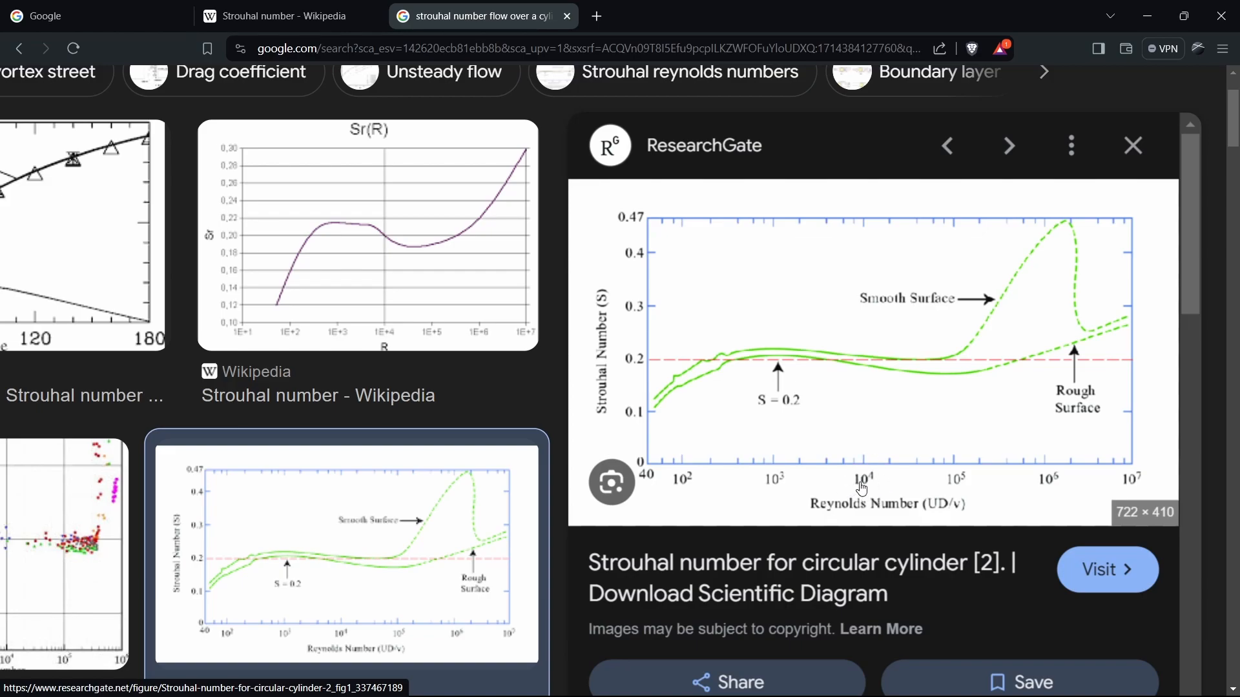
mouse_move(645, 356)
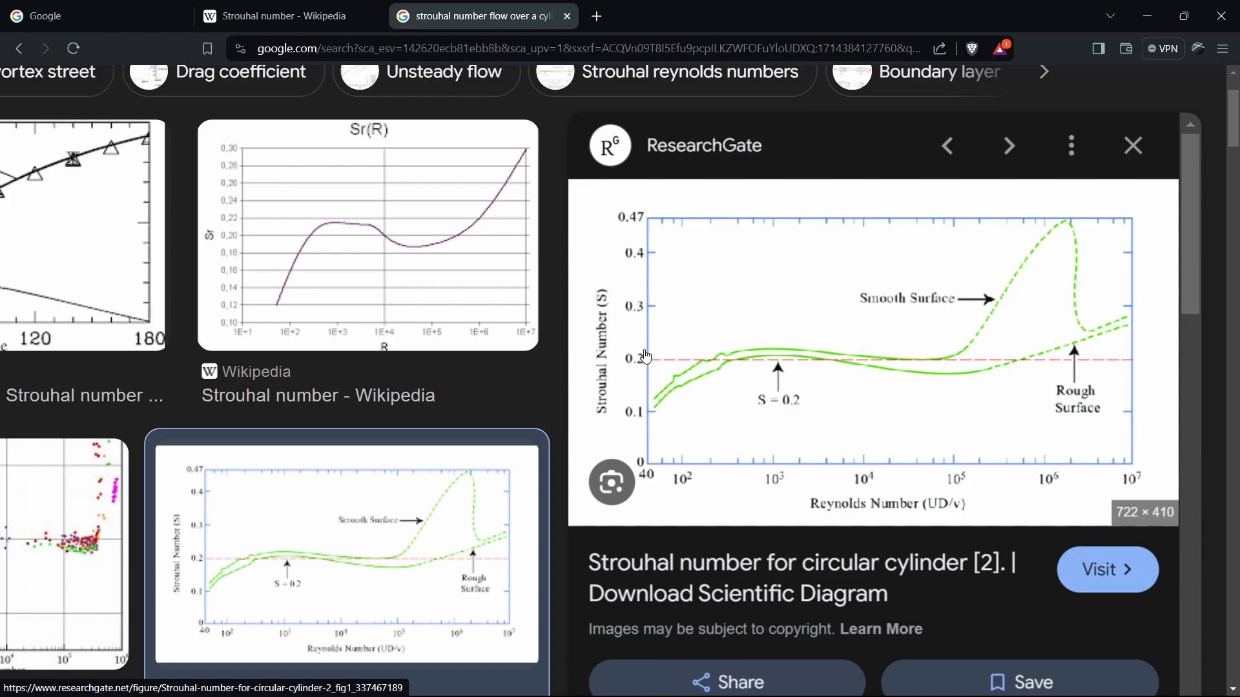
mouse_move(690, 346)
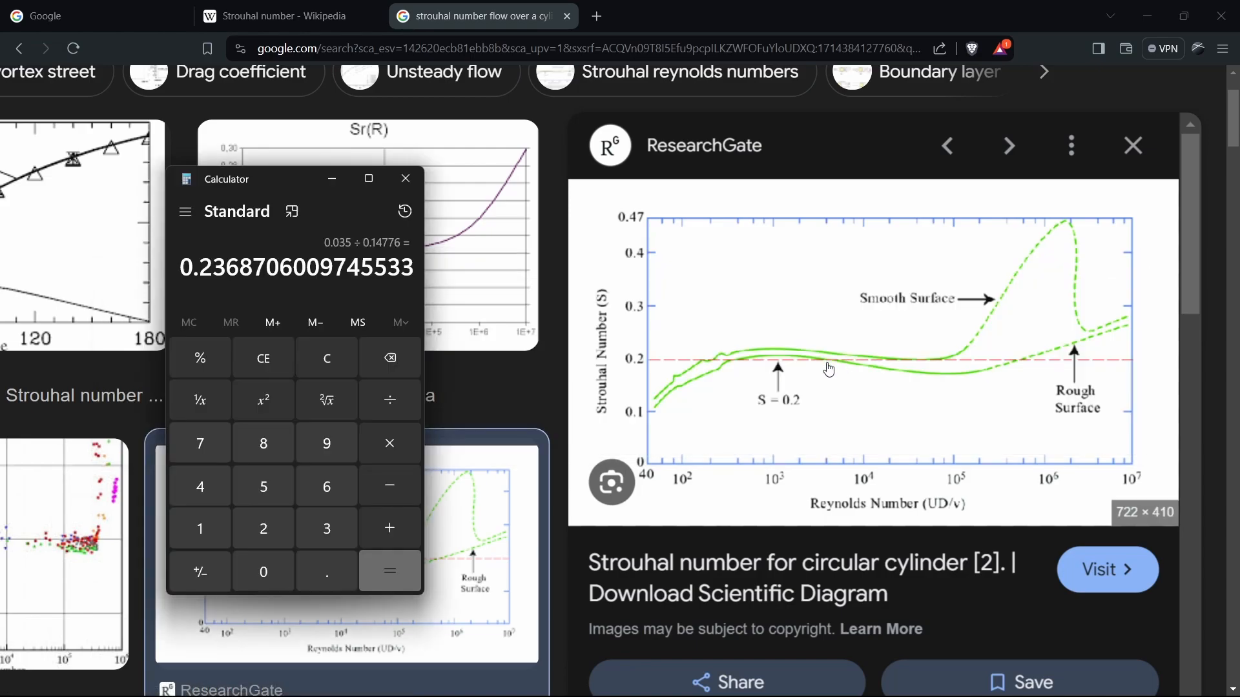
Leave Calculator for the browser and return to the Wikipedia Strouhal number tab
key(alt+tab)
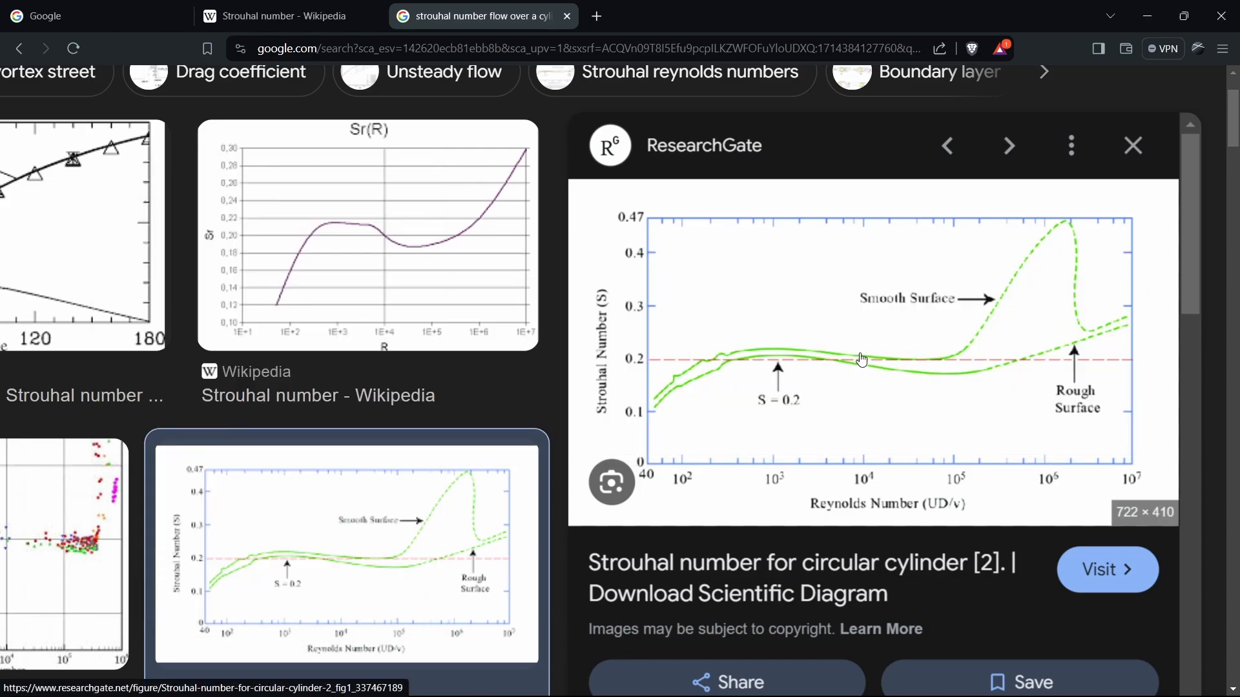
mouse_move(864, 366)
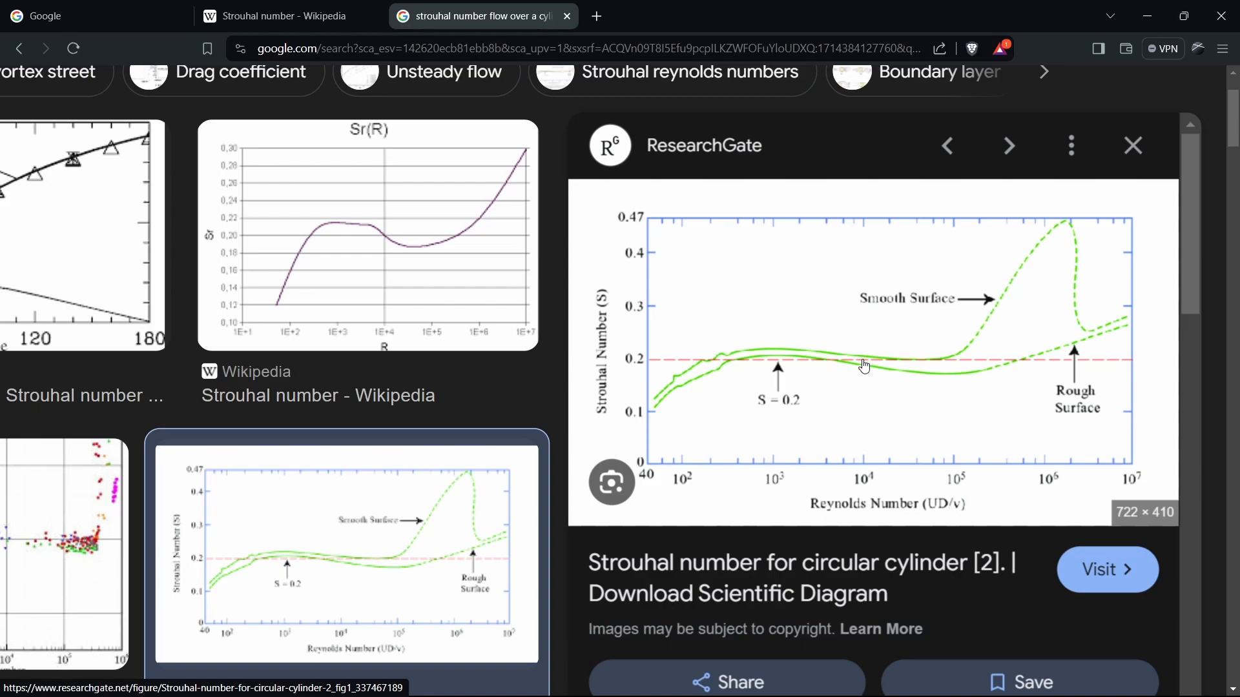
mouse_move(825, 330)
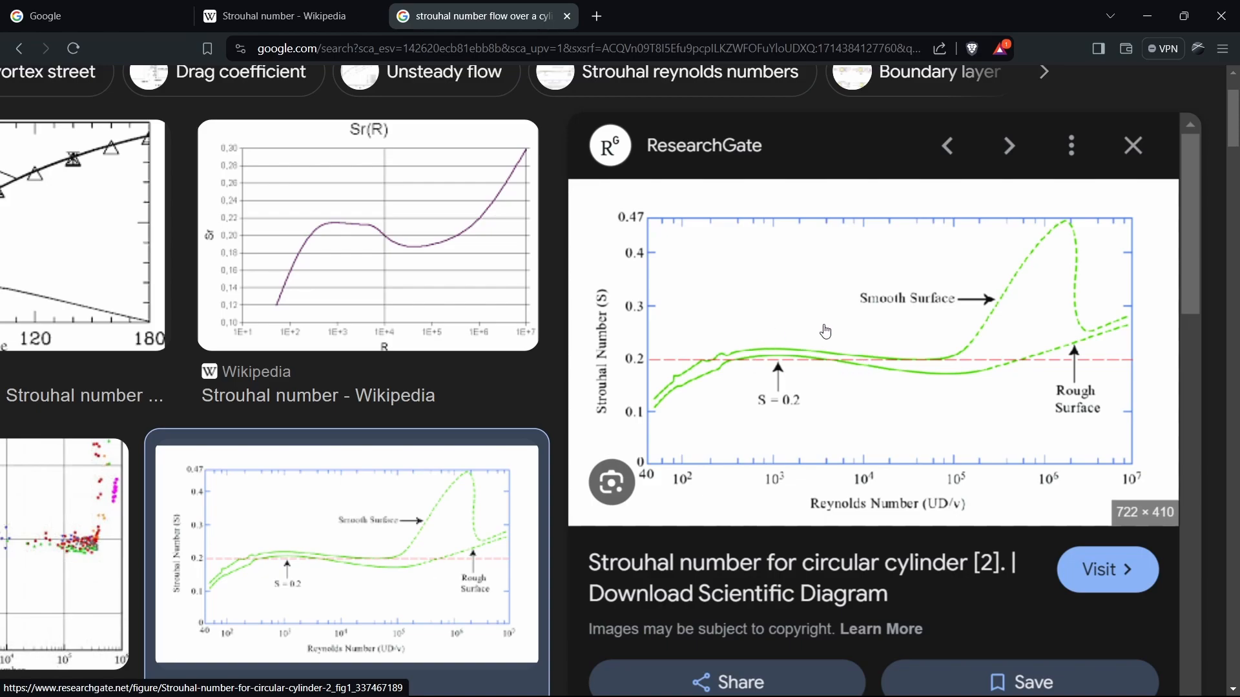
mouse_move(849, 386)
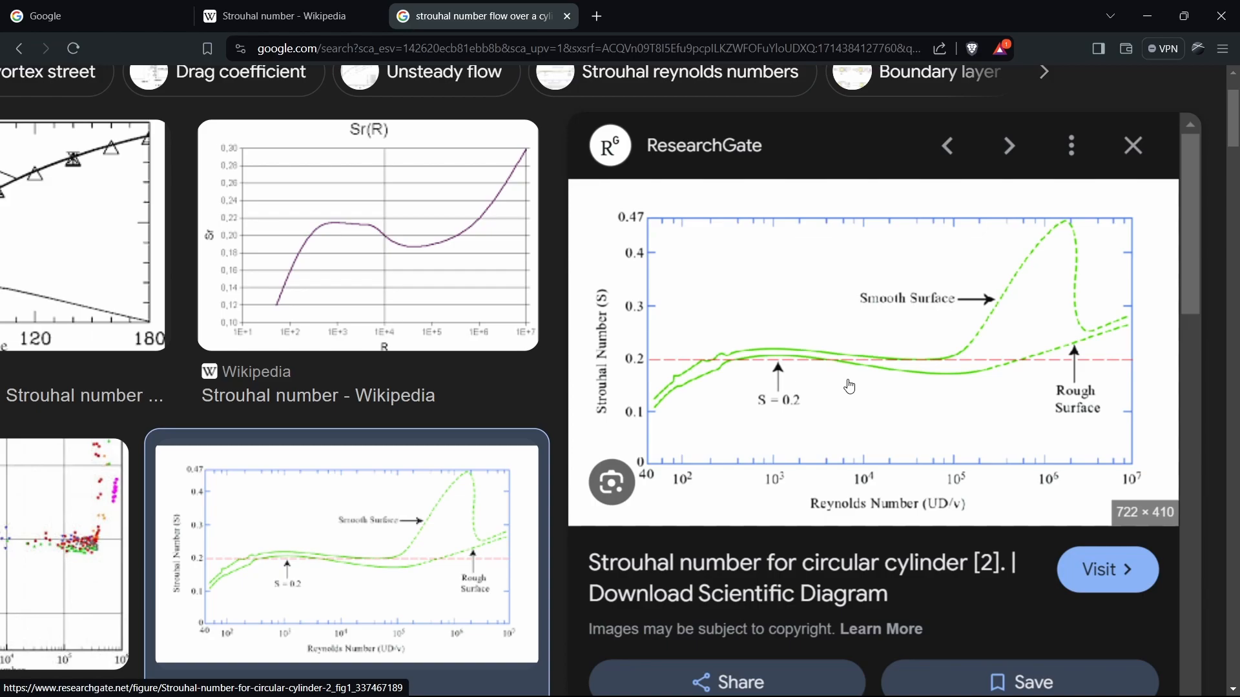
click(277, 15)
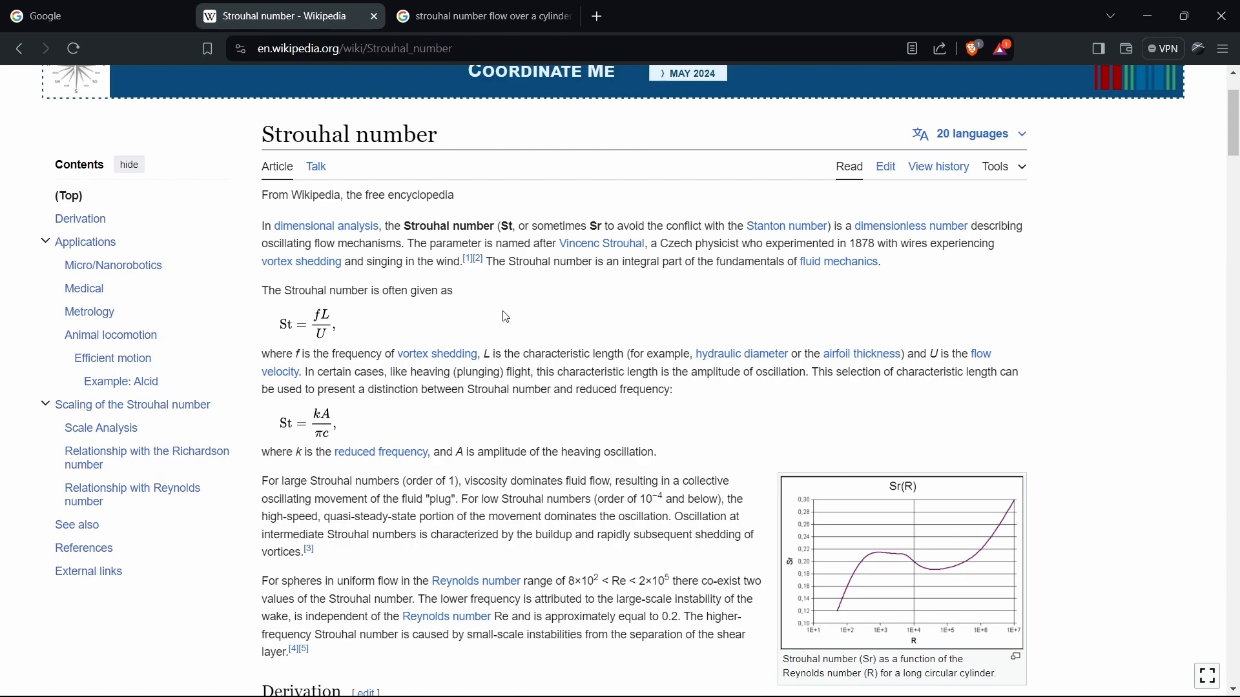
Switch from the Wikipedia Strouhal number article back to the Fluent simulation window
key(alt+tab)
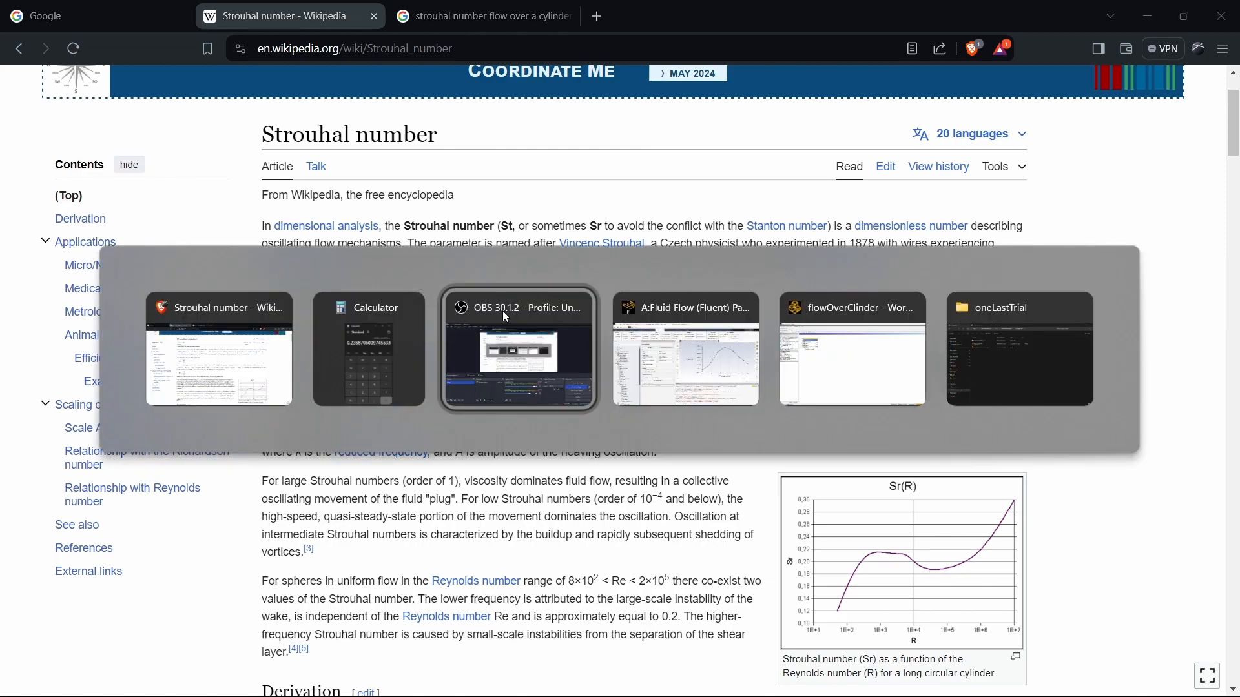
click(684, 349)
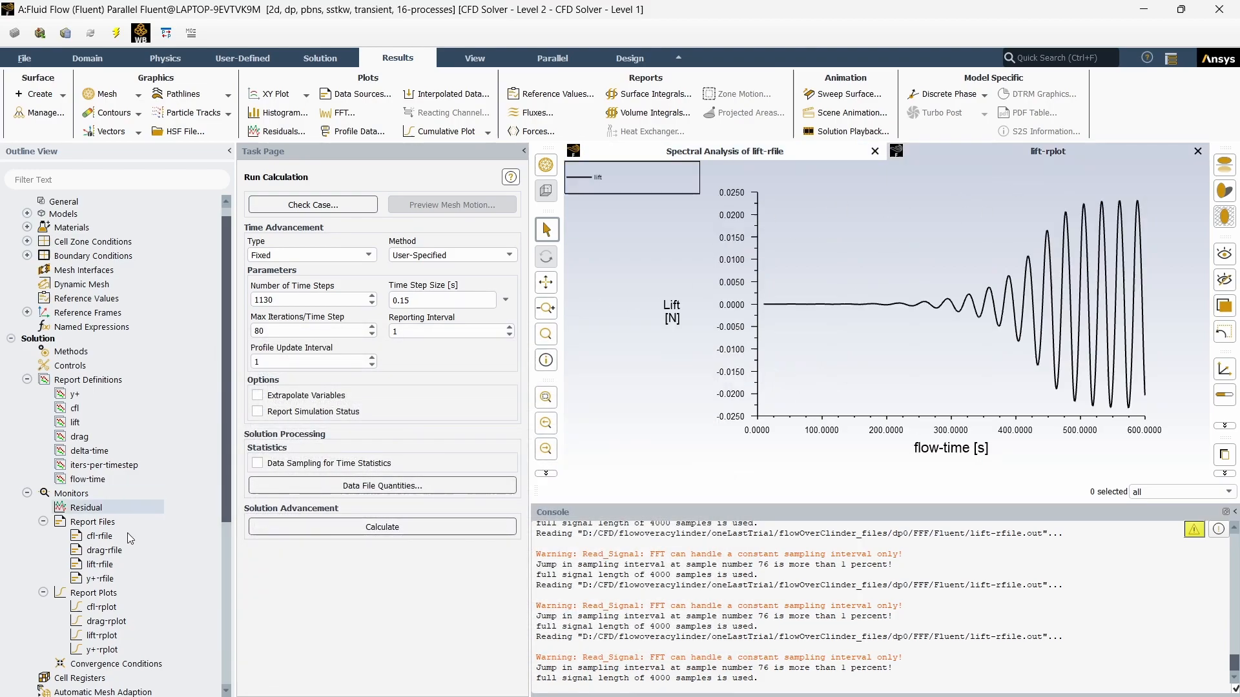
Display the 'vel' velocity magnitude contour to show the vortex street behind the cylinder
right_click(89, 563)
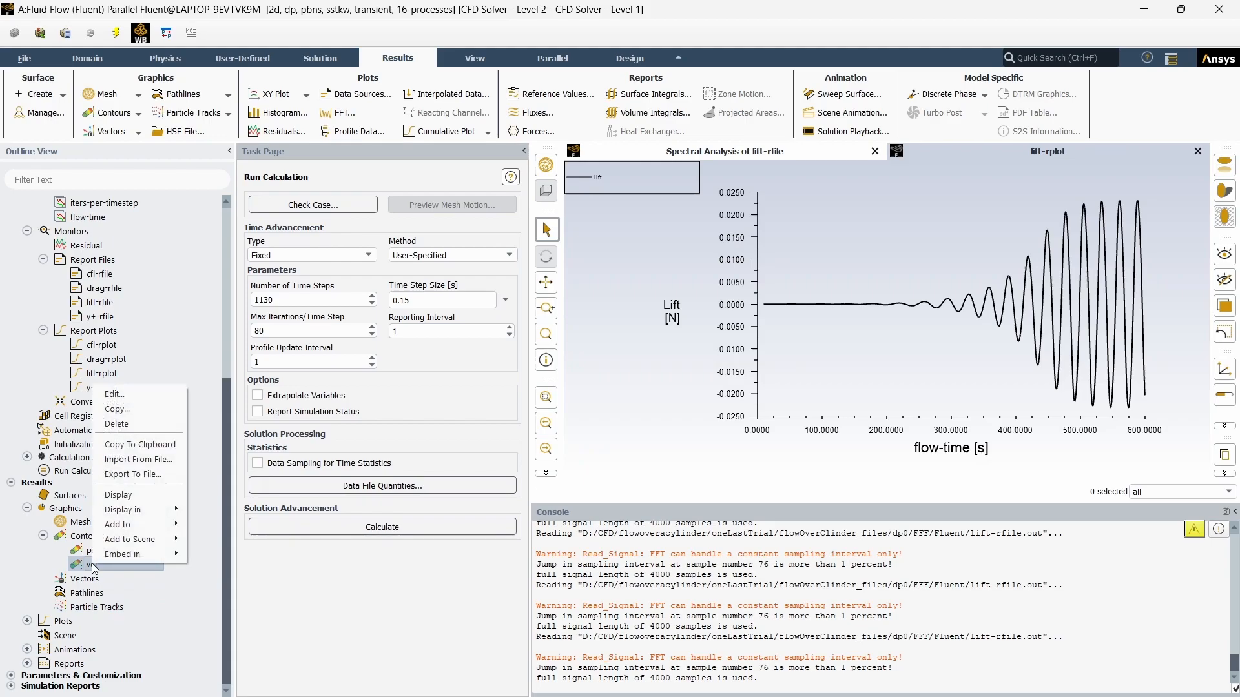
click(119, 494)
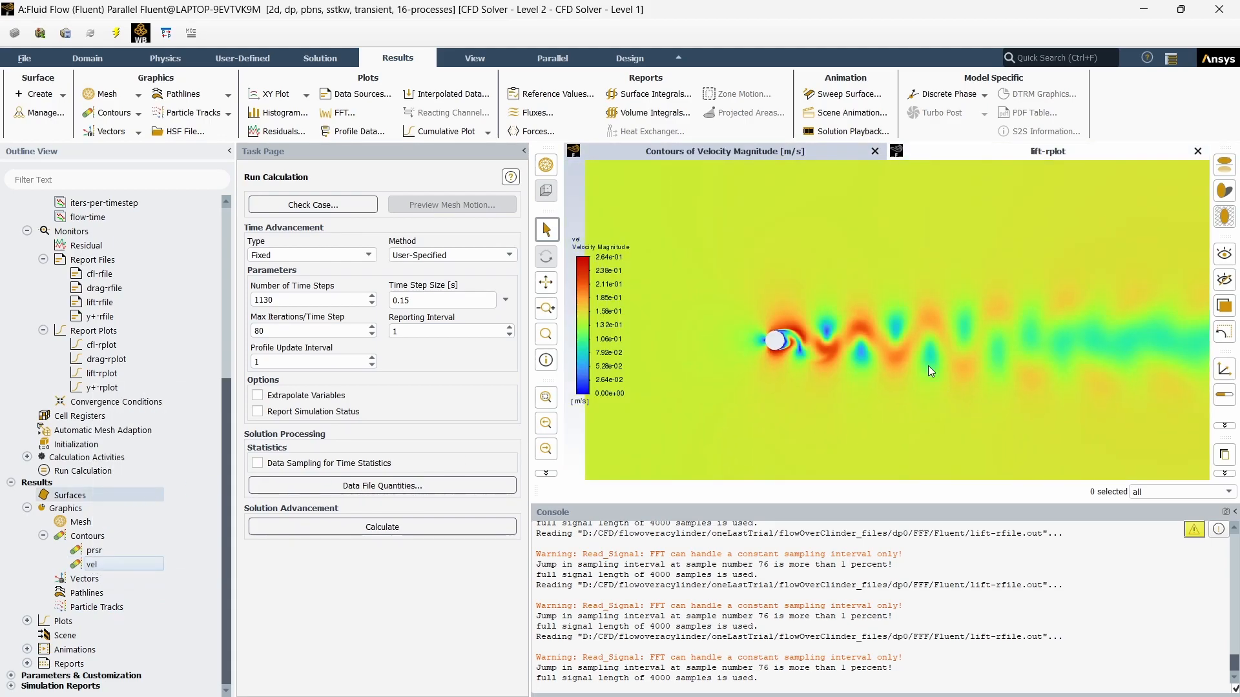
mouse_move(992, 256)
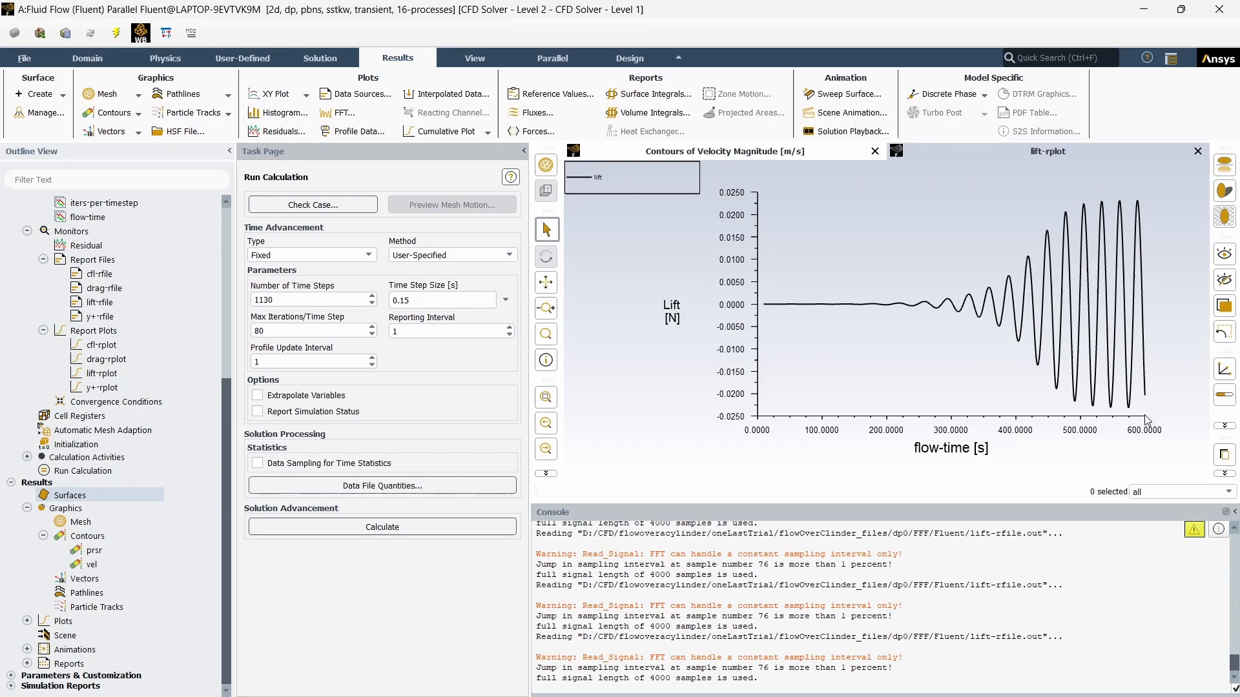
mouse_move(1135, 283)
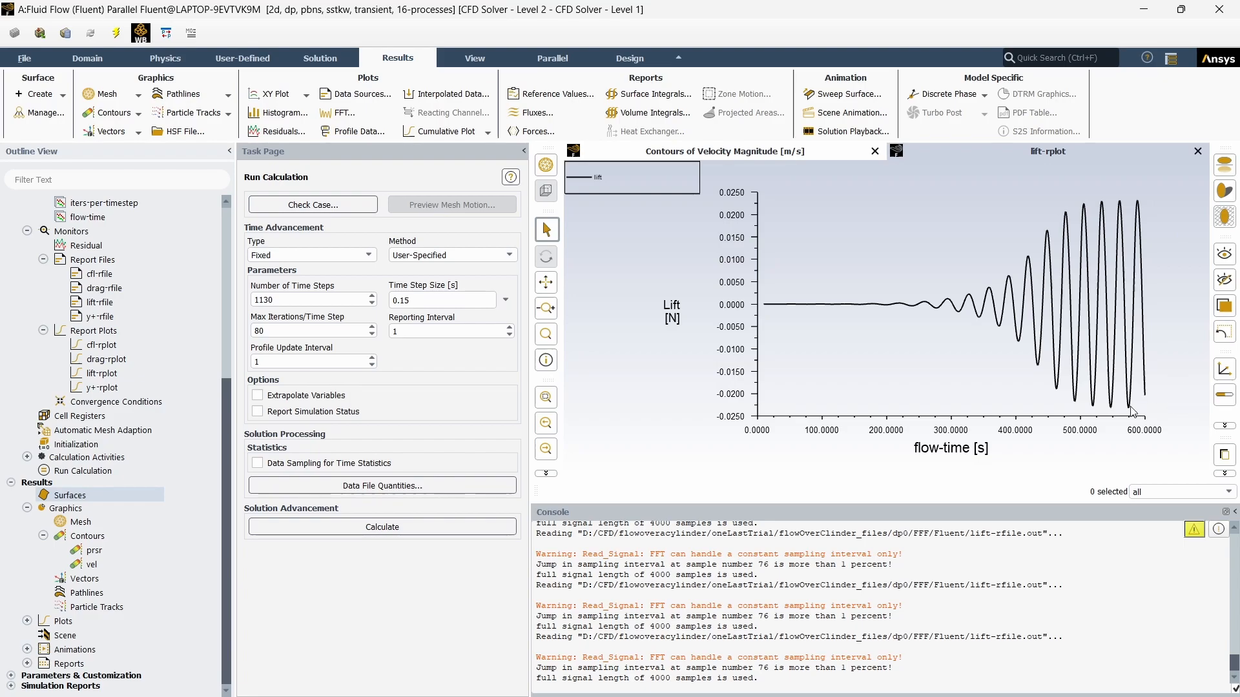
Redisplay the 'vel' velocity magnitude contour of the shedding wake in the graphics window
click(93, 550)
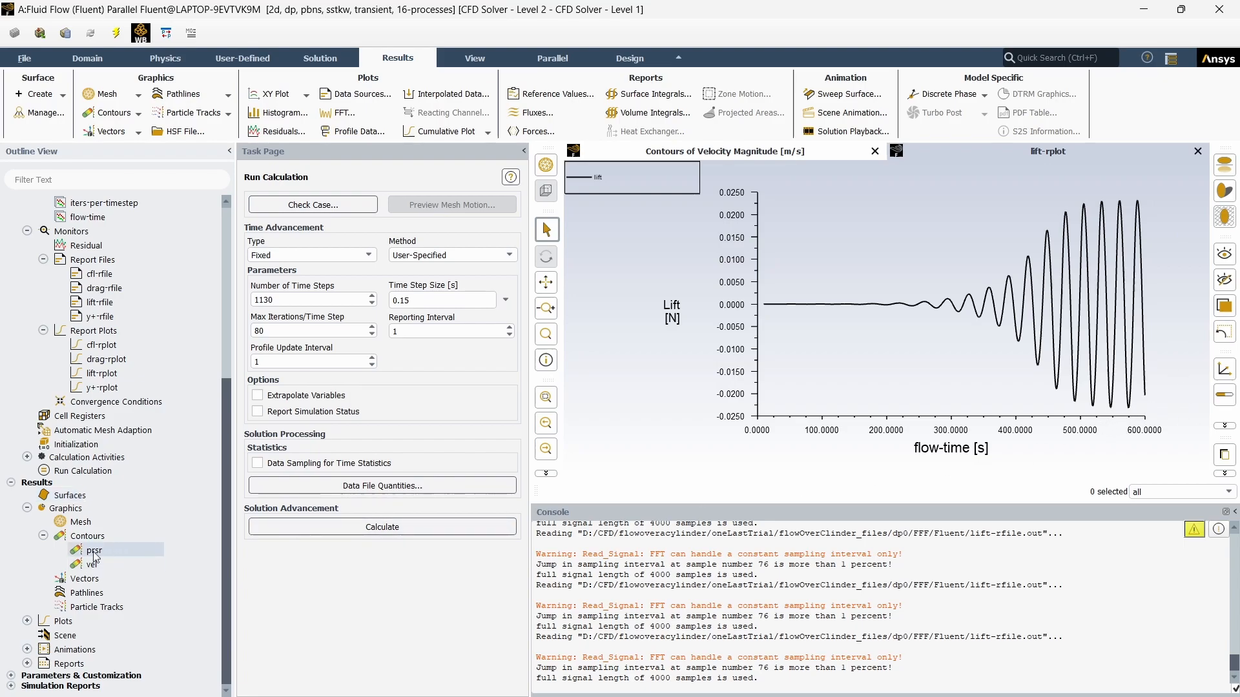
click(94, 550)
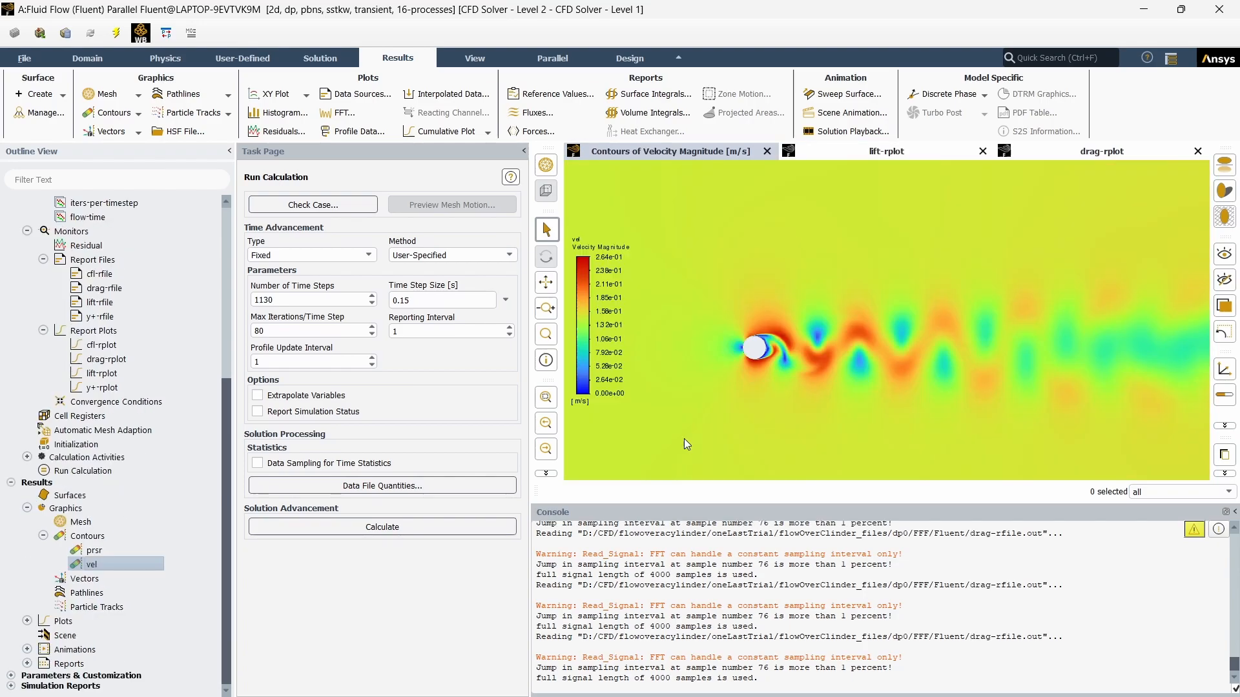
mouse_move(695, 449)
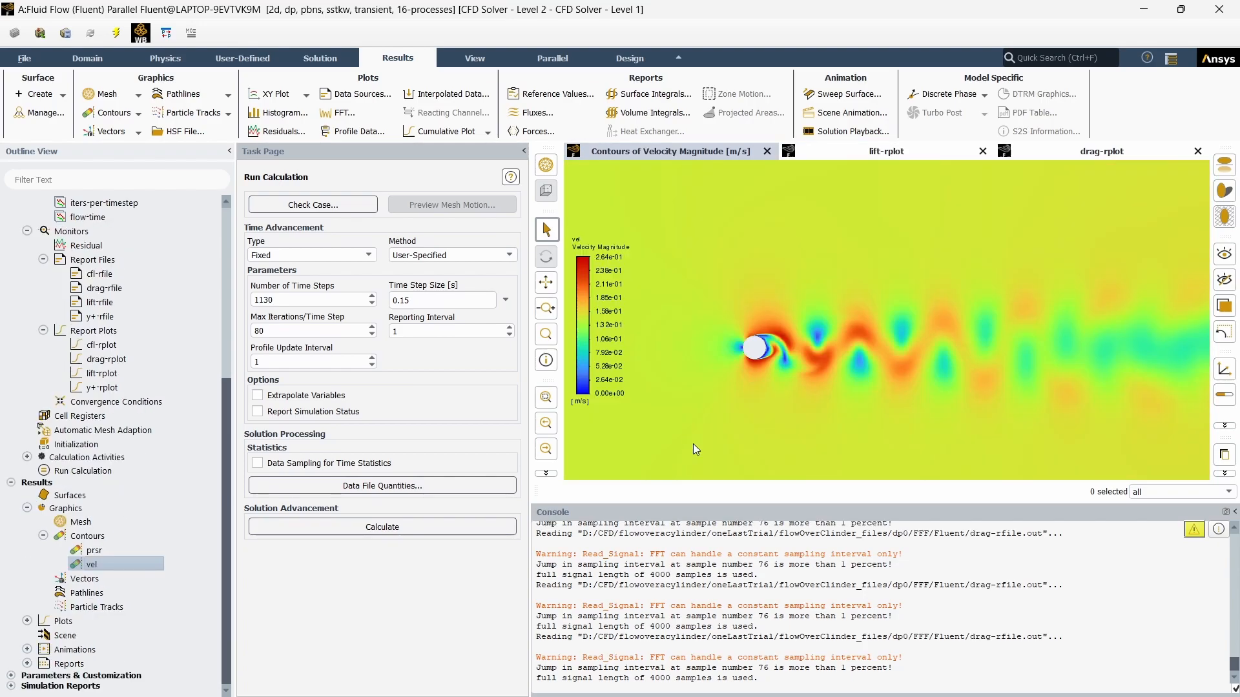